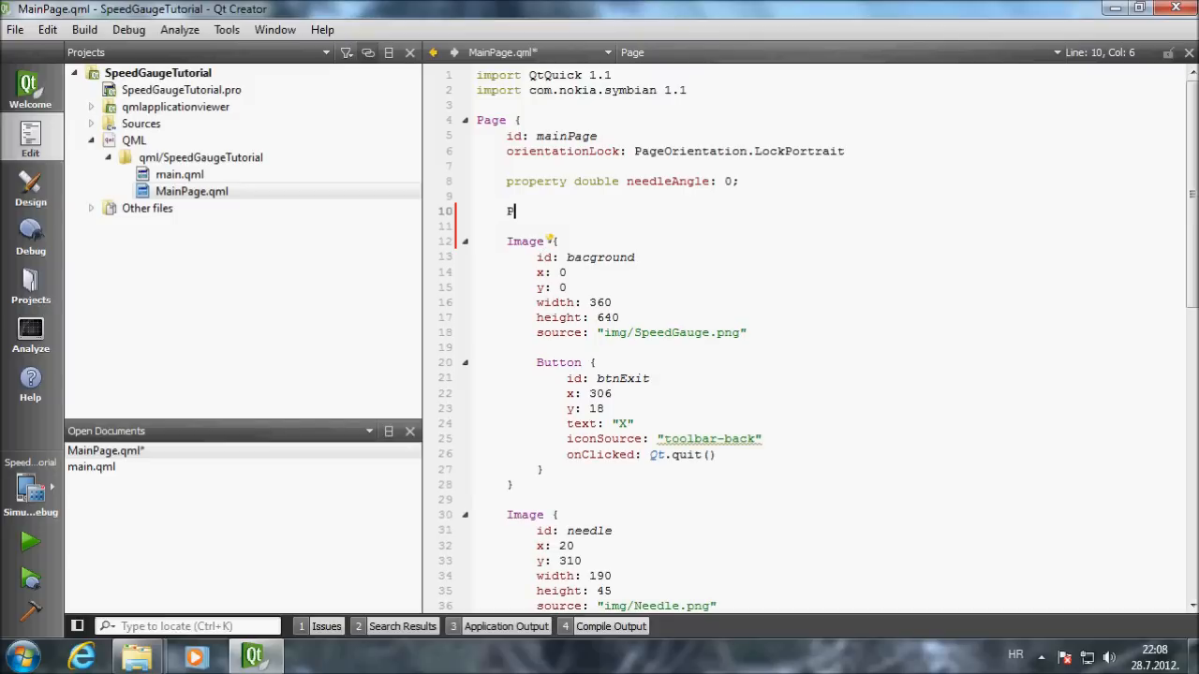
- Add a PositionSource element with id positionSource above the background image
type("Position")
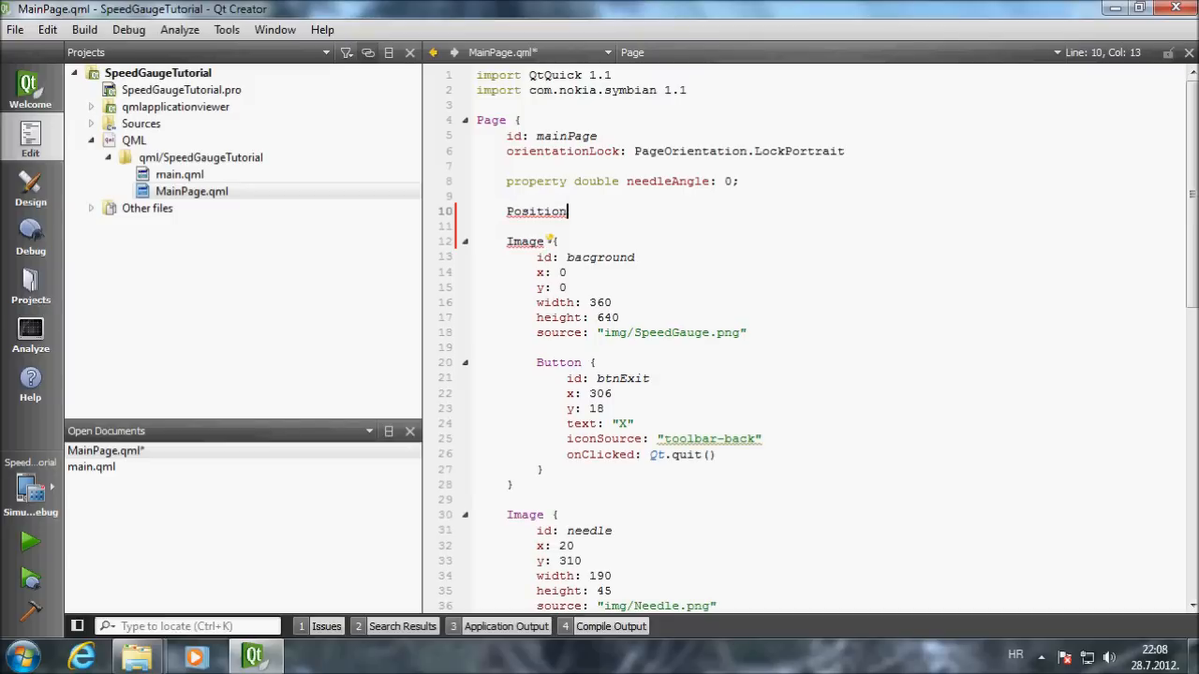
type("Sour")
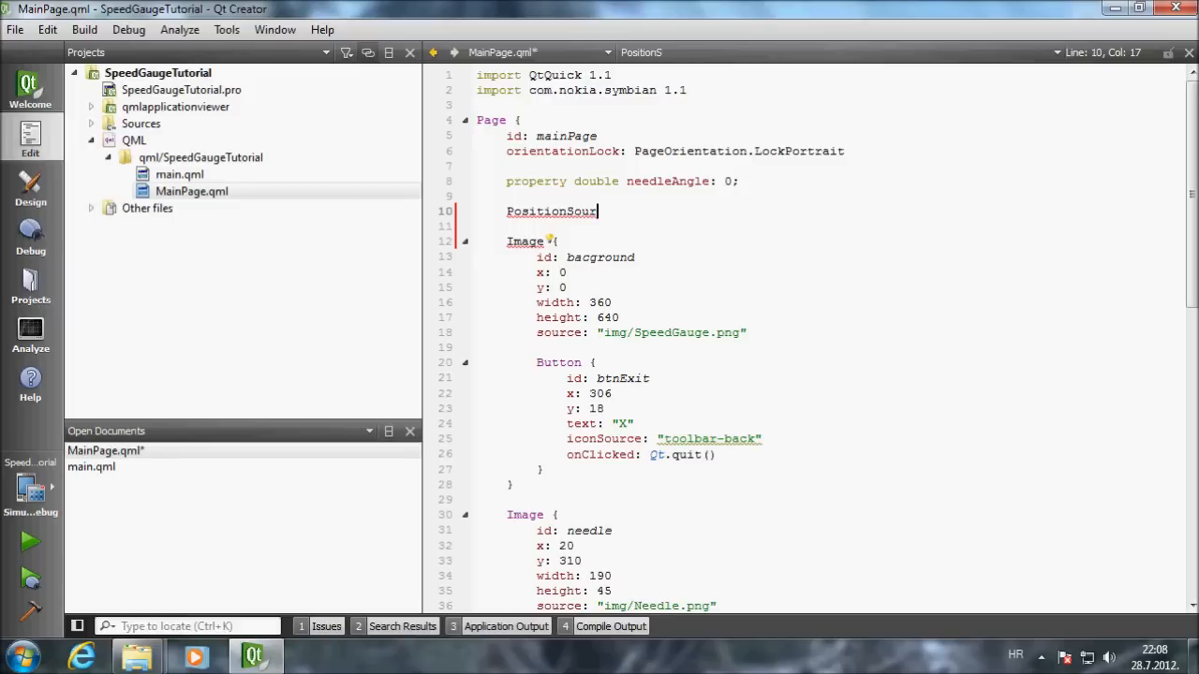
type("ce{")
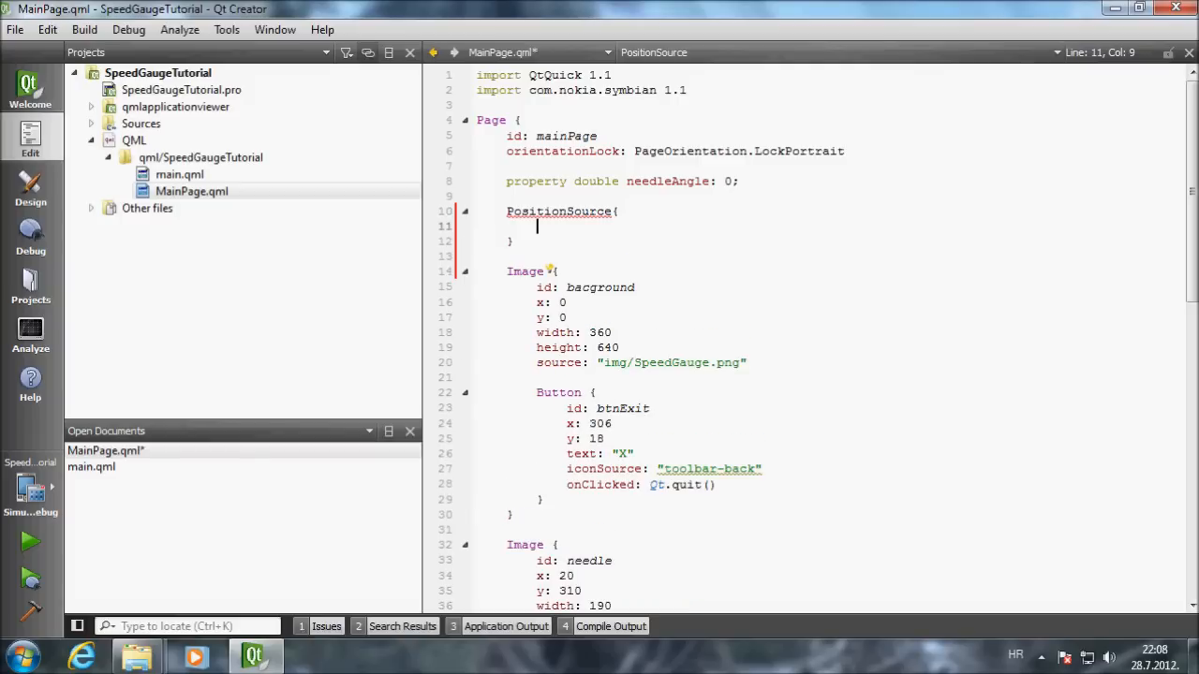
type("id")
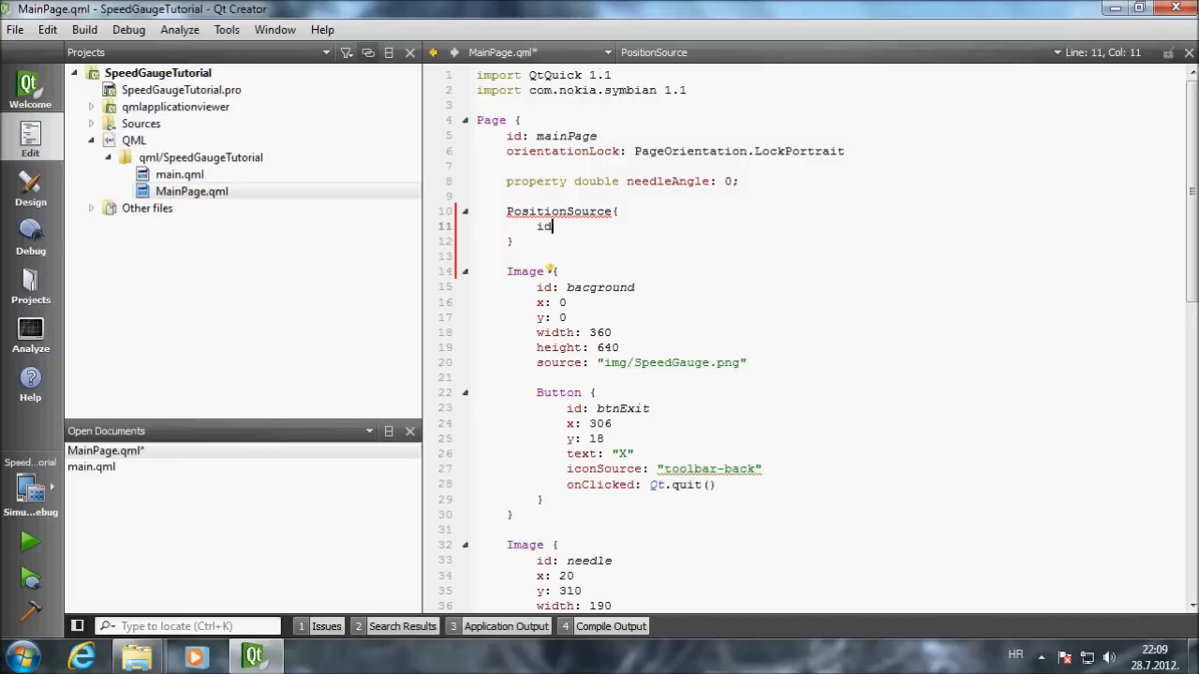
type(":p")
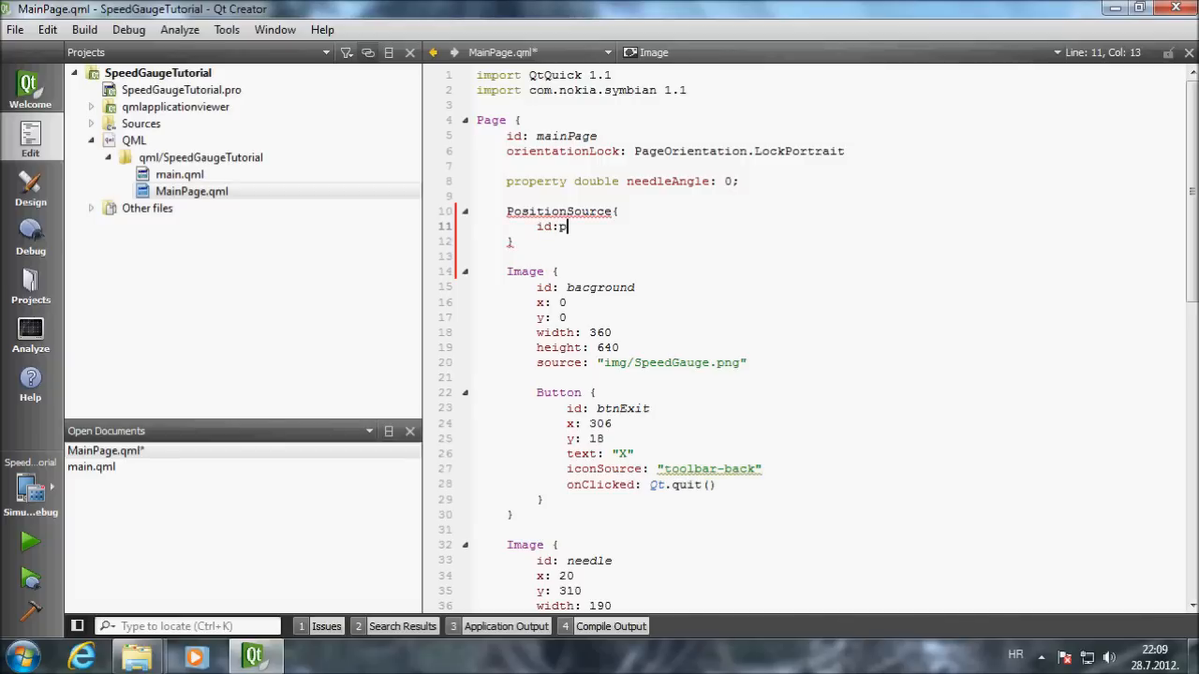
type("osition")
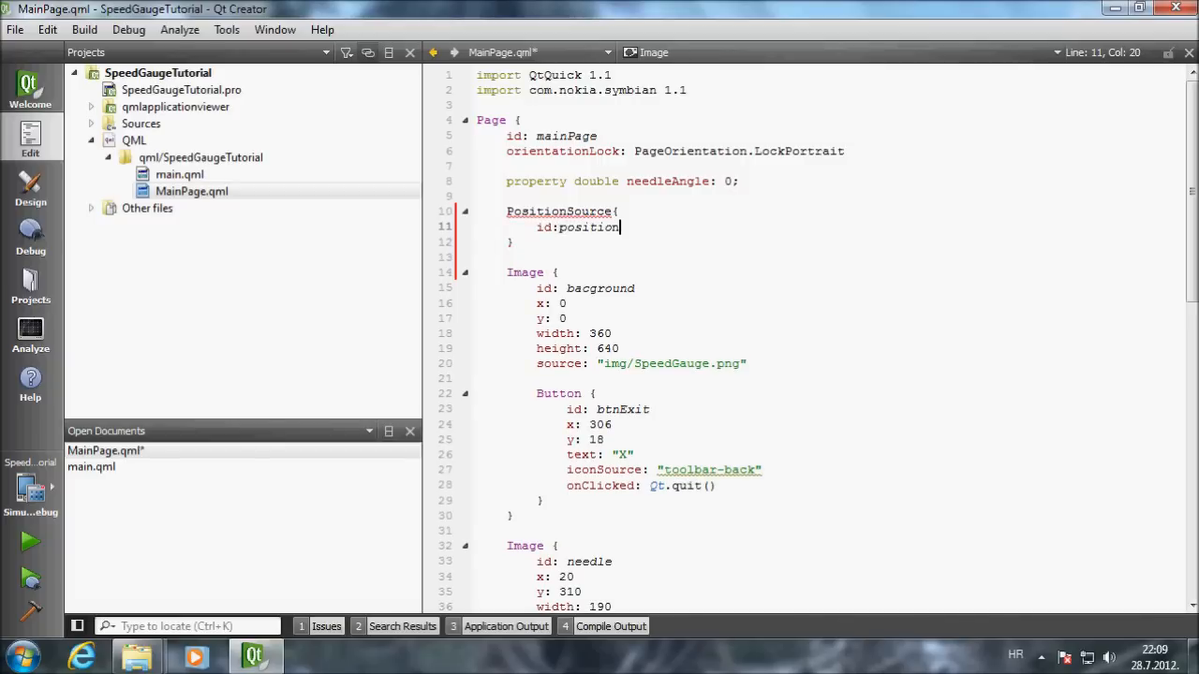
type("Source")
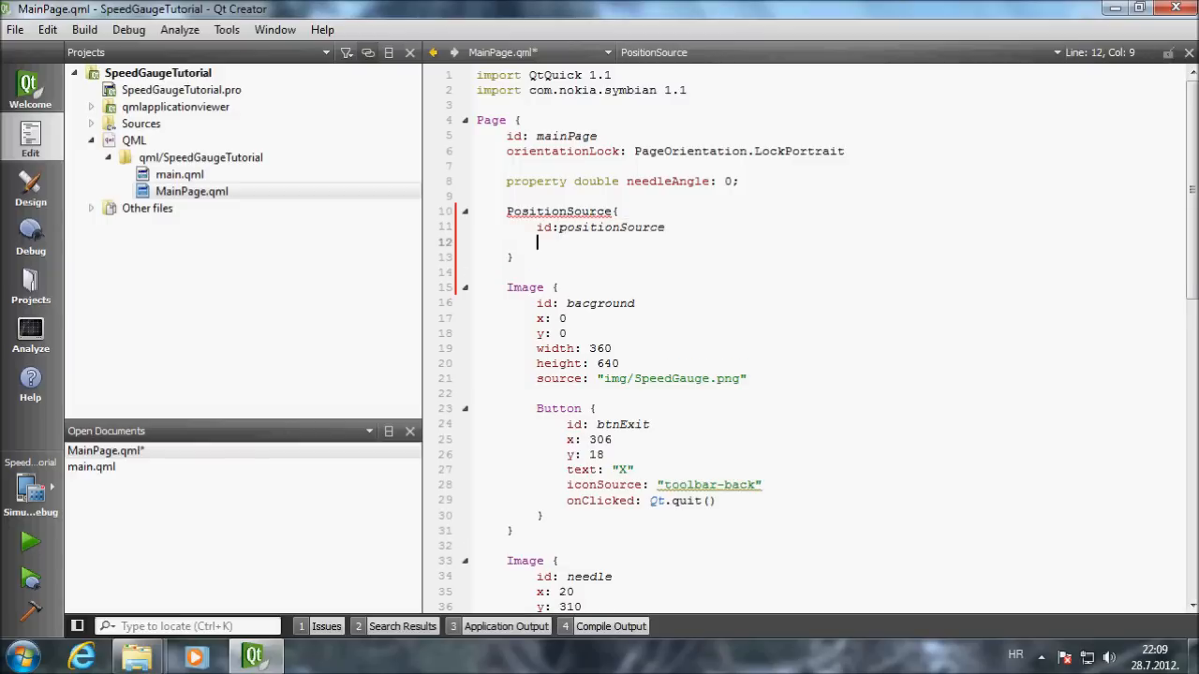
- Set the PositionSource updateInterval to 1000
type("update")
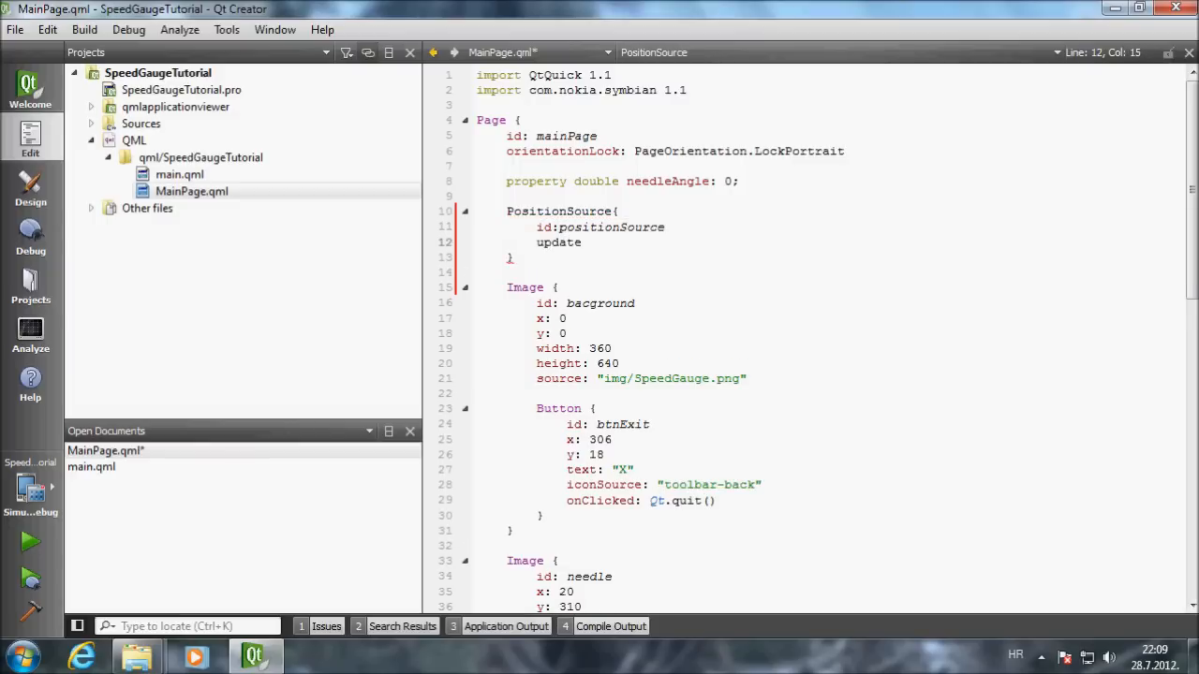
type("Interval")
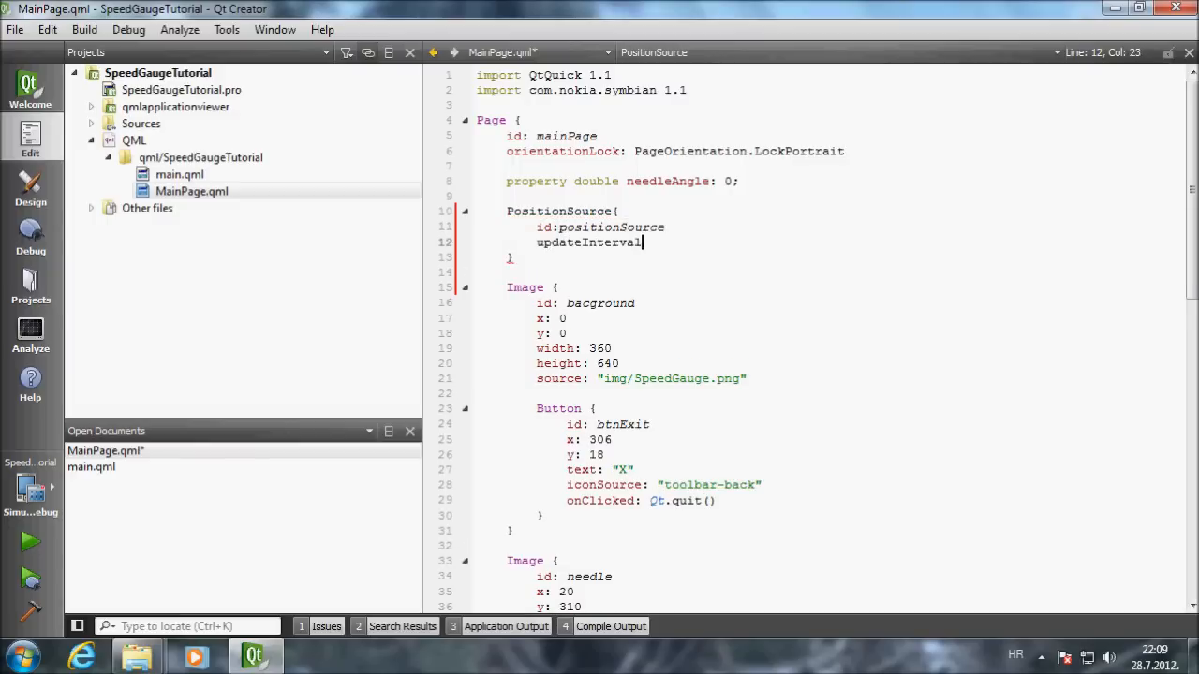
type(":1000")
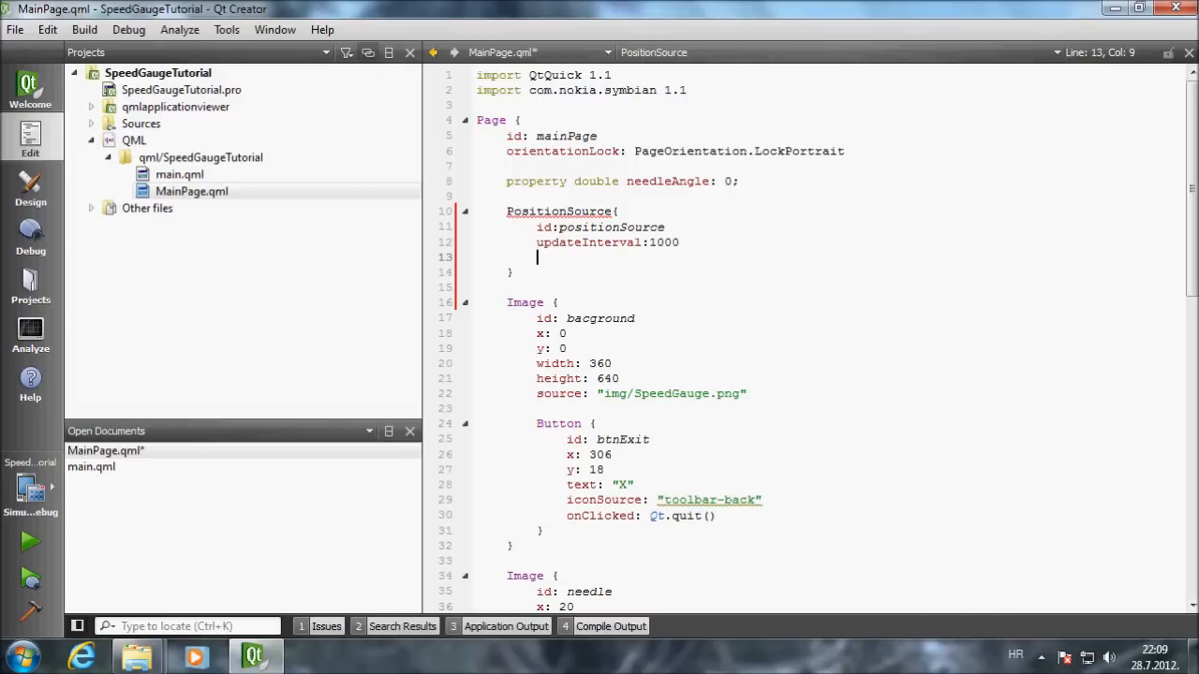
- Mark the PositionSource active: true and add an onPositionChanged: { } handler
type("ac")
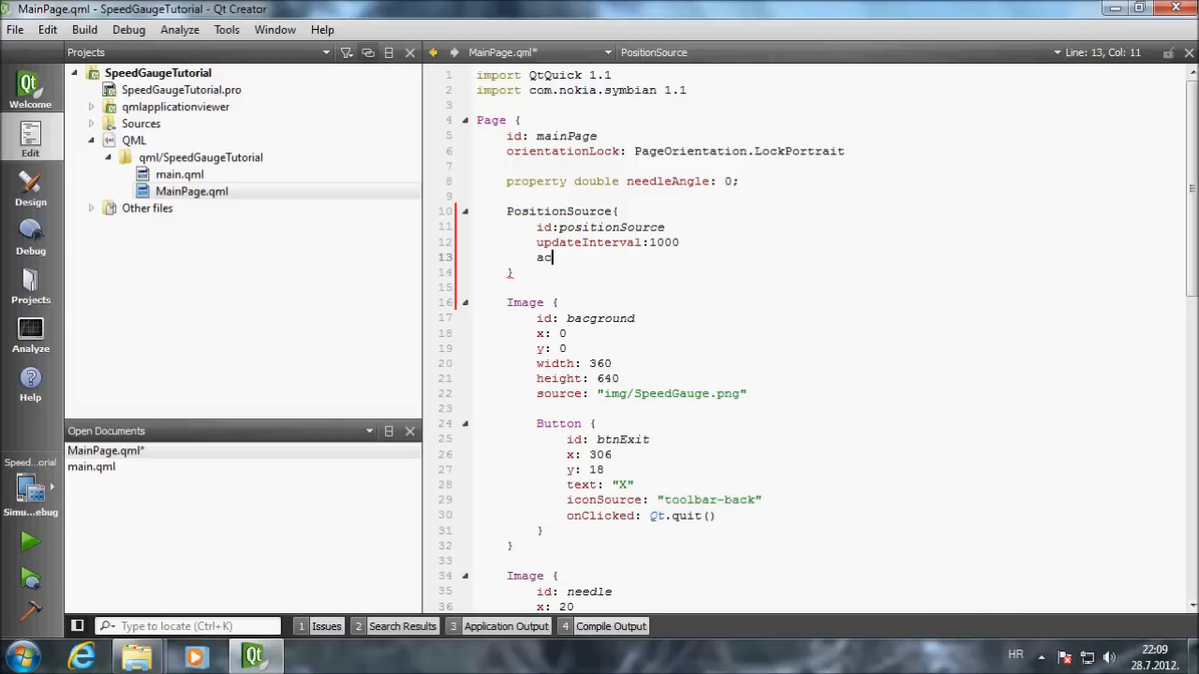
type("tive")
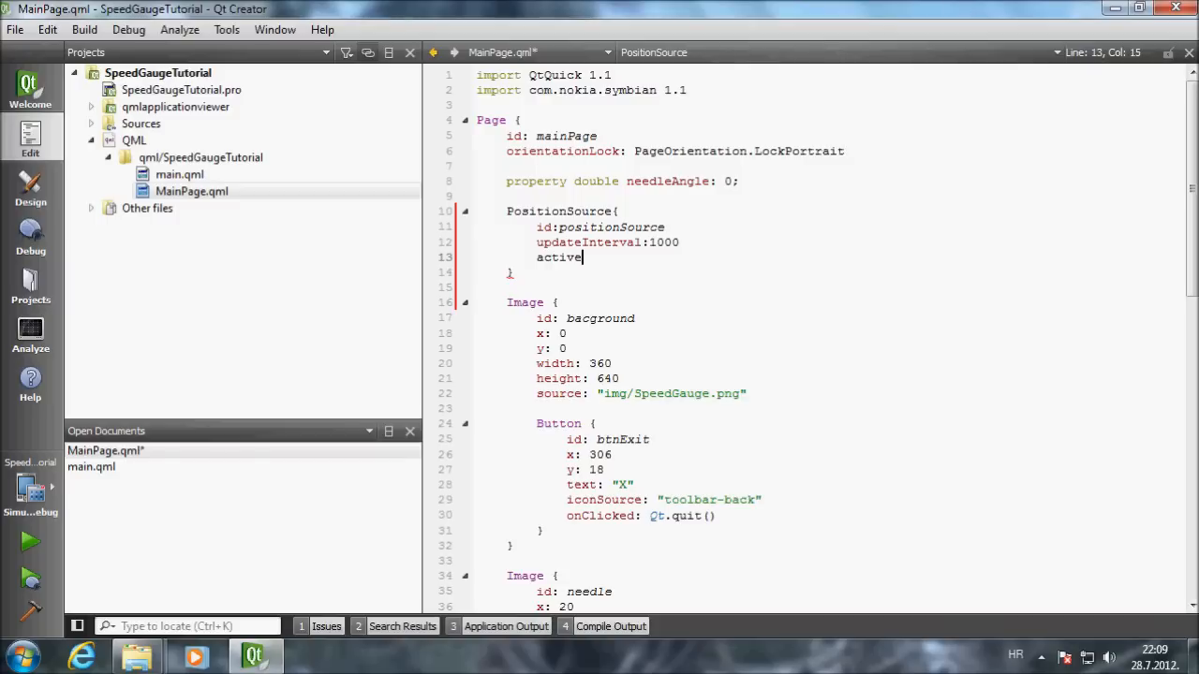
type(":true")
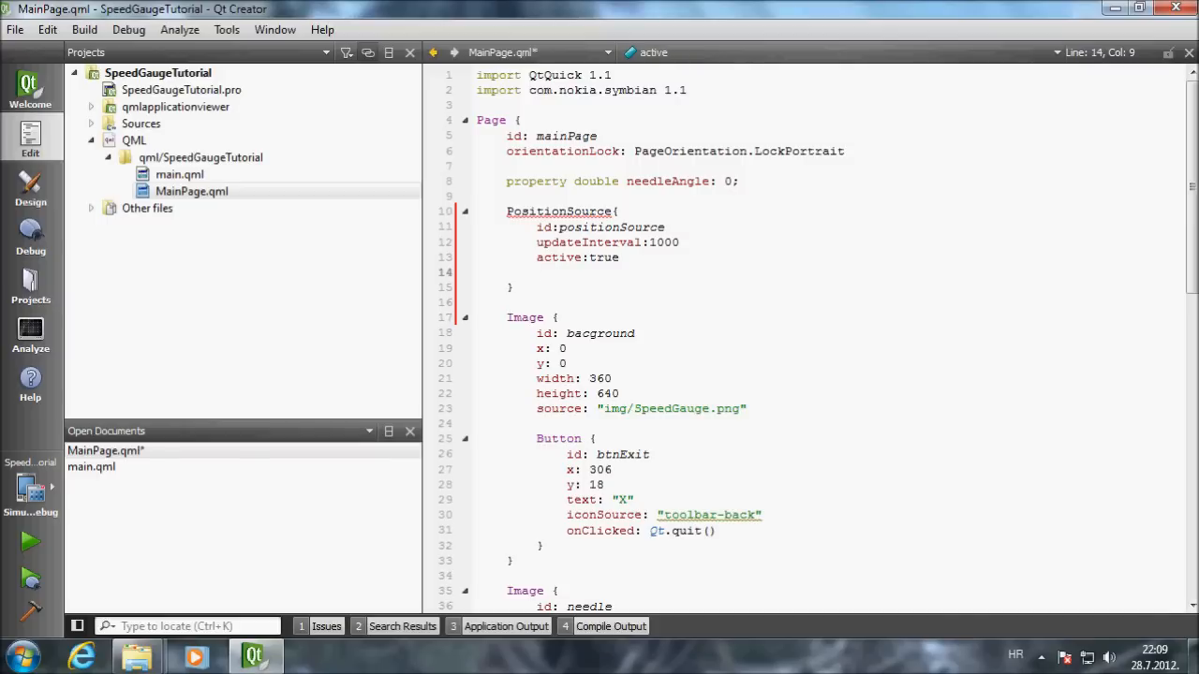
type("on")
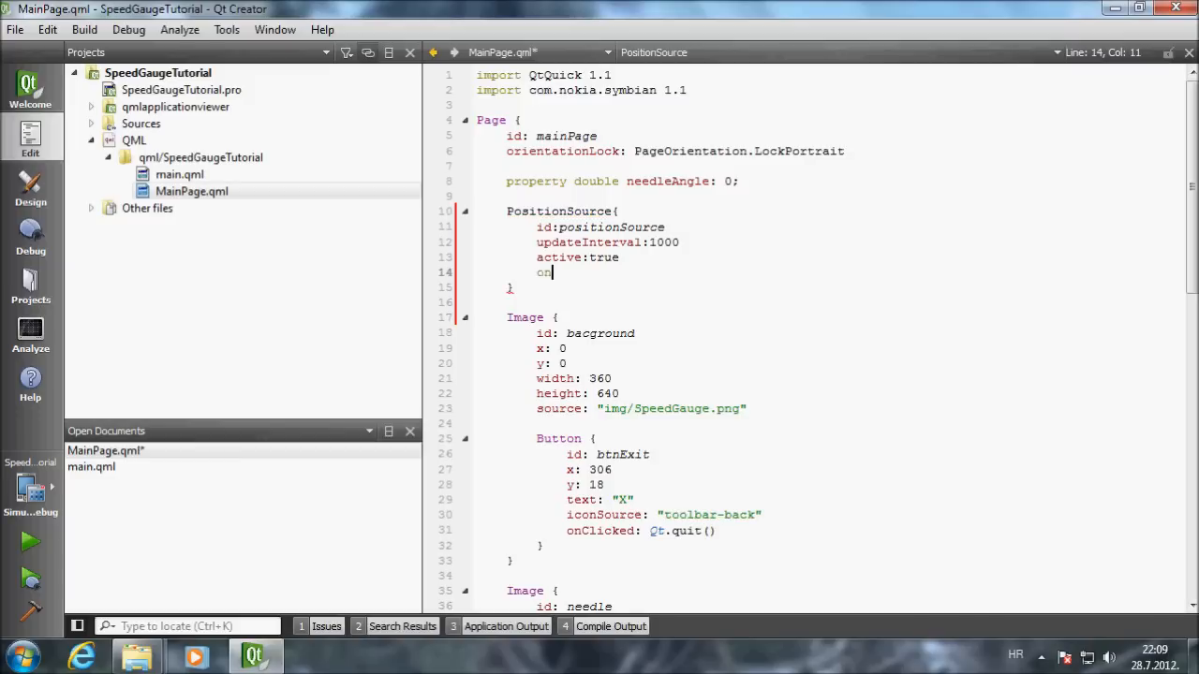
type("PositionChanged")
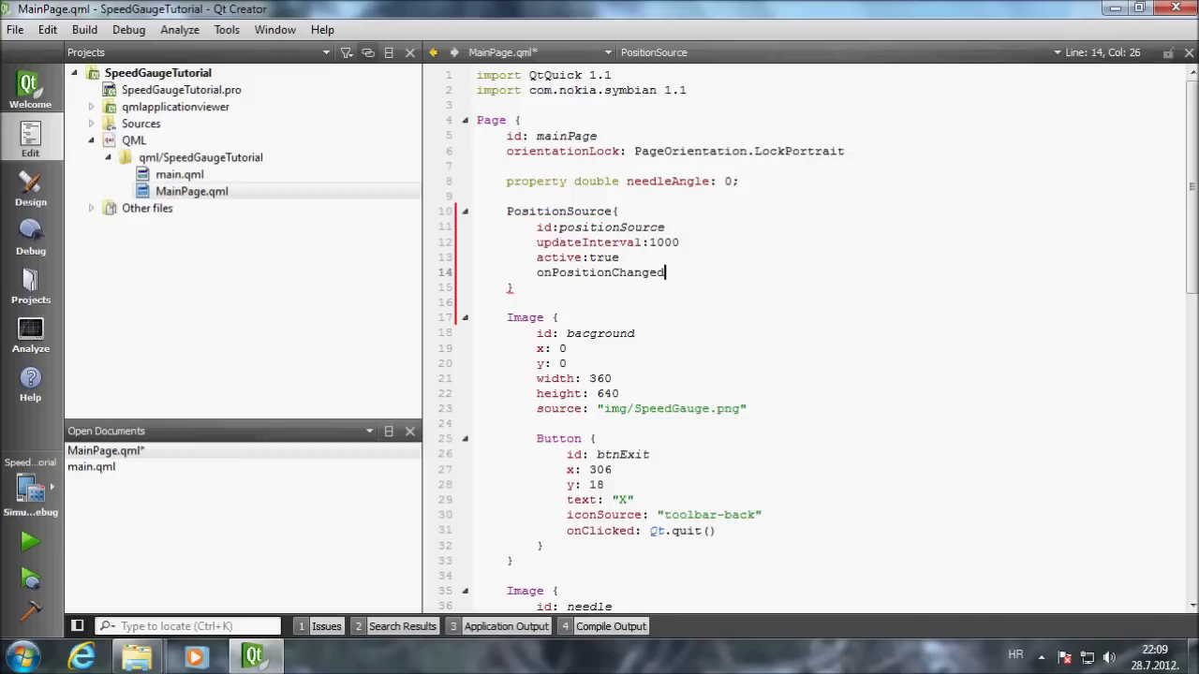
type(":")
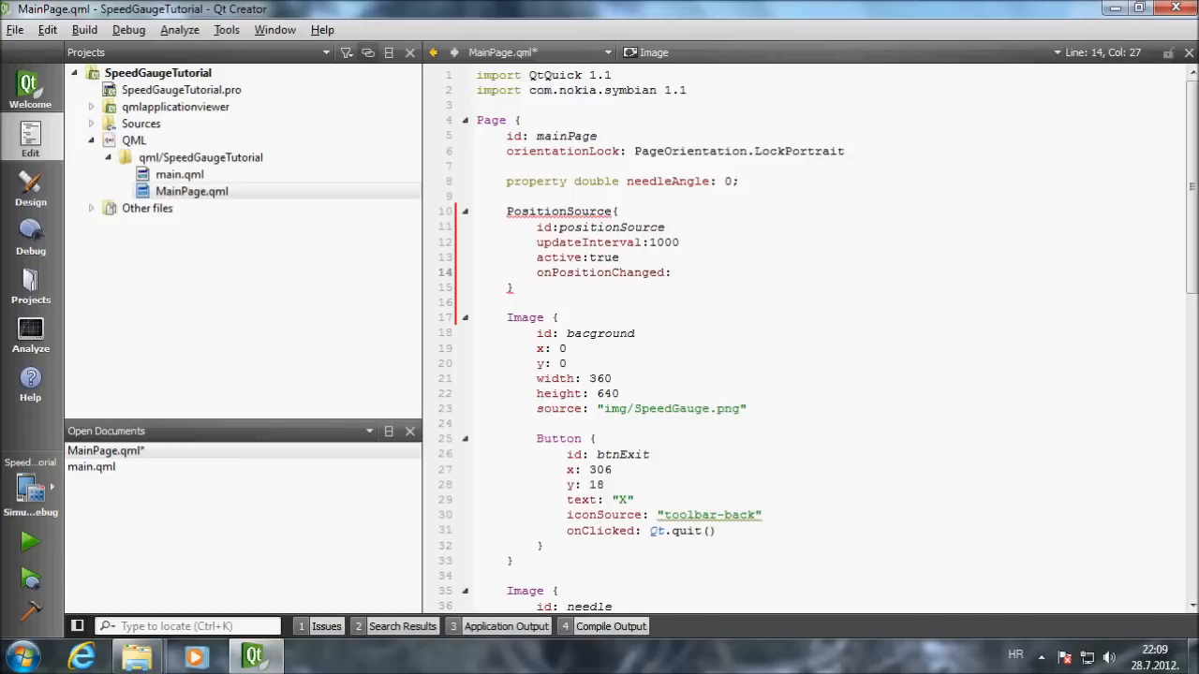
type("{")
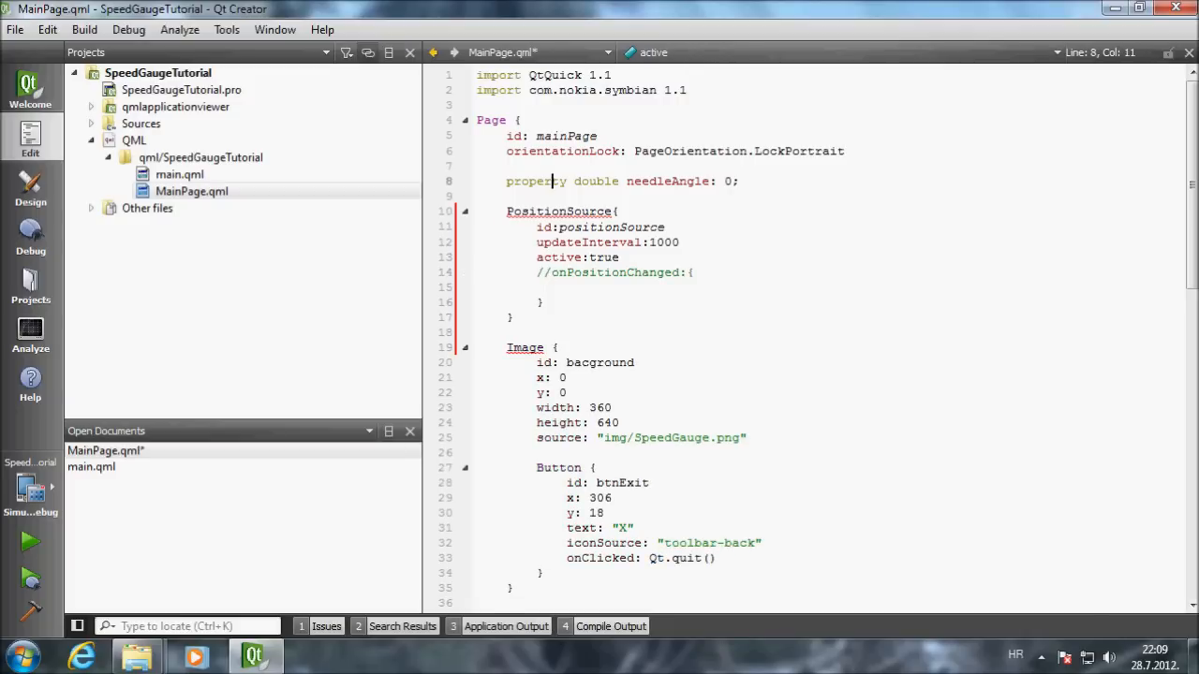
- Add the line import QtMobility.location 1.2 below the existing imports
type("impo")
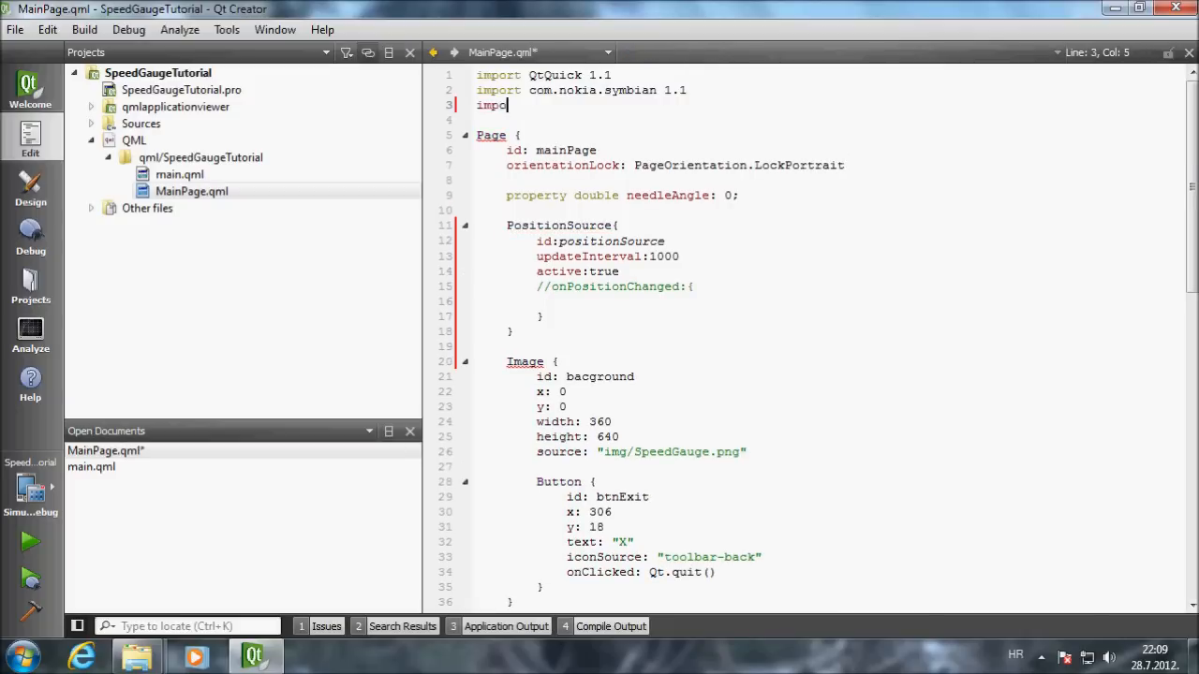
type("rt Q")
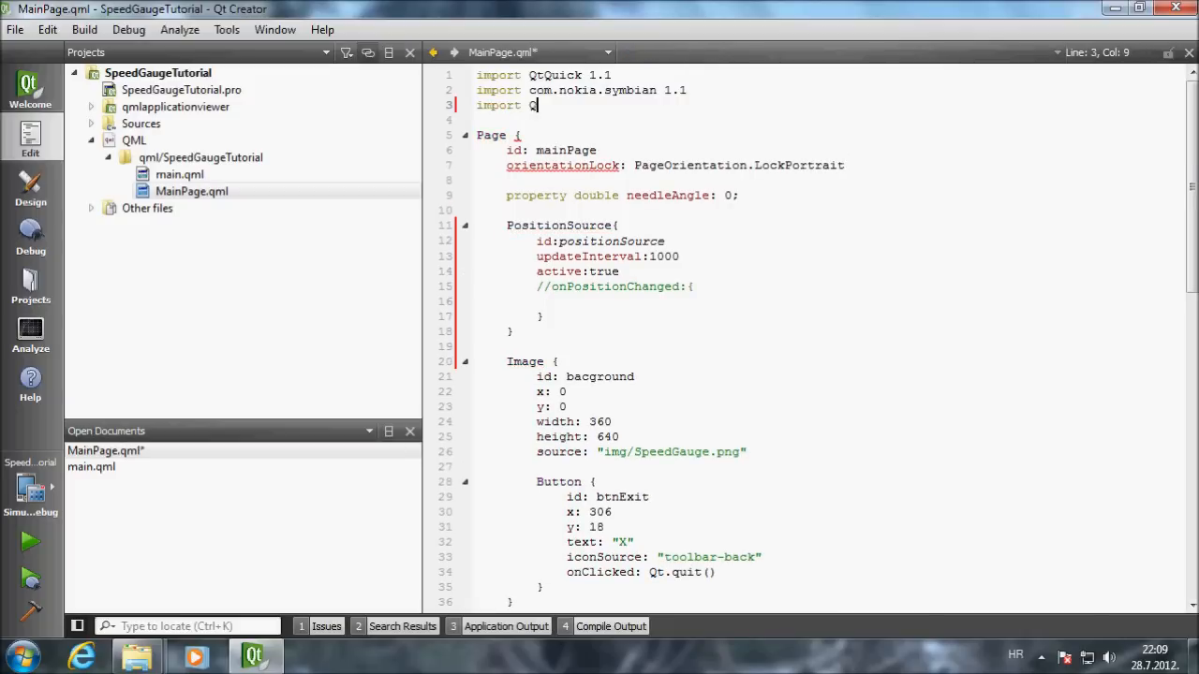
type("t")
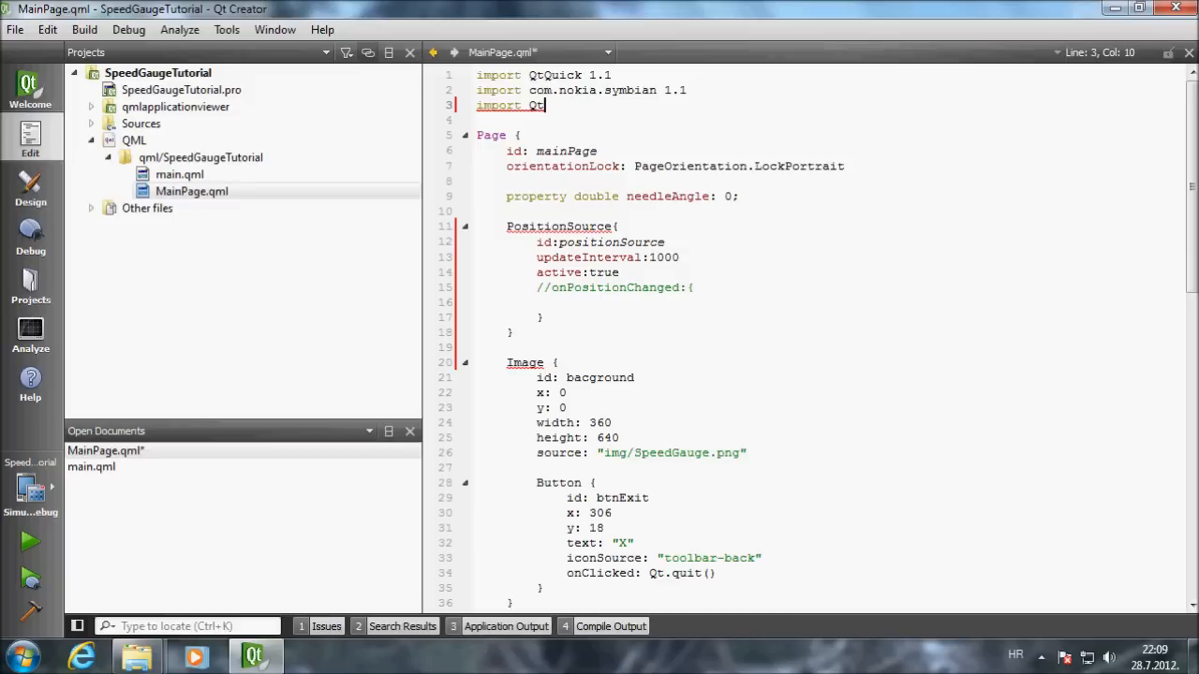
type("Mobilit")
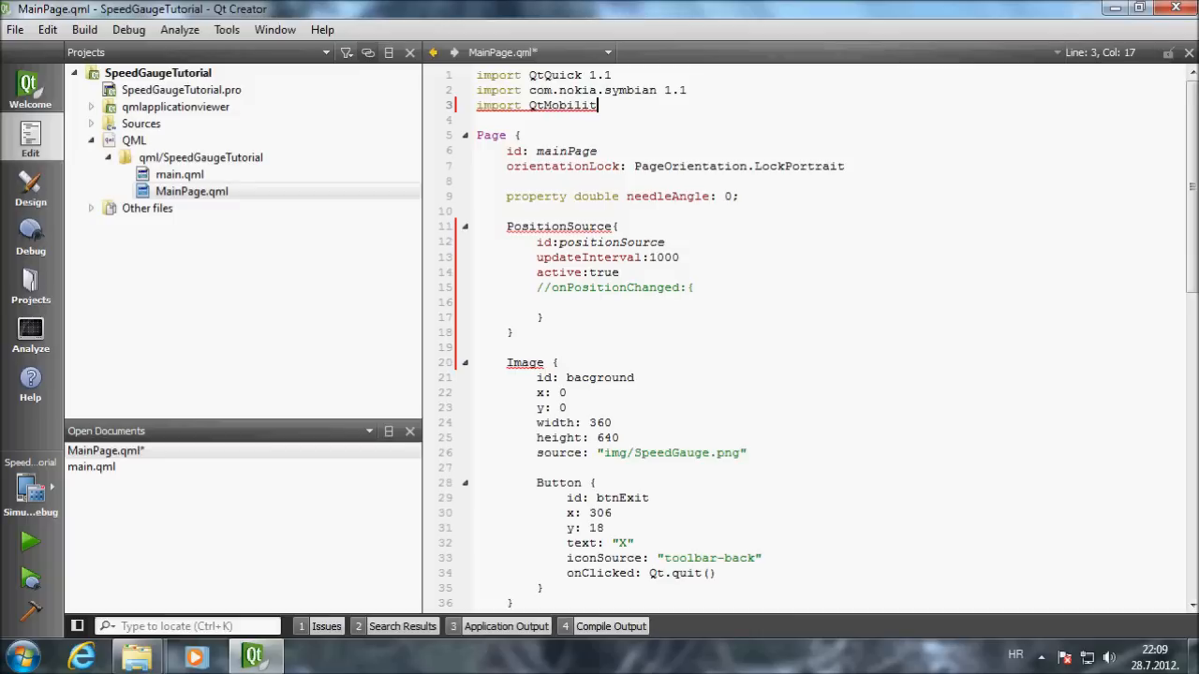
type(".")
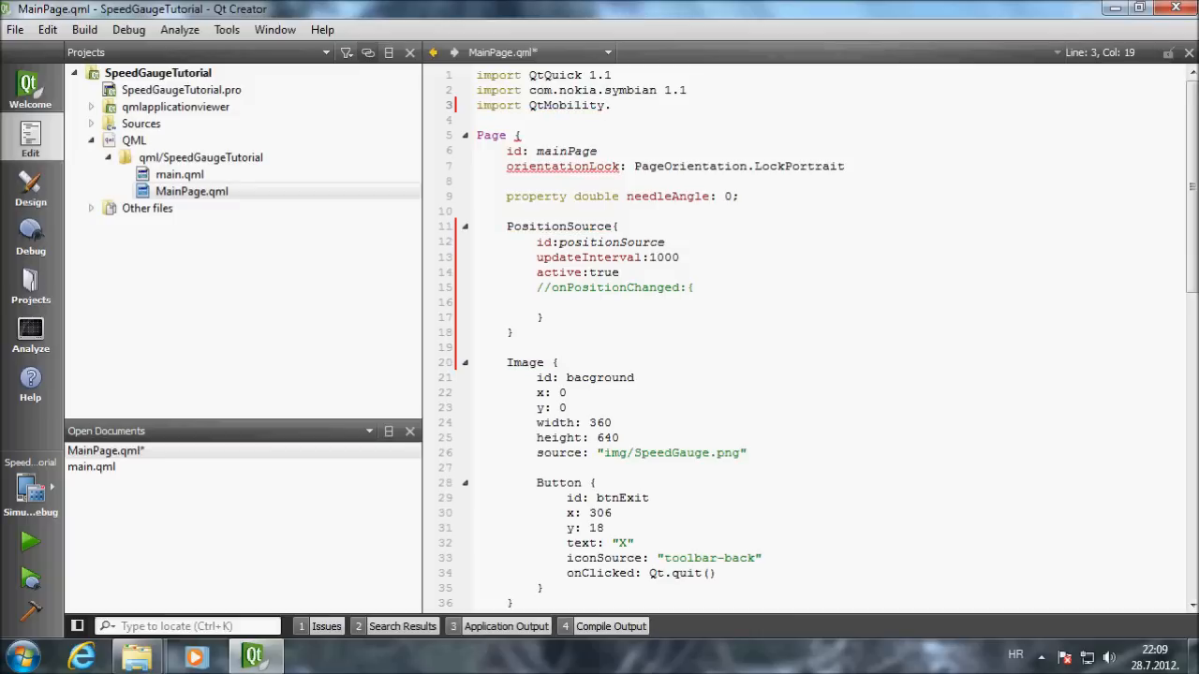
type("location")
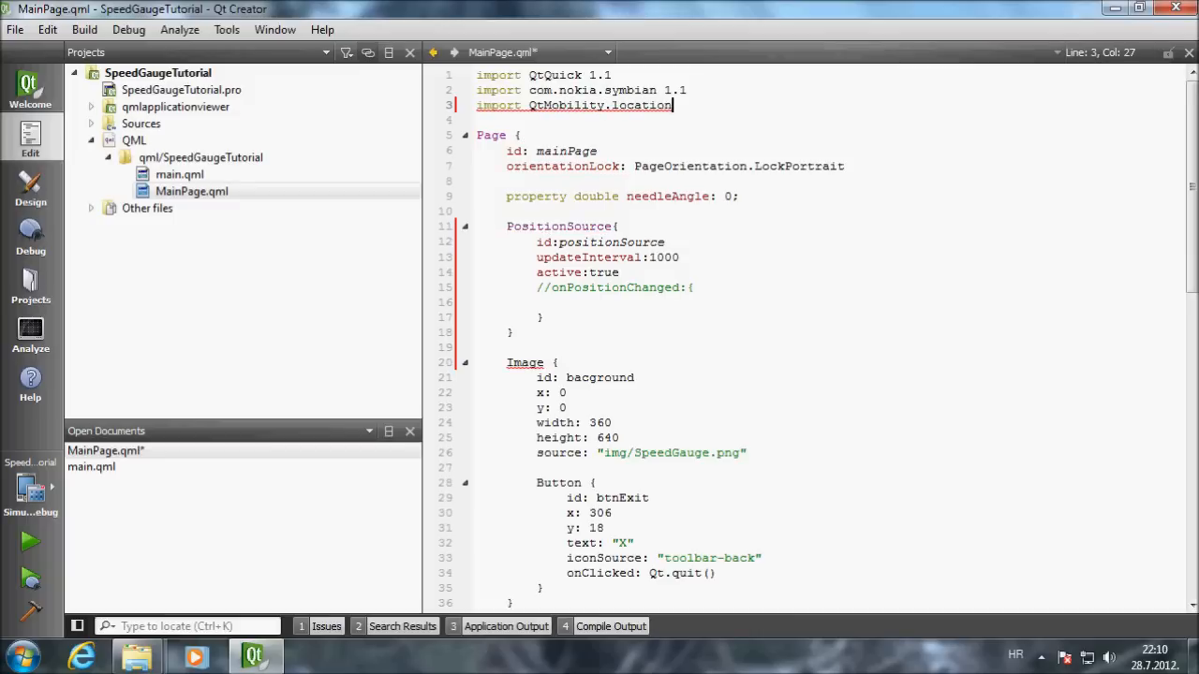
type("1.2")
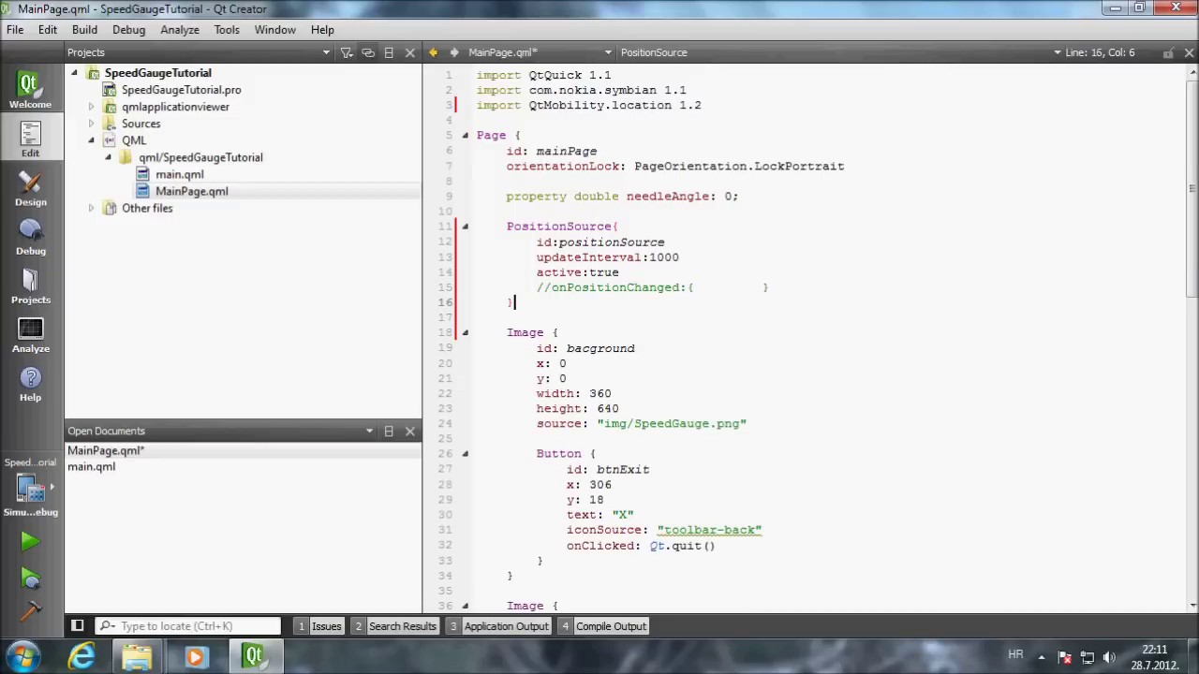
- Give the speed Text element the id txtCurrentSpedd
scroll("down", 3)
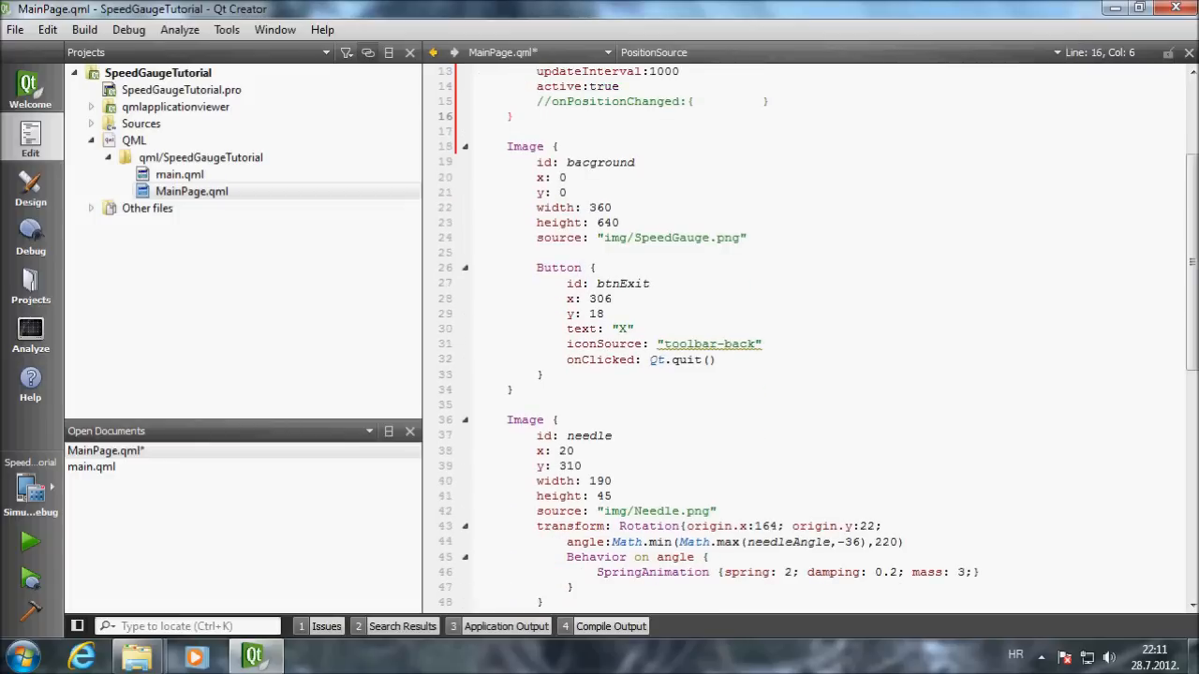
scroll("down", 3)
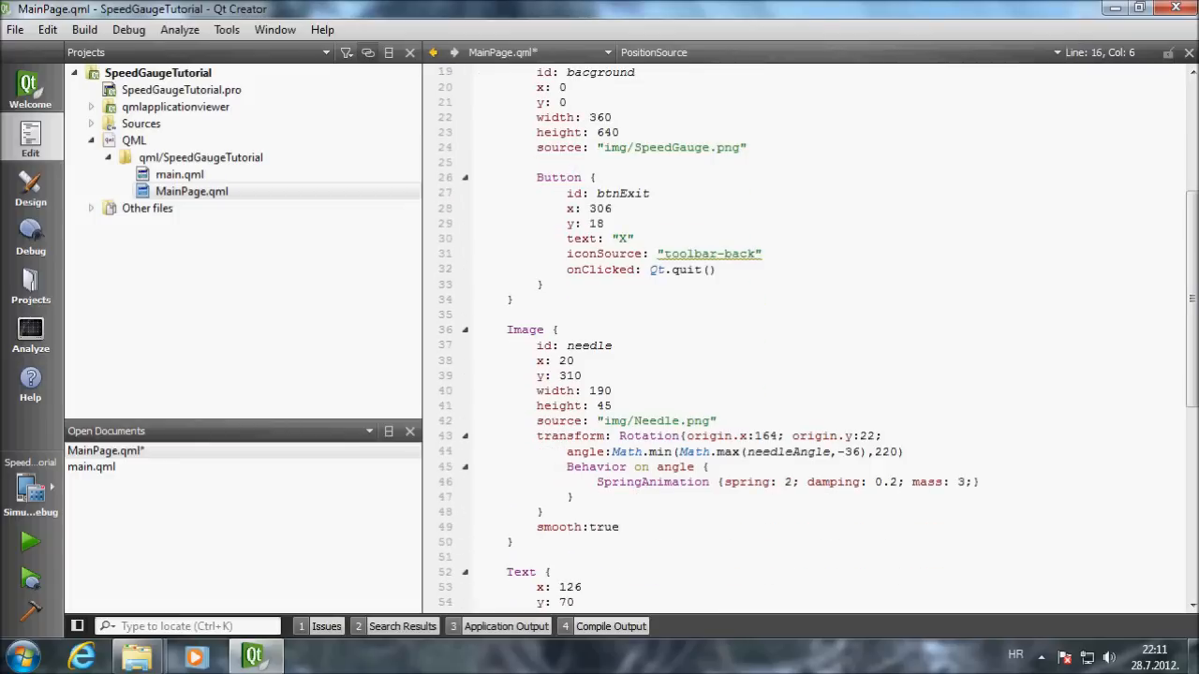
scroll("down", 3)
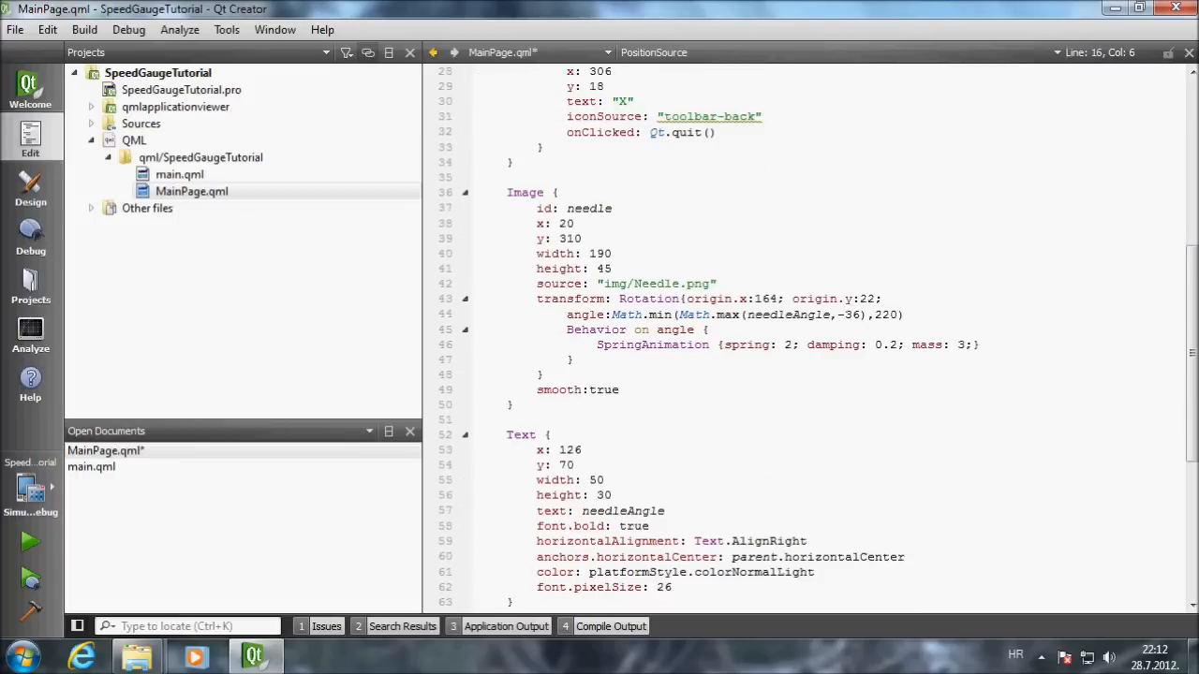
scroll("down", 3)
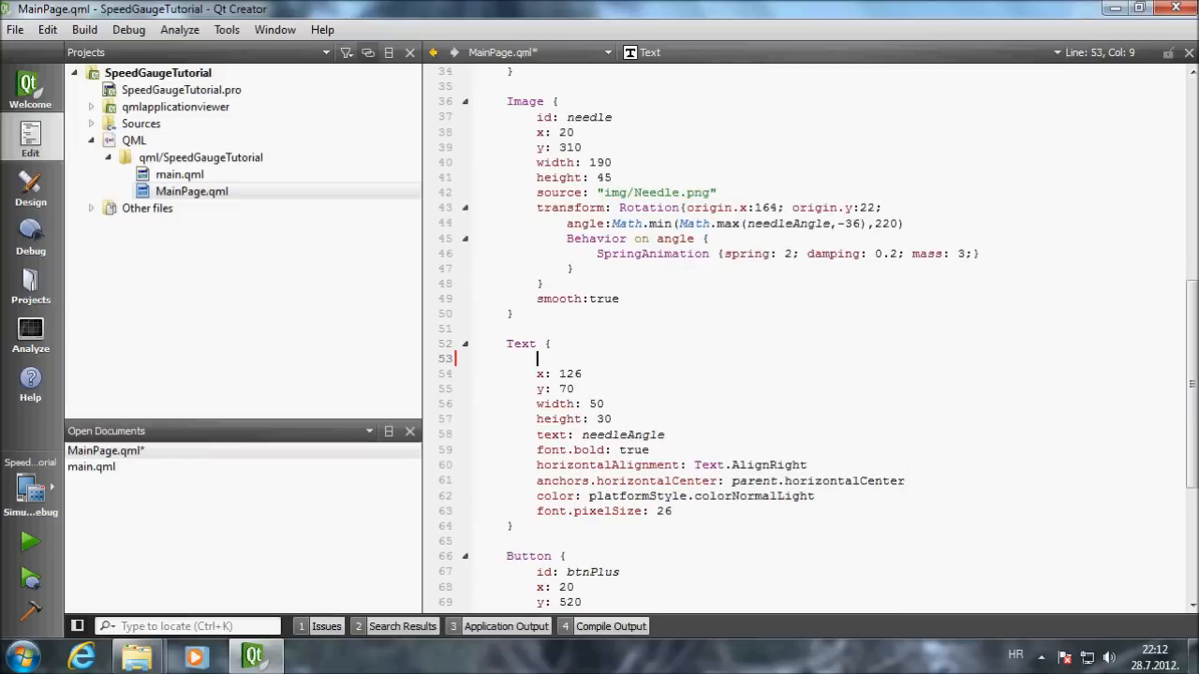
type("id:")
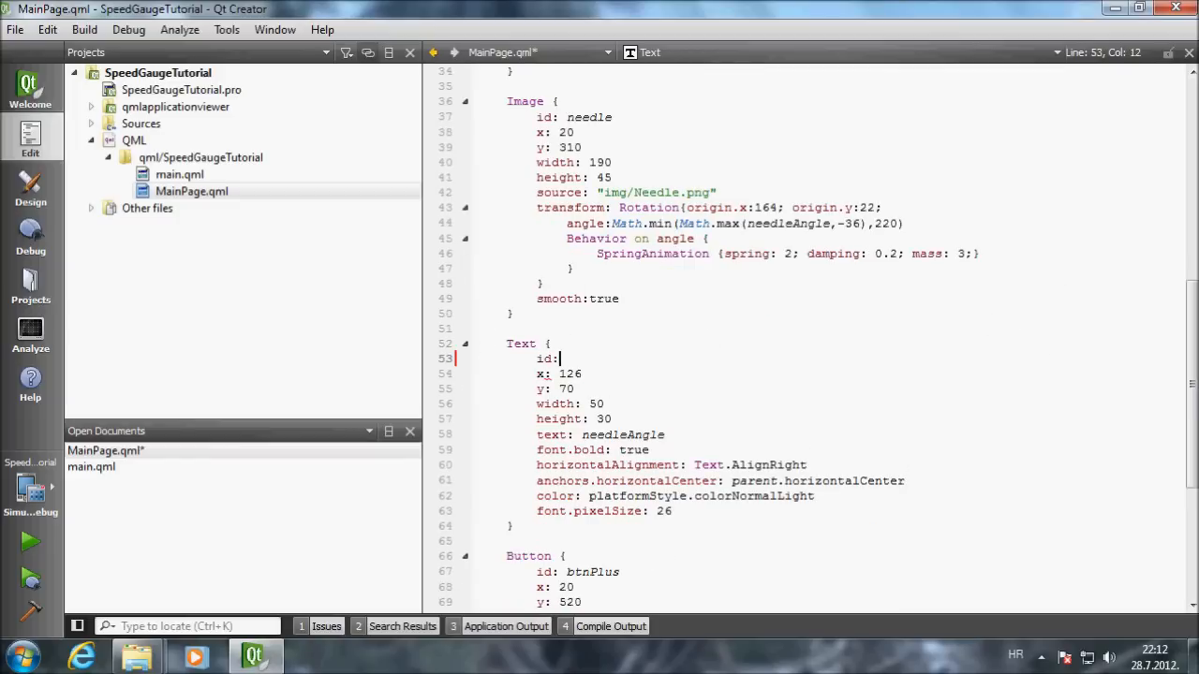
type("txt")
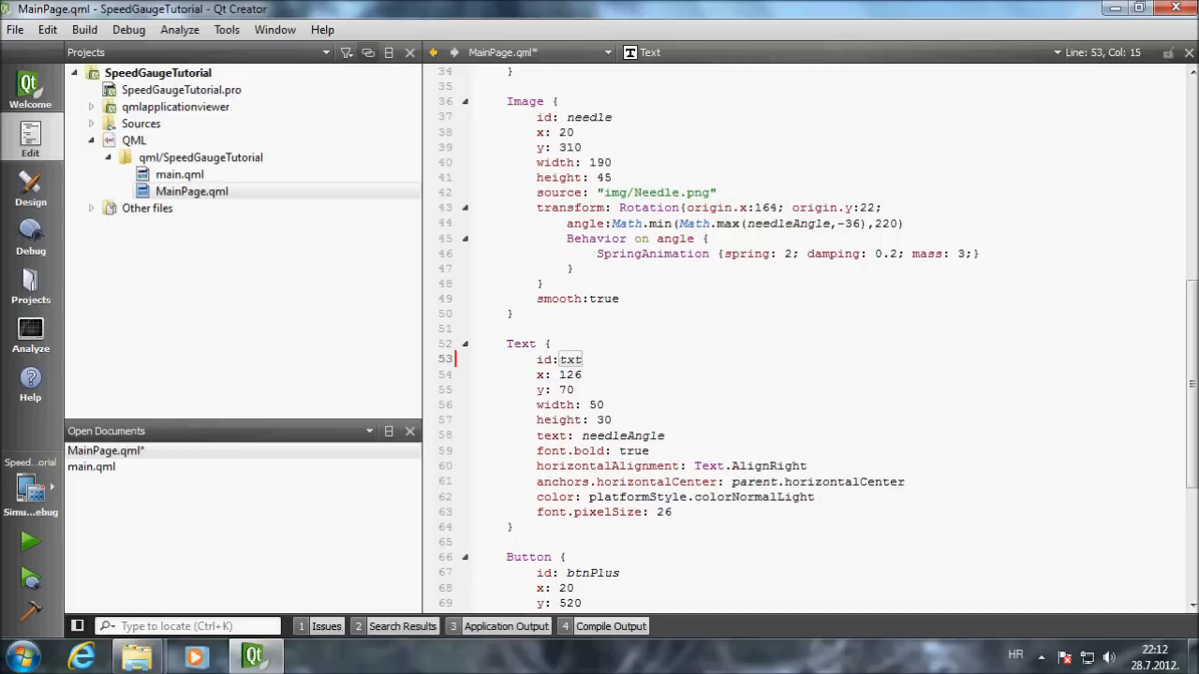
type("CurrentSpedd")
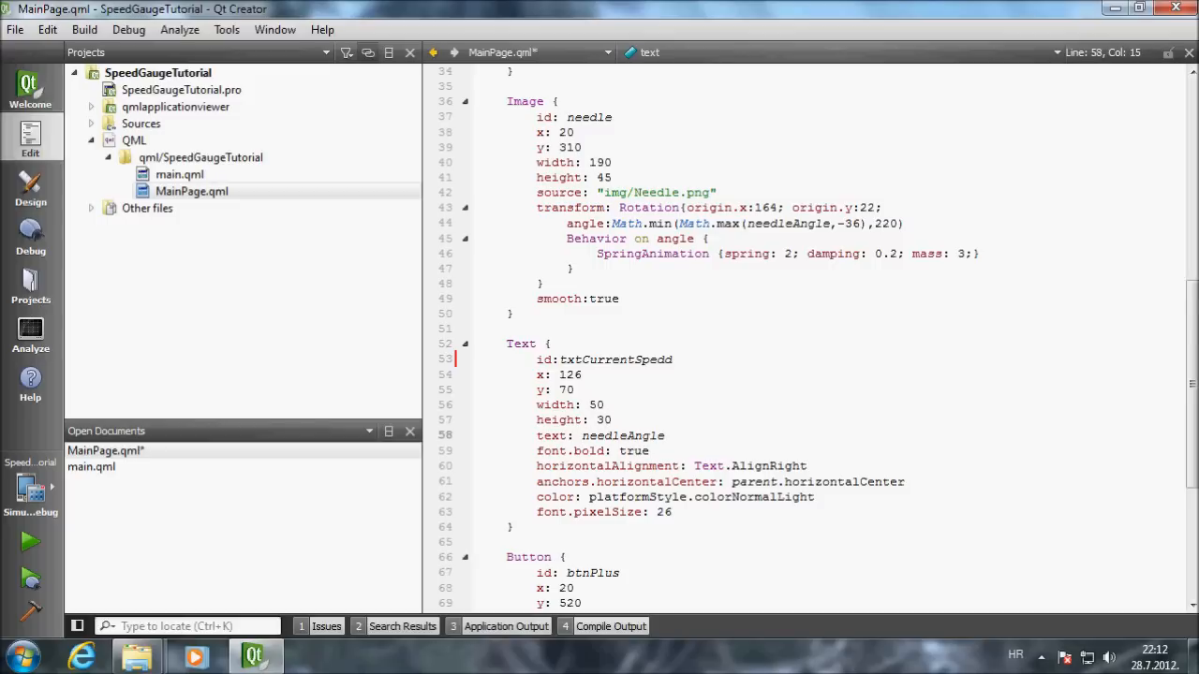
- Replace the needleAngle text binding with positionSource.position.speed
double_click(622, 435)
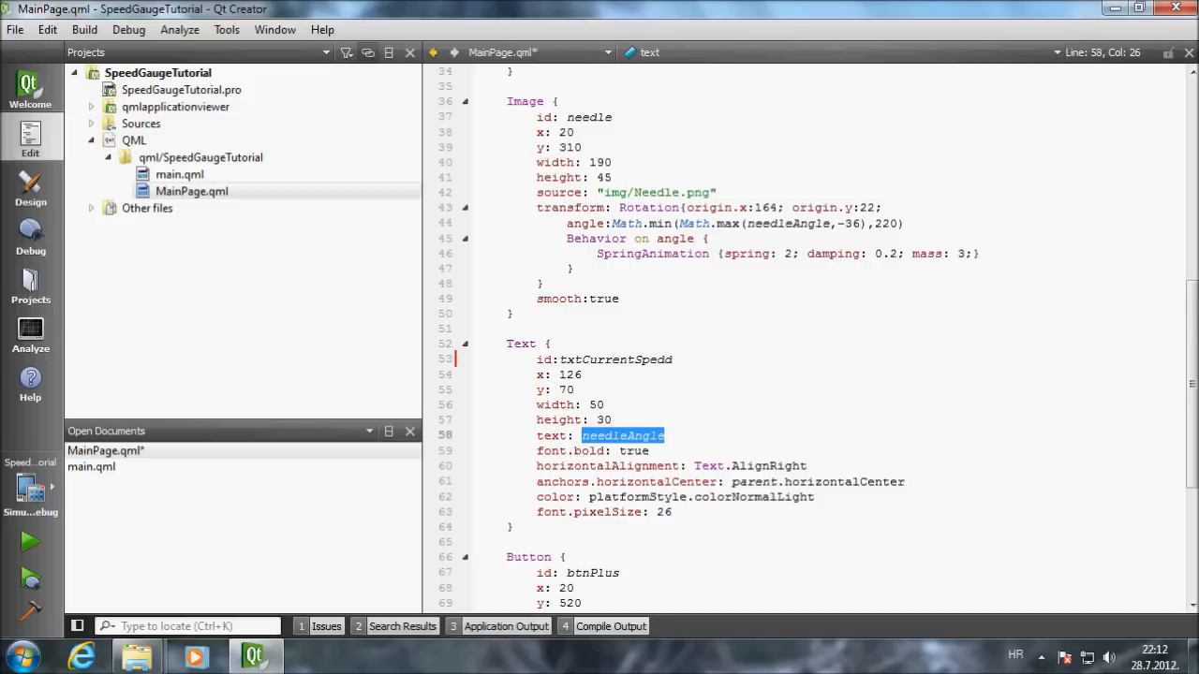
type("positionSource.position.")
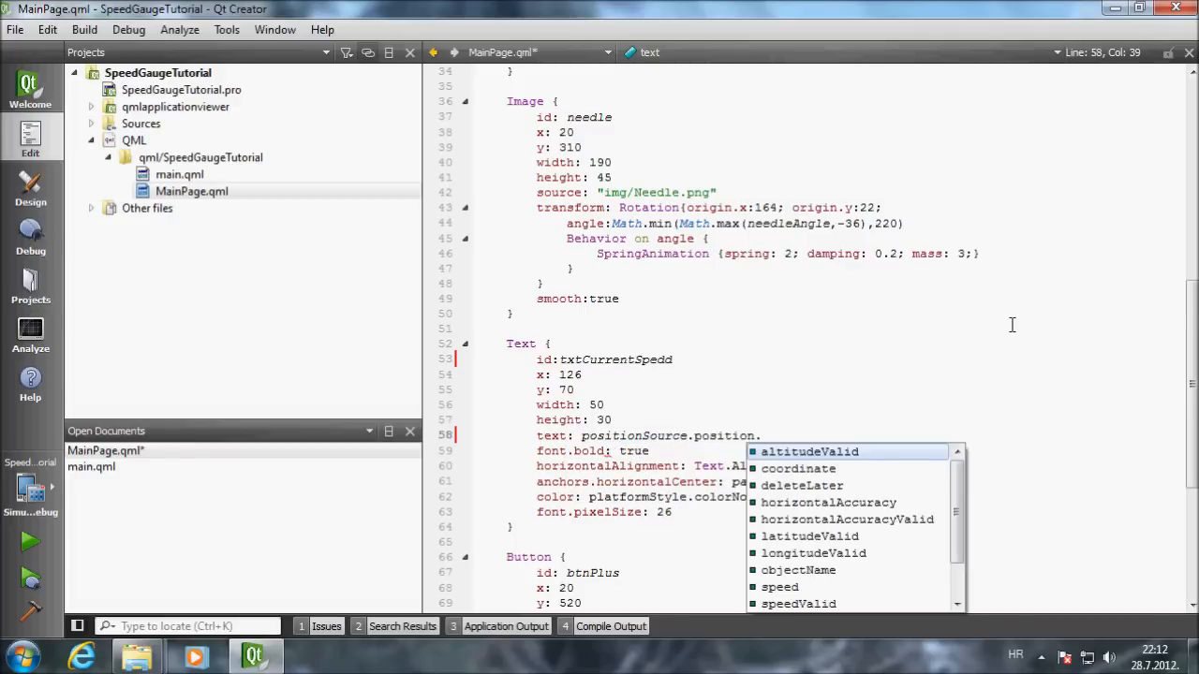
type("speed")
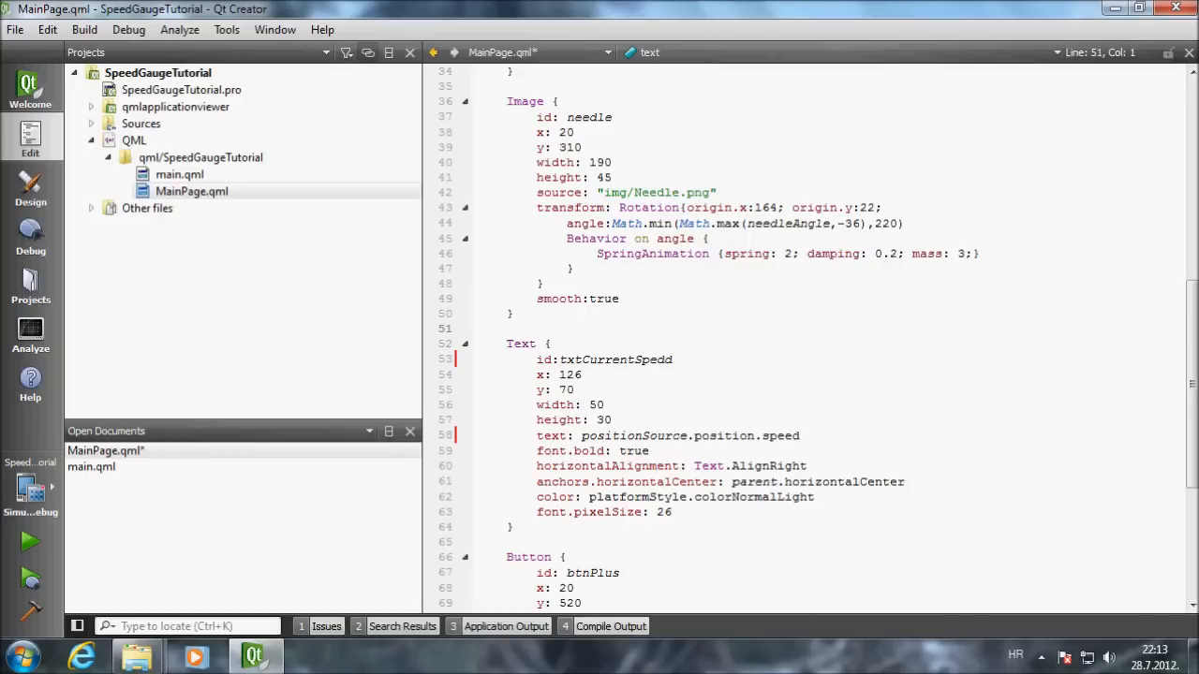
- Write function convertToKmph (mps){ return mps*3.6; } above the speed Text
type("function")
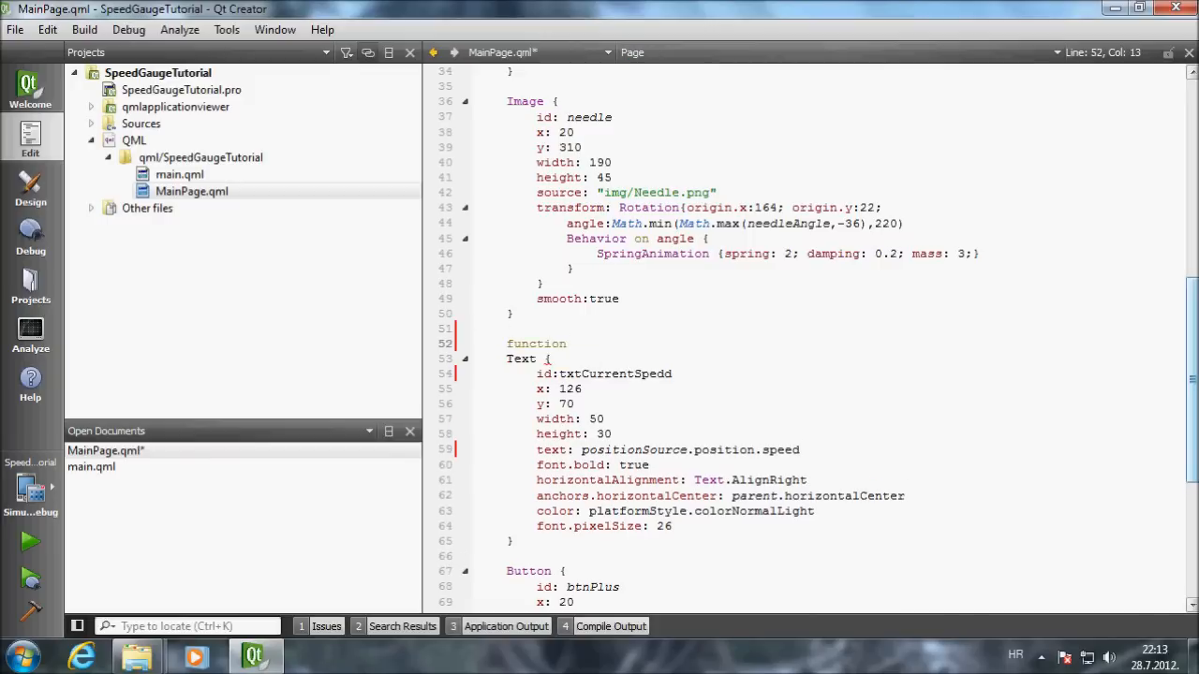
type("convertTo")
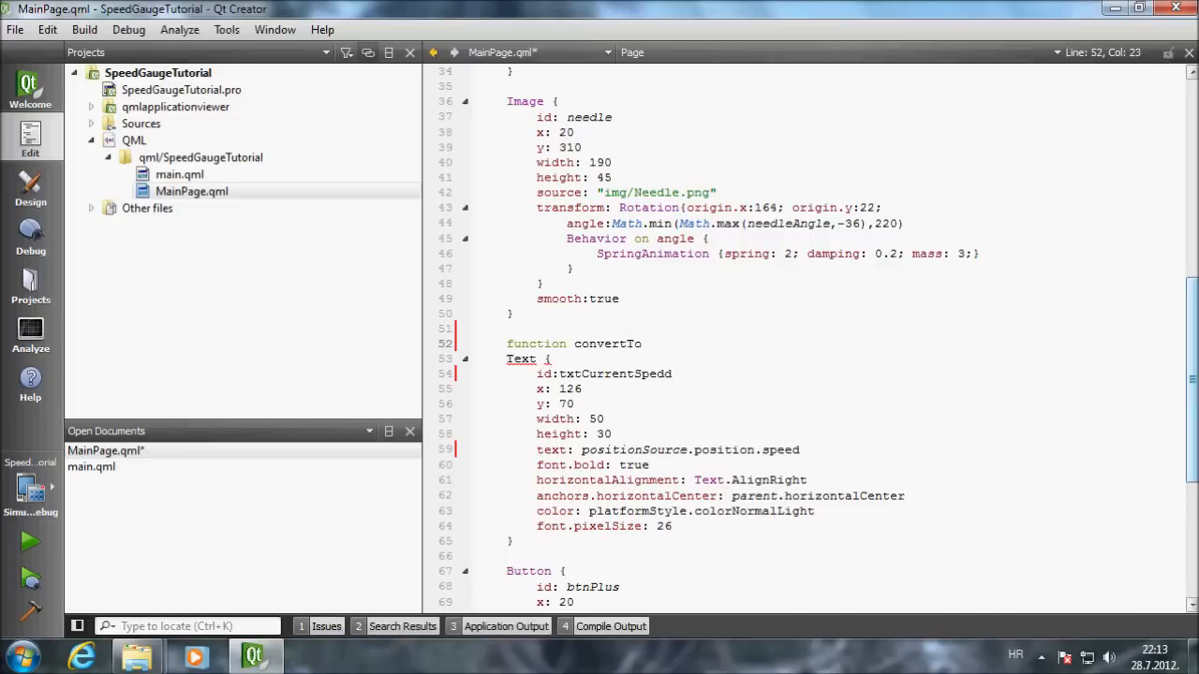
type("Kmph (mps)")
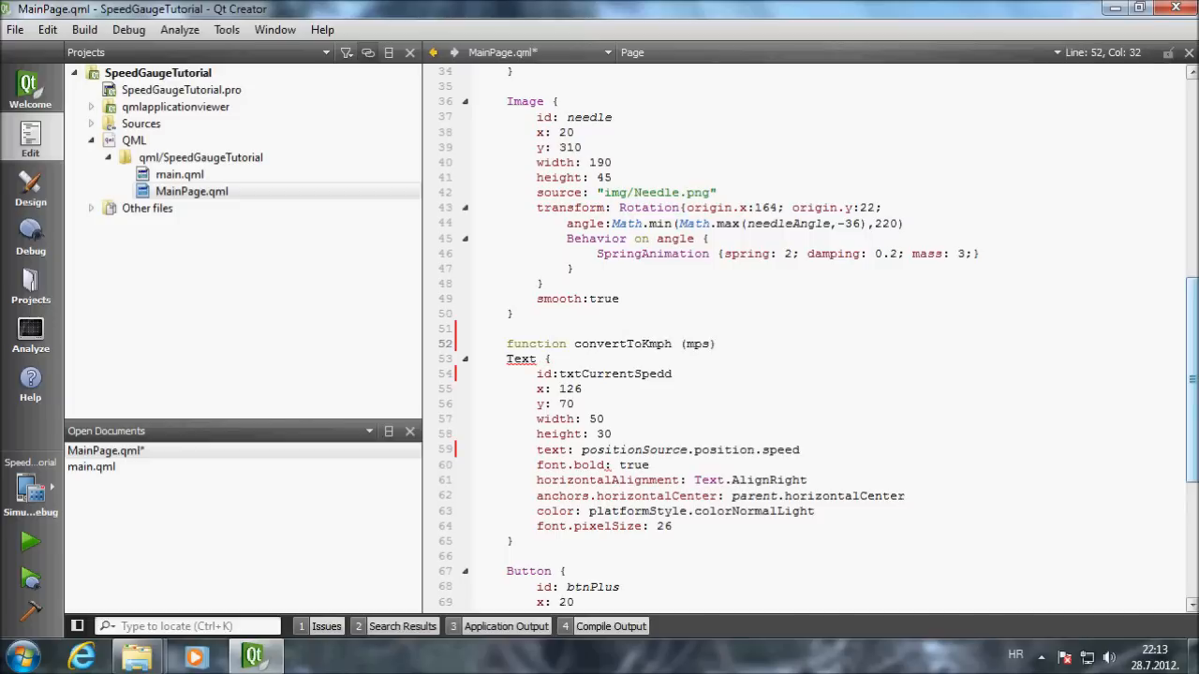
type("{")
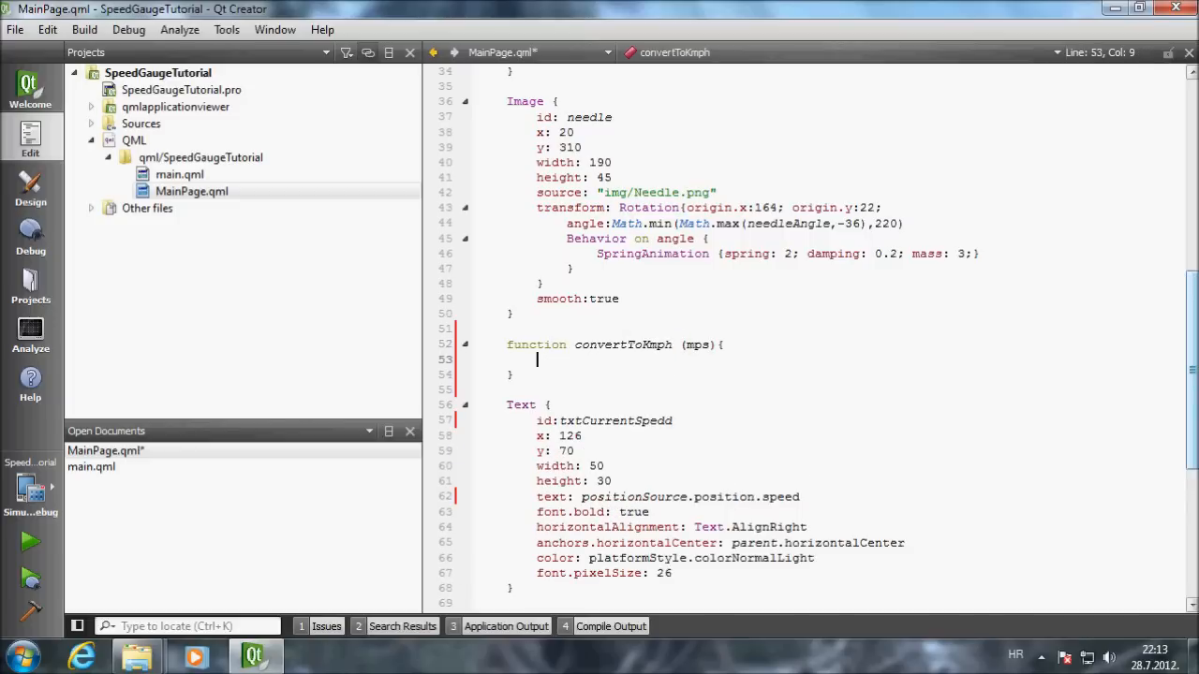
type("return")
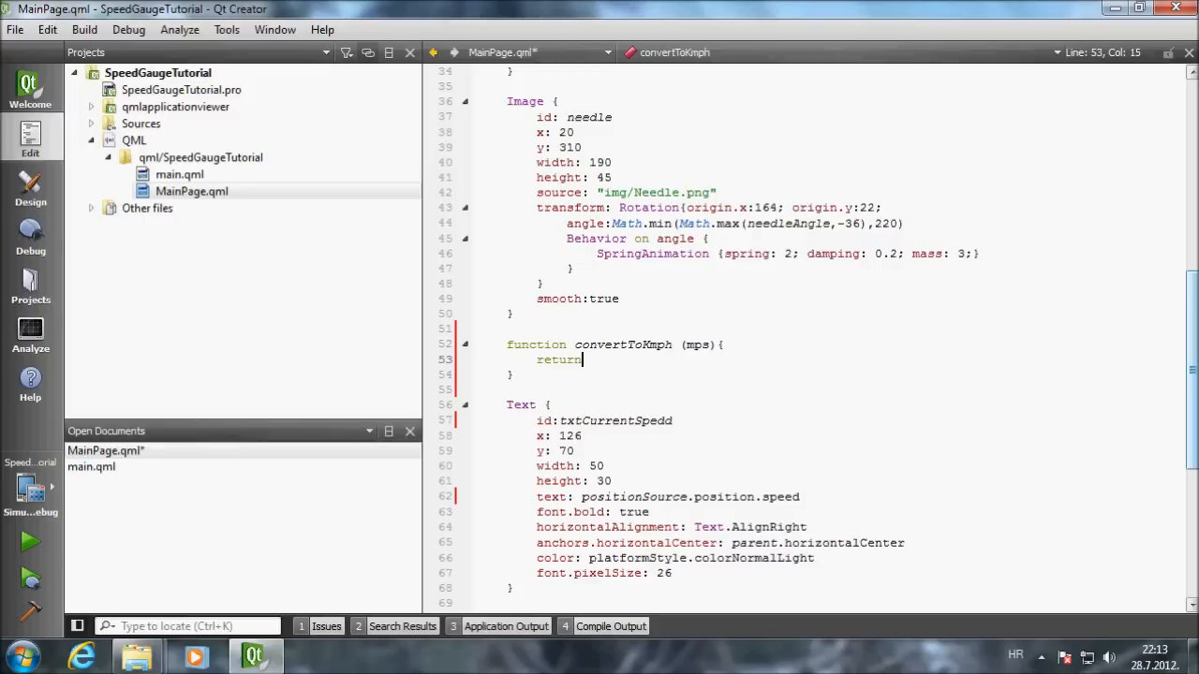
type("mps*3.6")
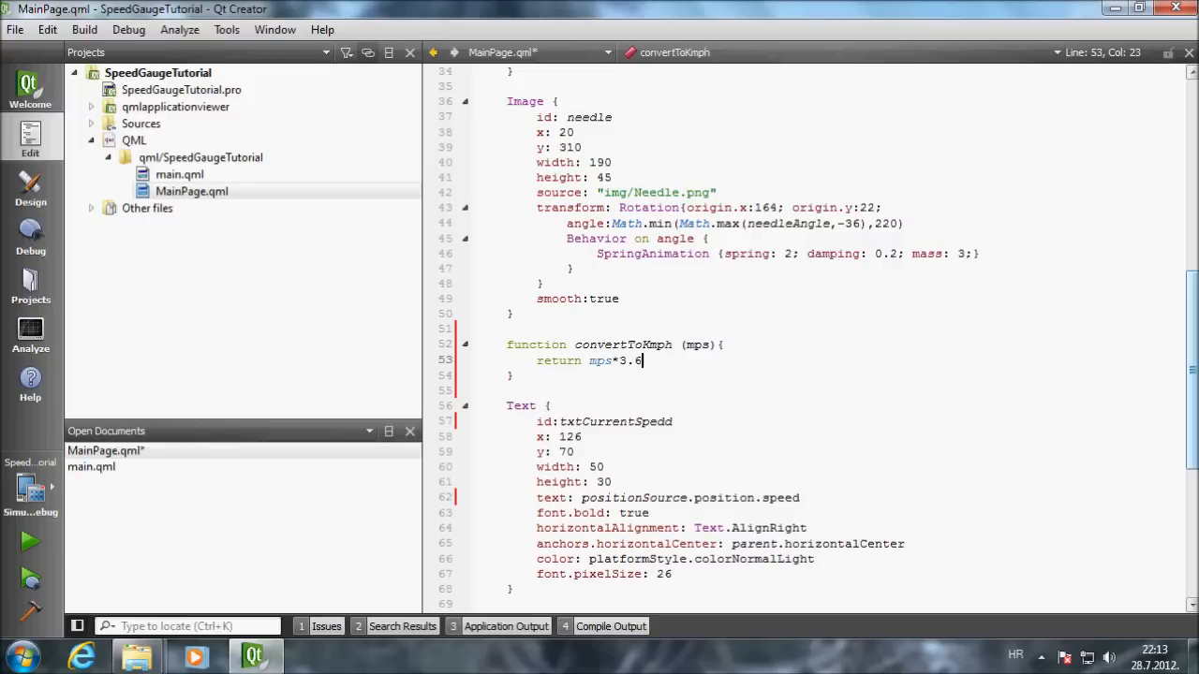
type(";")
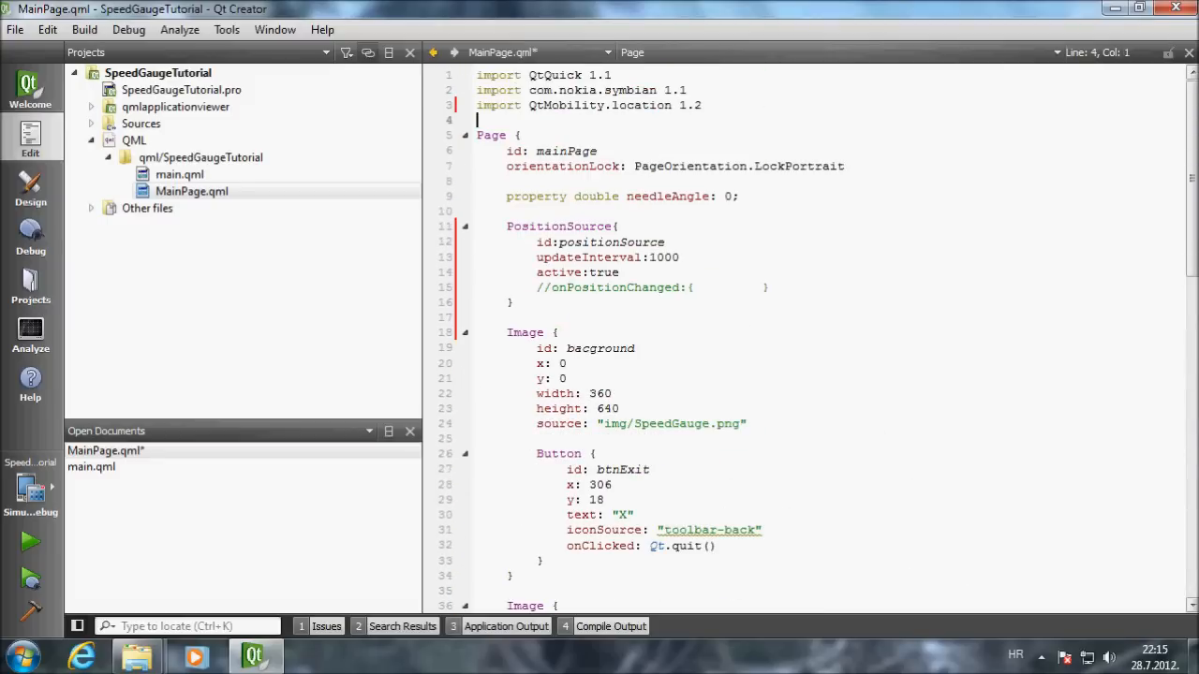
- Declare property double currentSpeed: 0 on the page
type("property double e: value")
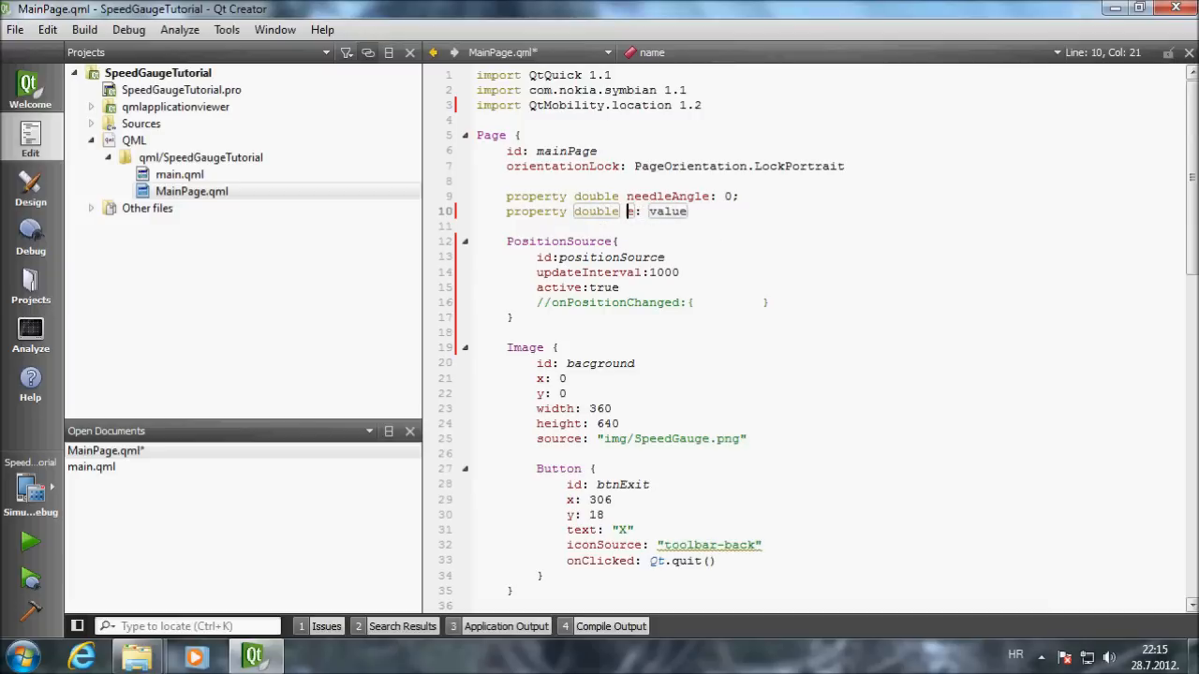
type("urrentSpeed")
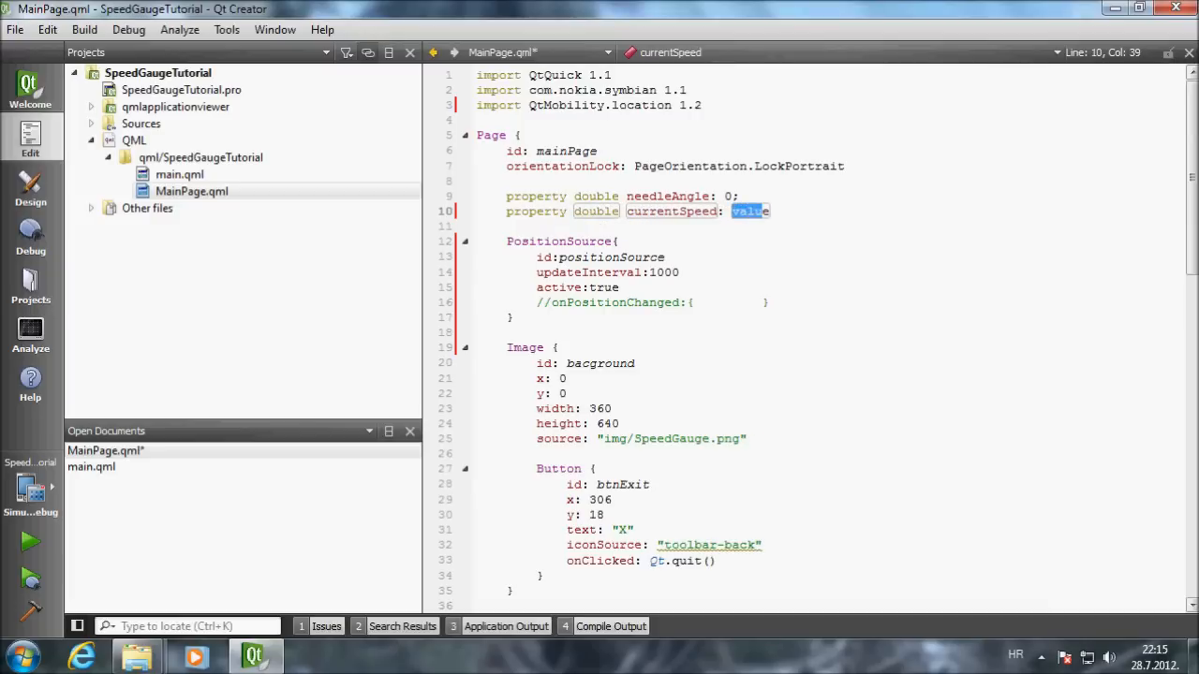
type("0;")
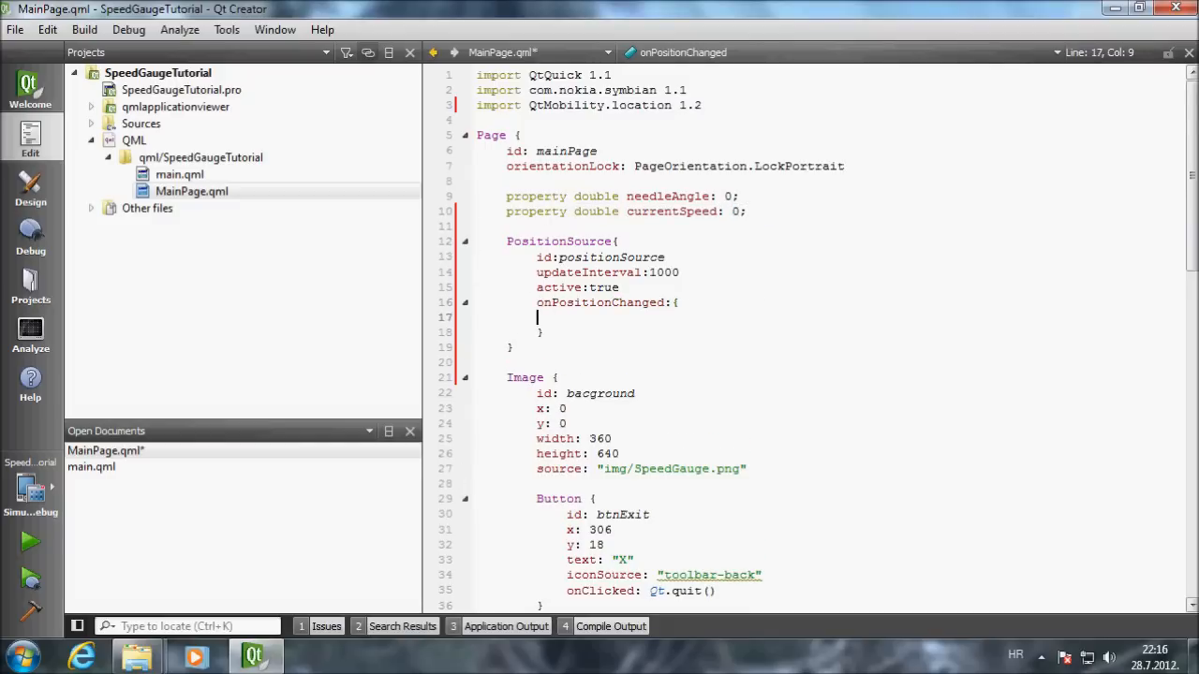
- In onPositionChanged set currentSpeed = convertToKmph(positionSource.position.speed)
type("currentSpeed=")
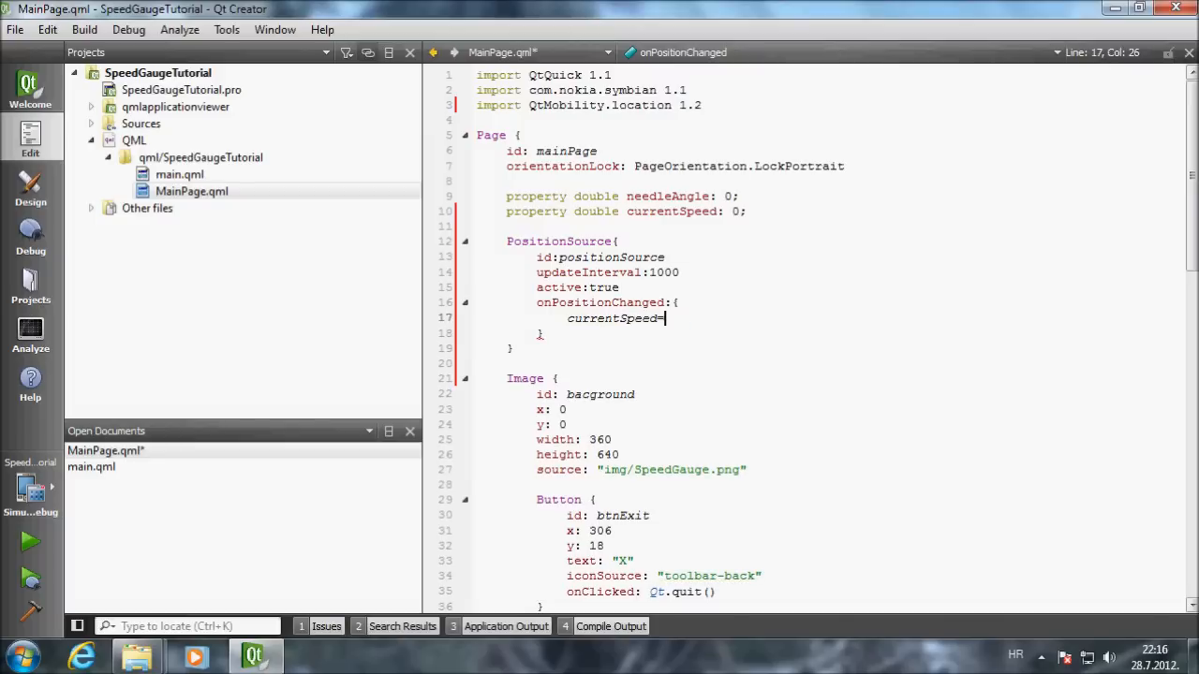
type("convertToKmph()")
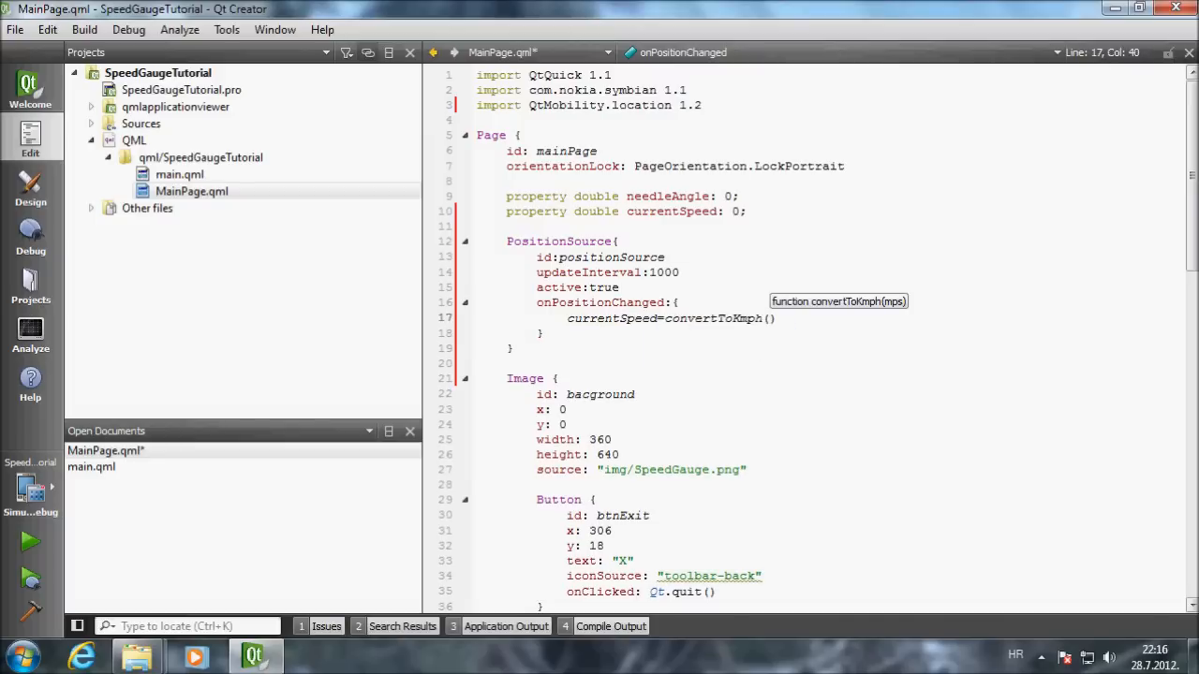
type("positionSource.position.speed")
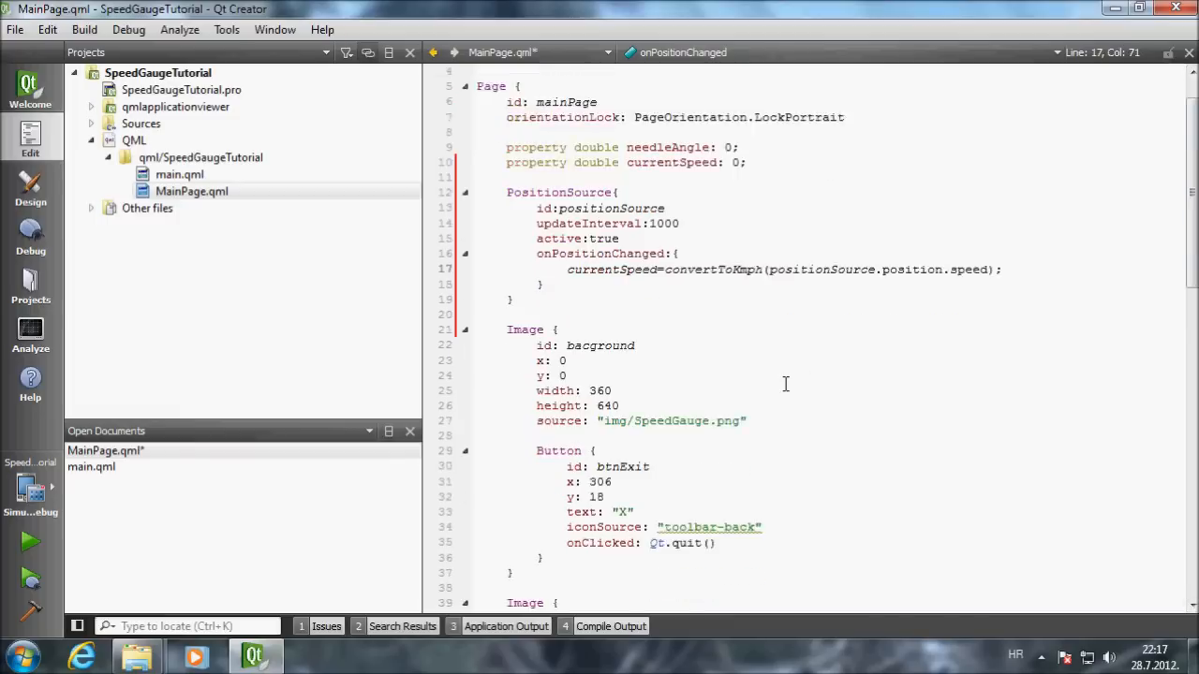
- Bind the speed text to (currentSpeed>=0)?currentSpeed:"Looking for GPS Signla!!!";
scroll("down", 3)
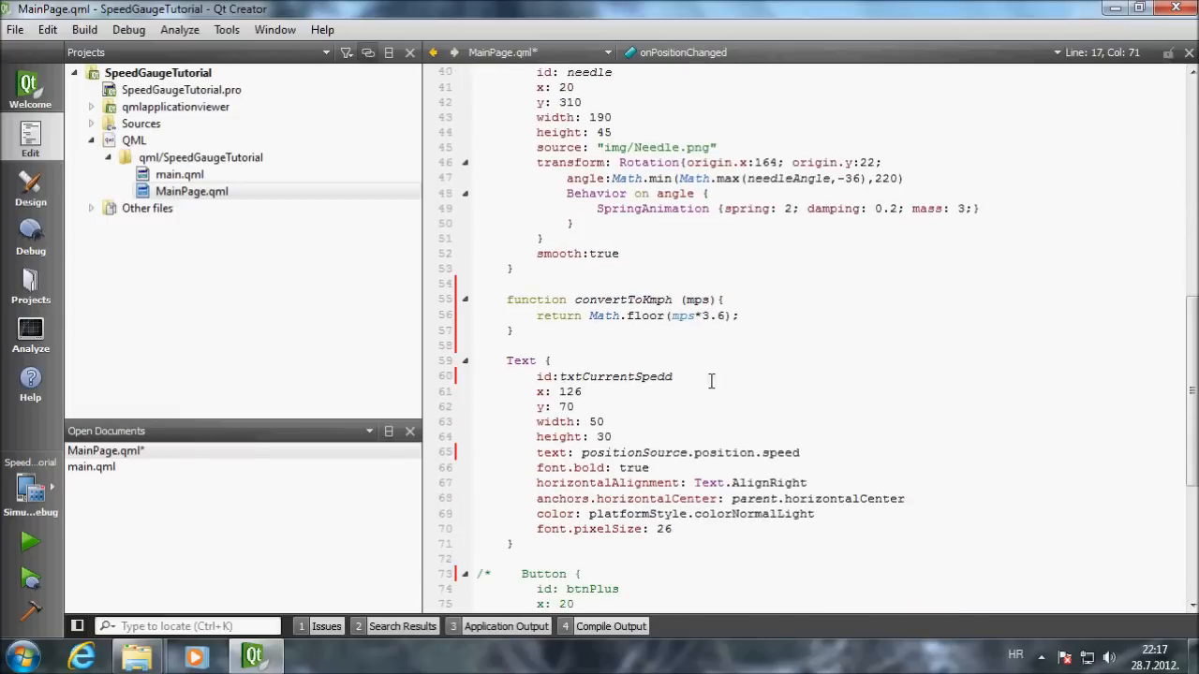
double_click(690, 451)
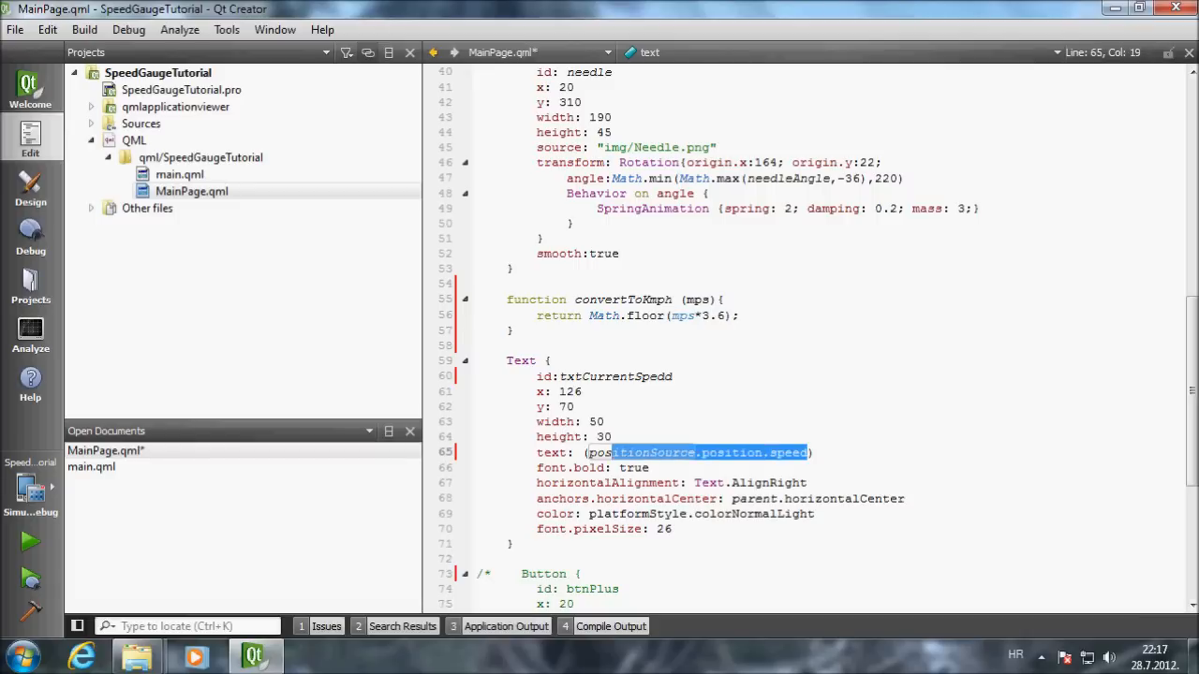
type("currentSpeed)")
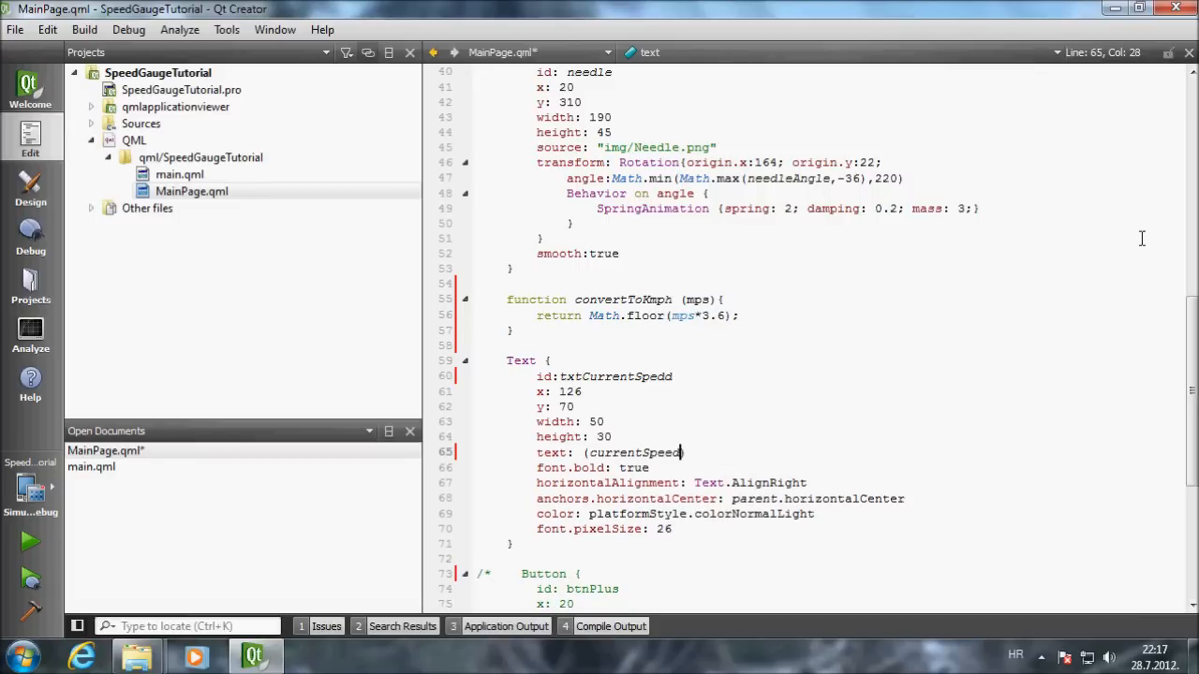
type(">=0) ?")
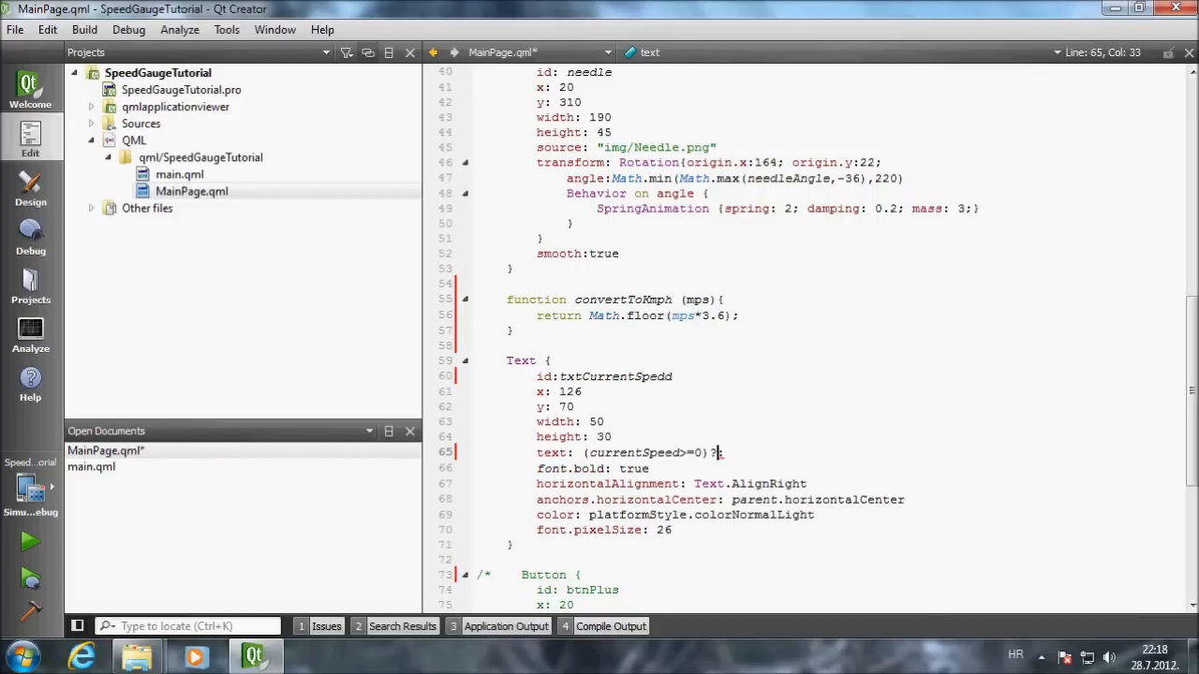
type("currentSpeed:\"\"")
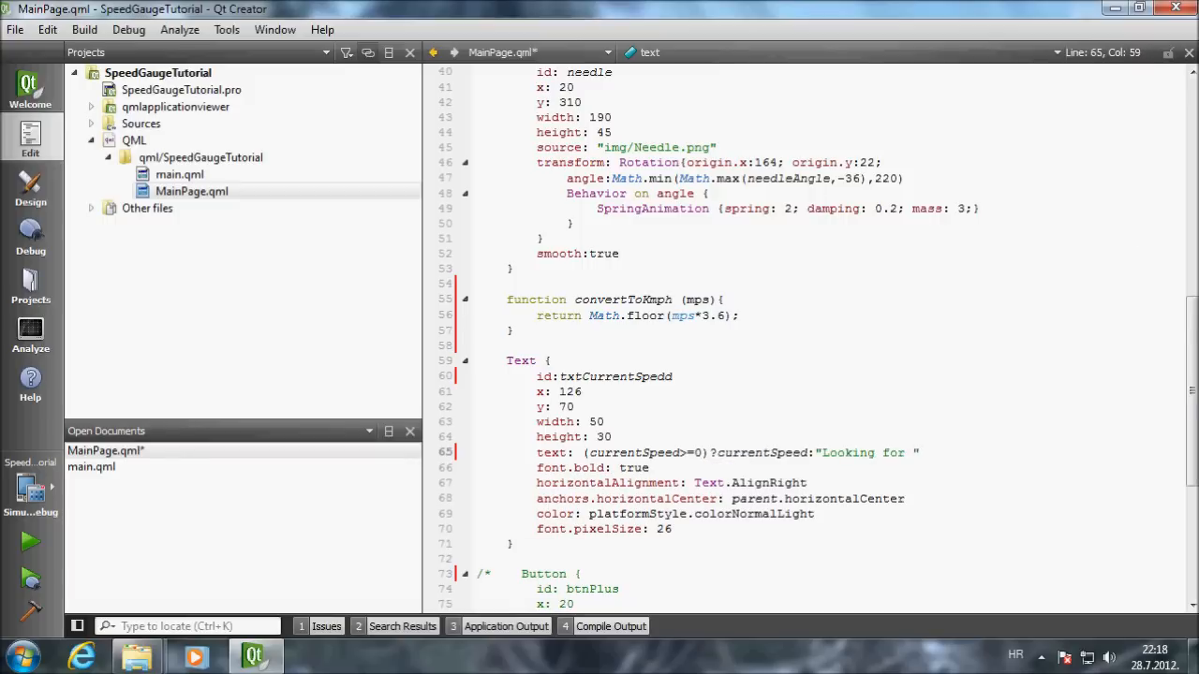
type("GPS Signla!!!")
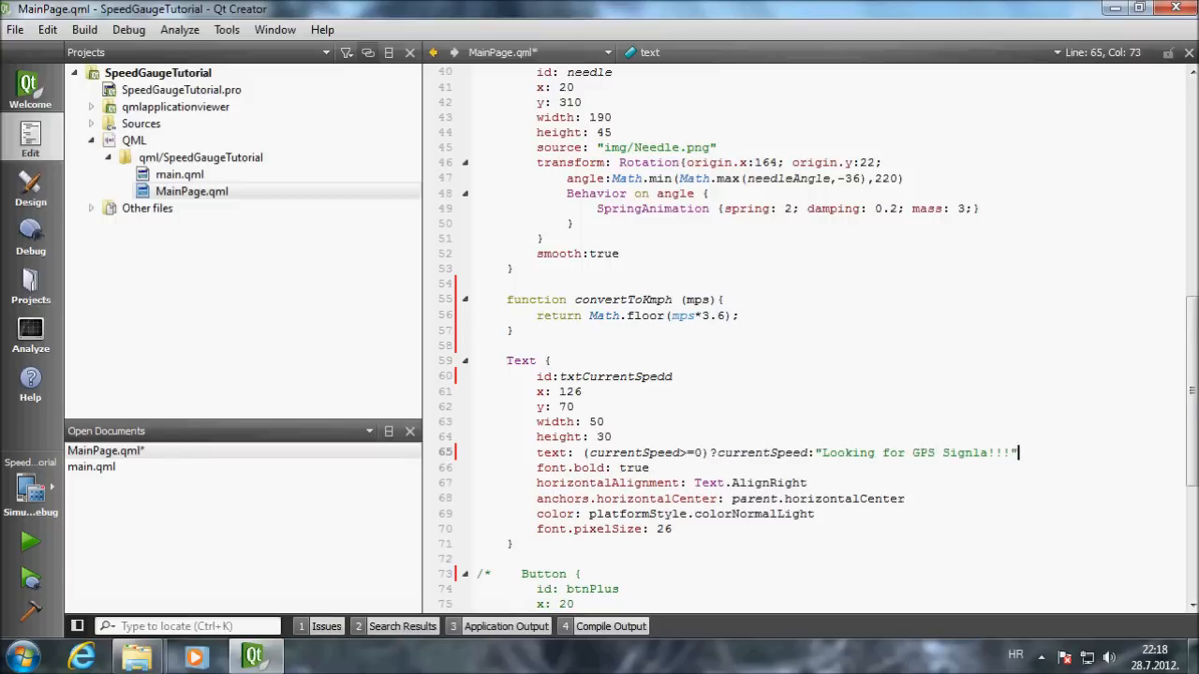
type(";")
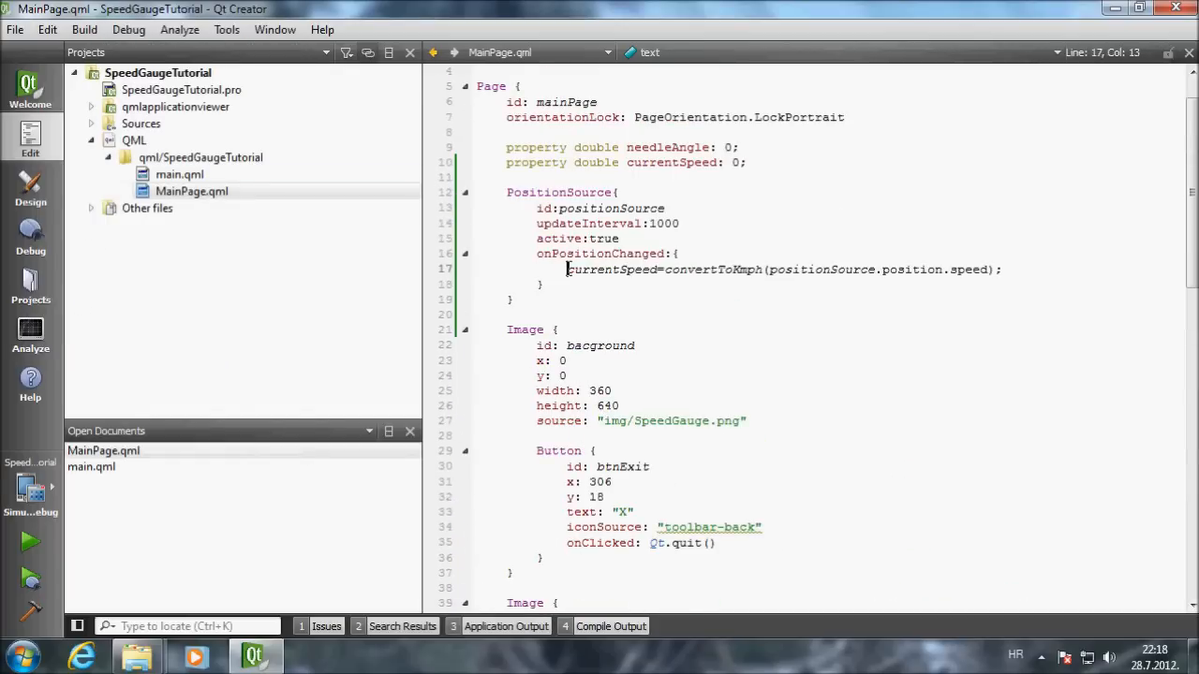
- In onPositionChanged compute needleAngle = currentSpeed*((36+220)/240)-36
type("needleAngle=")
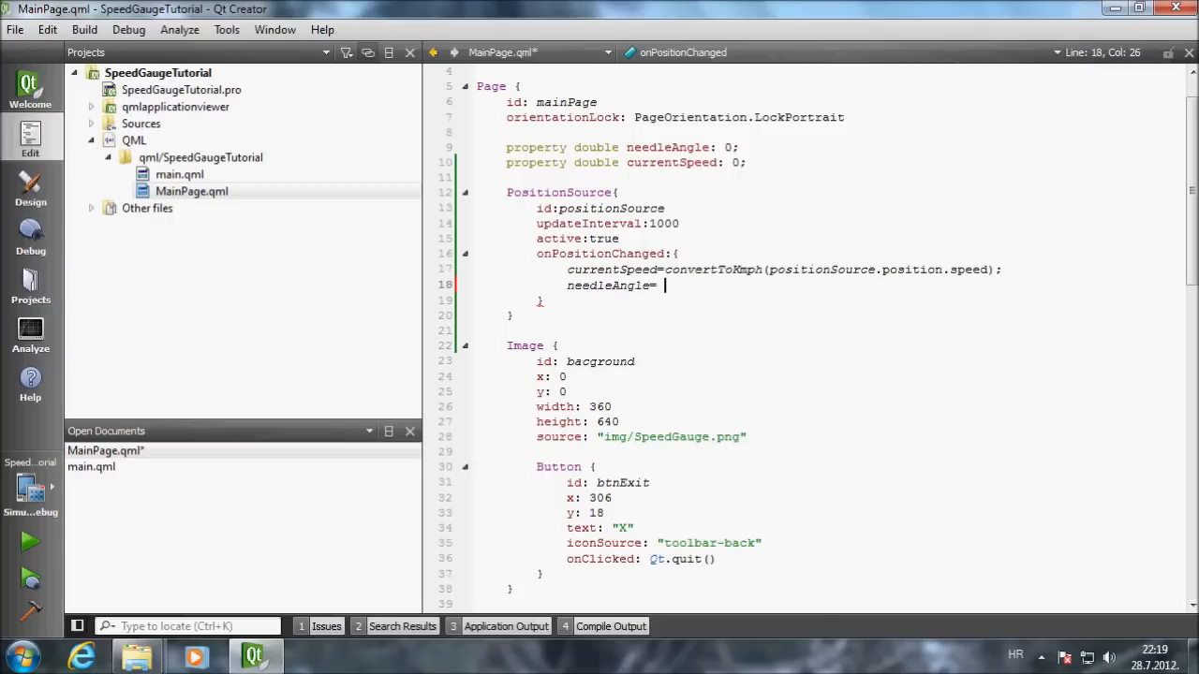
type("(")
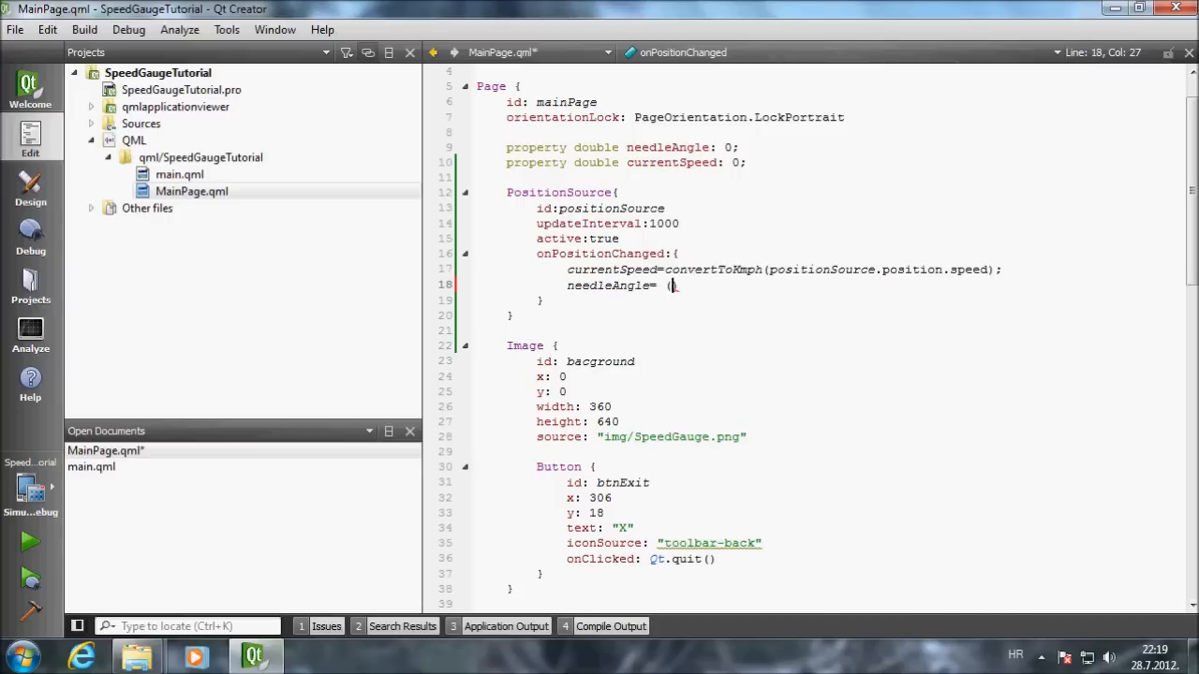
scroll("up", 3)
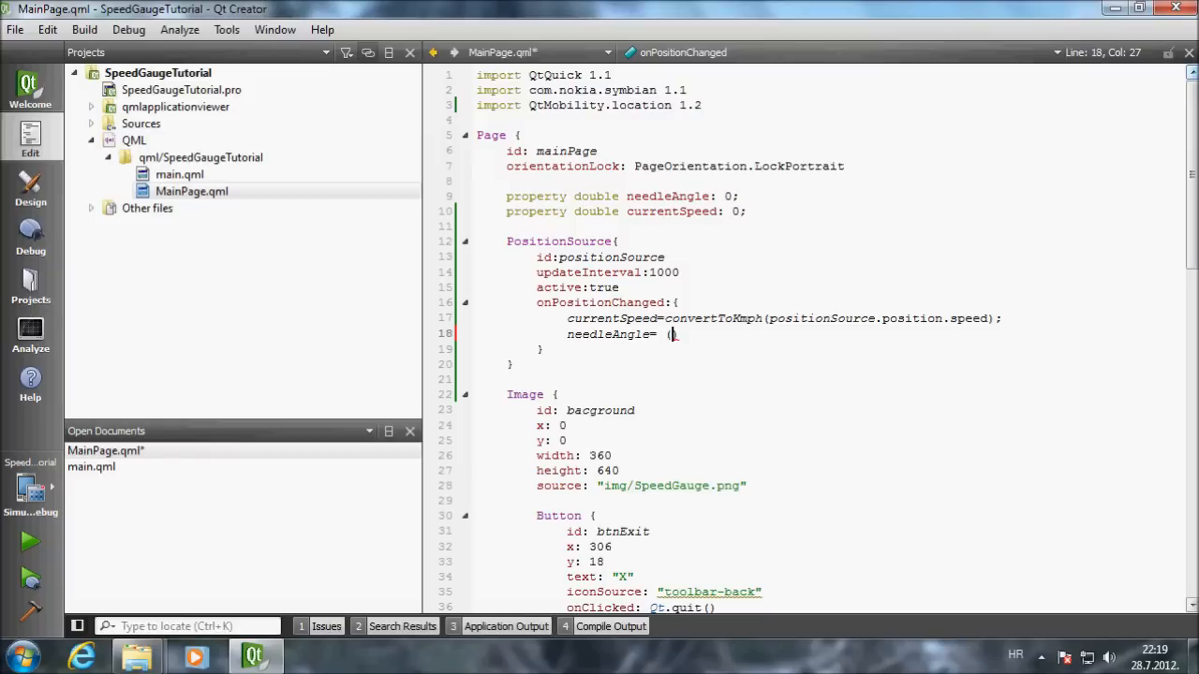
type("36")
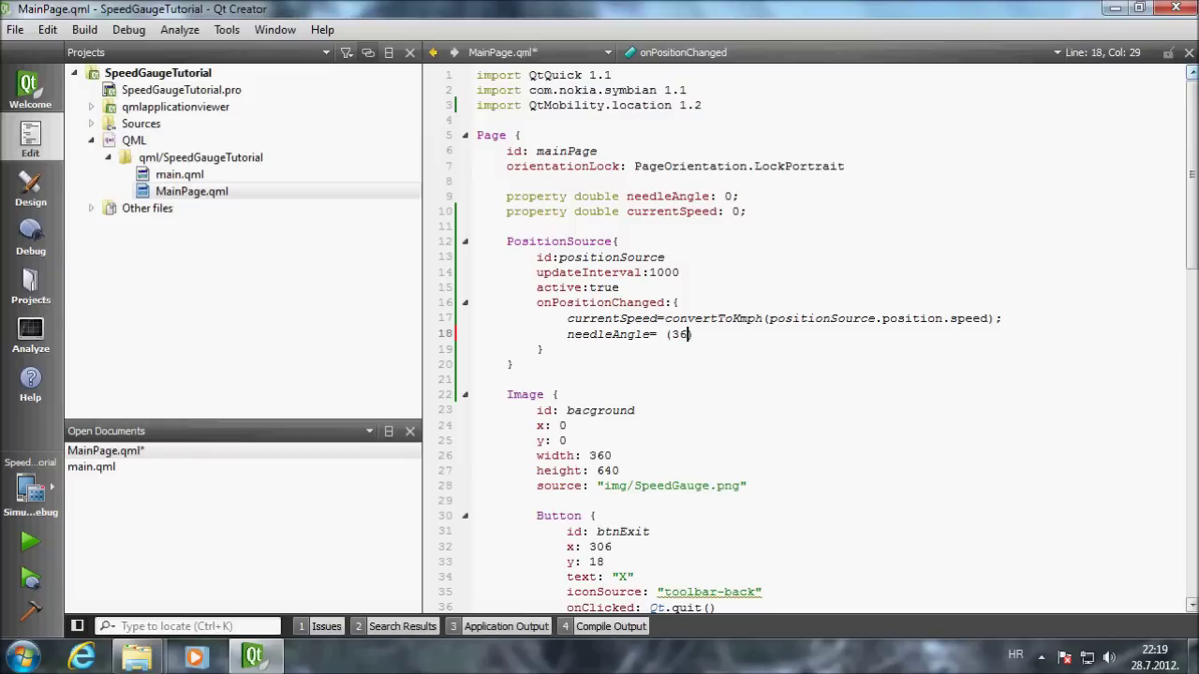
type("+")
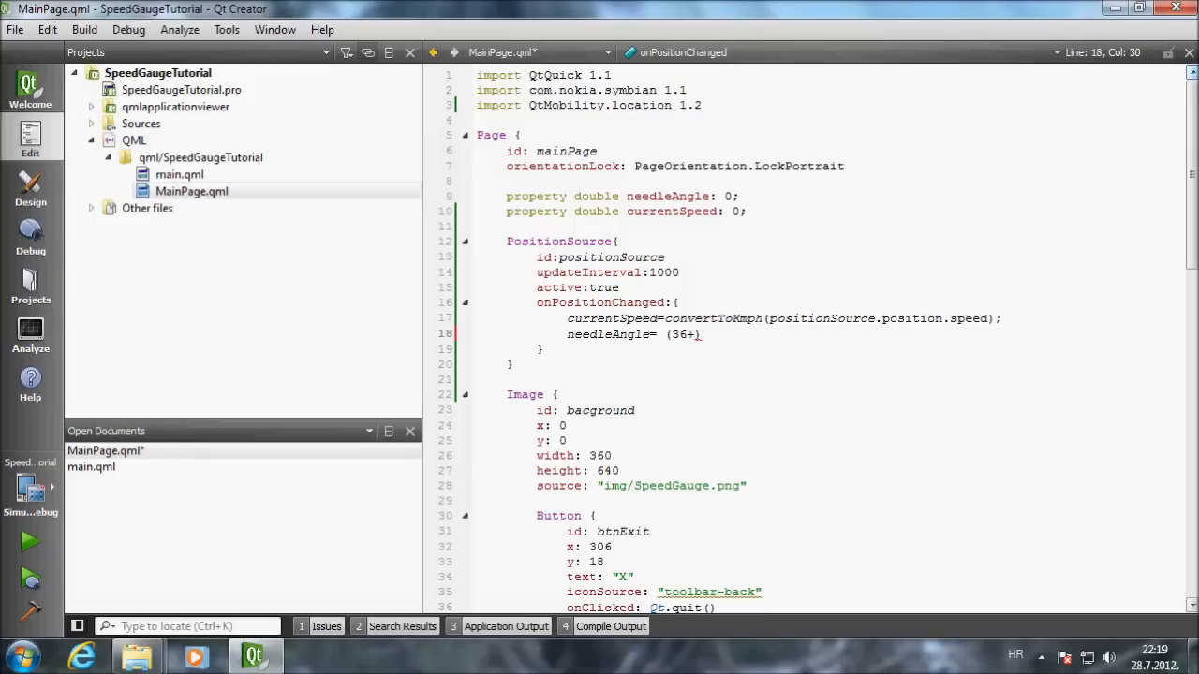
type("220")
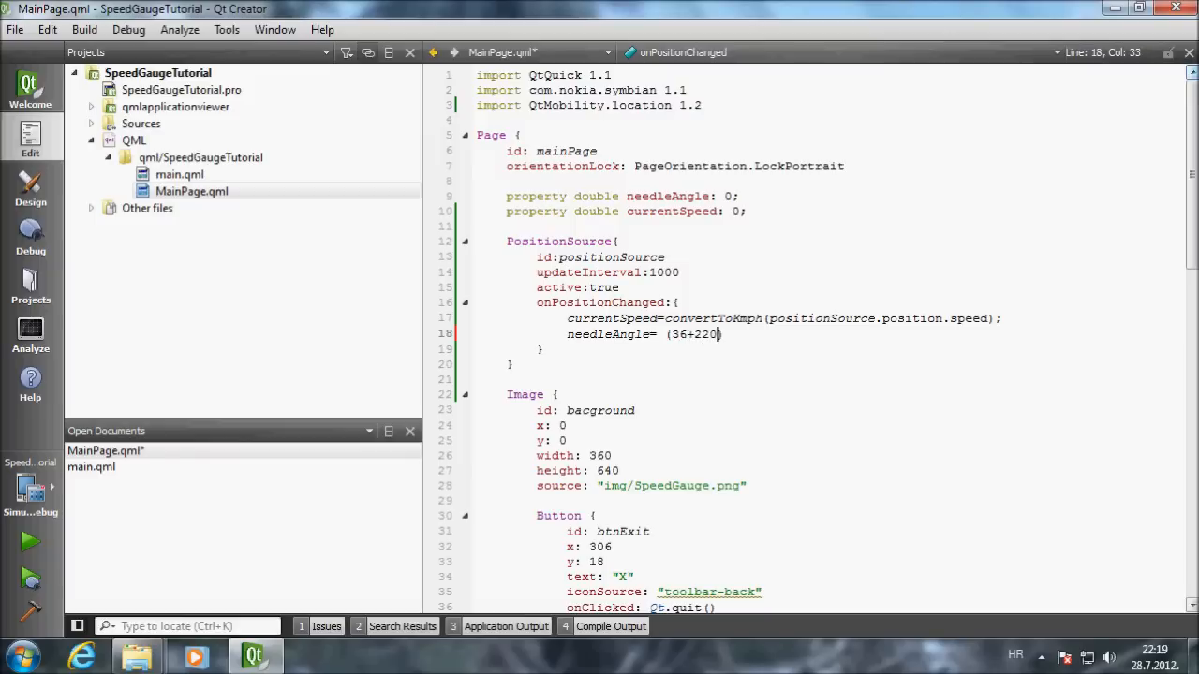
type("/")
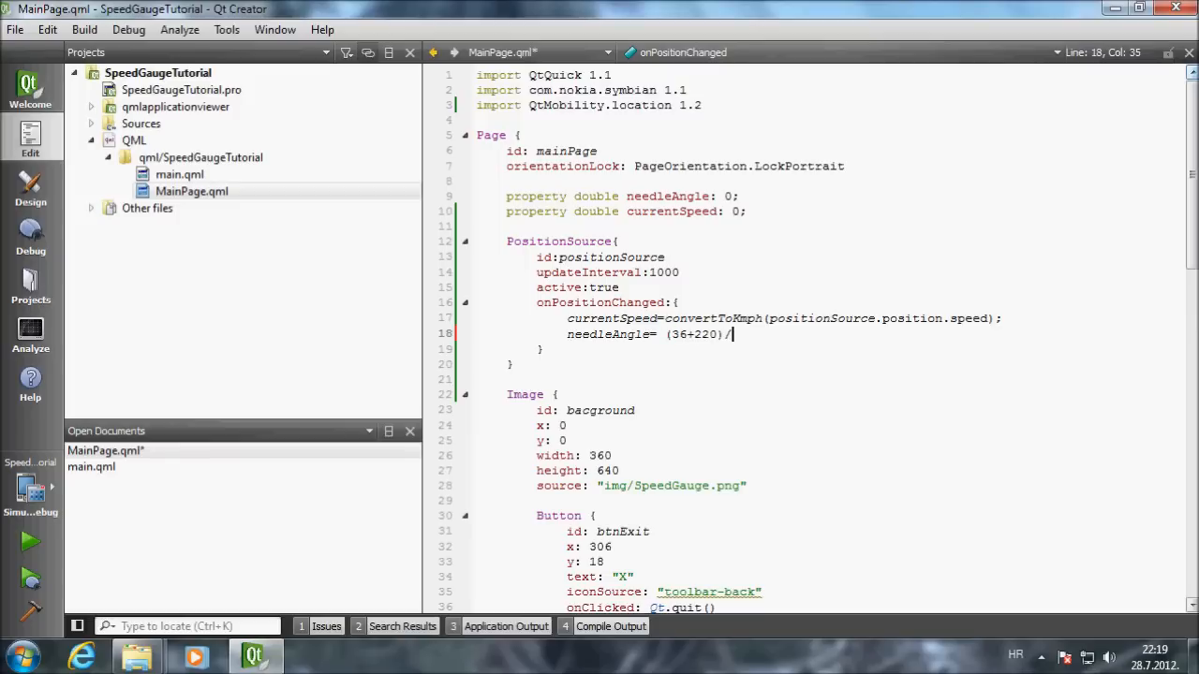
type("240")
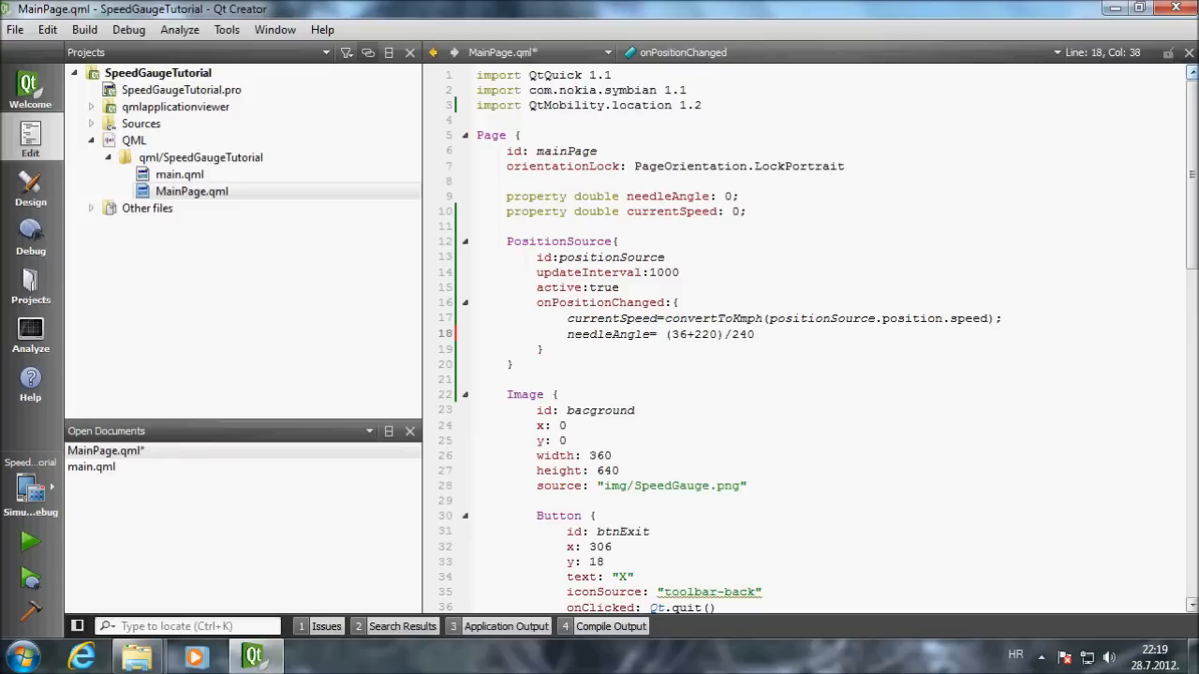
type("-36")
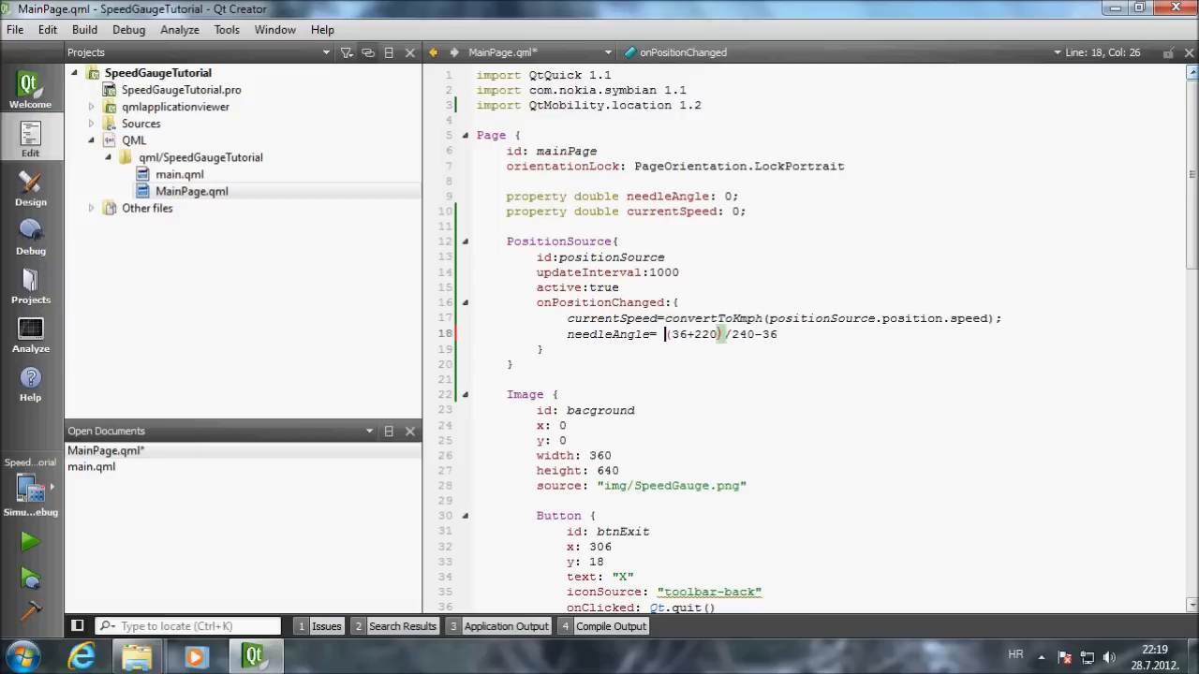
type("cu")
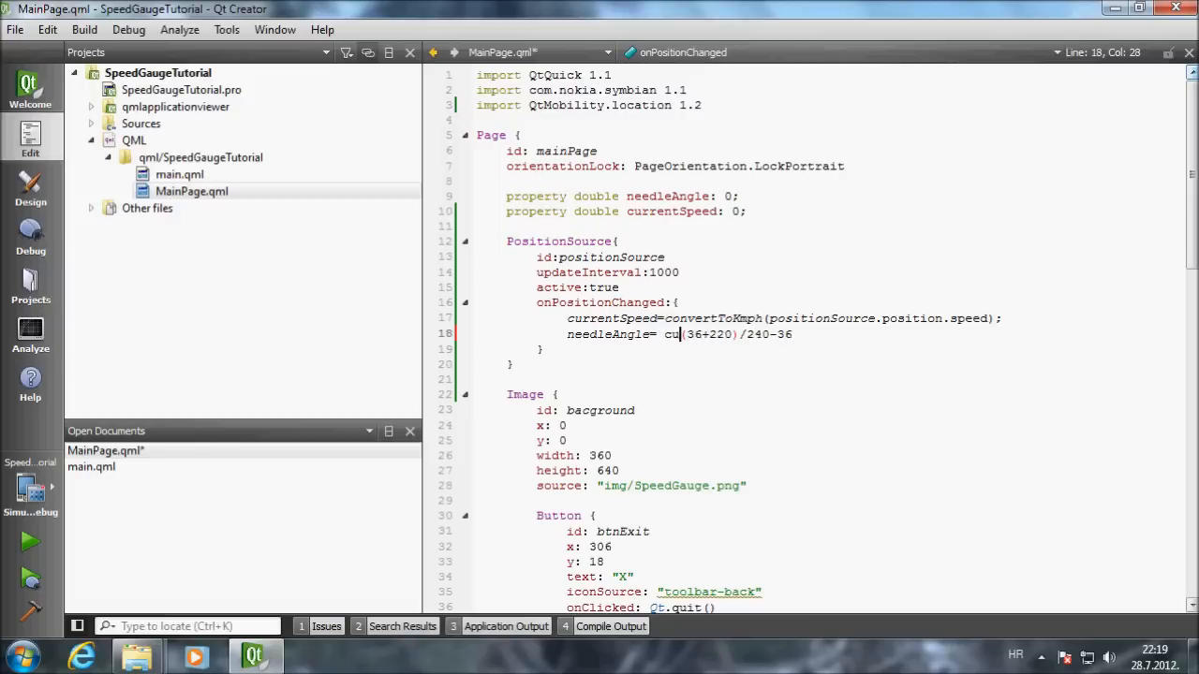
type("rrent")
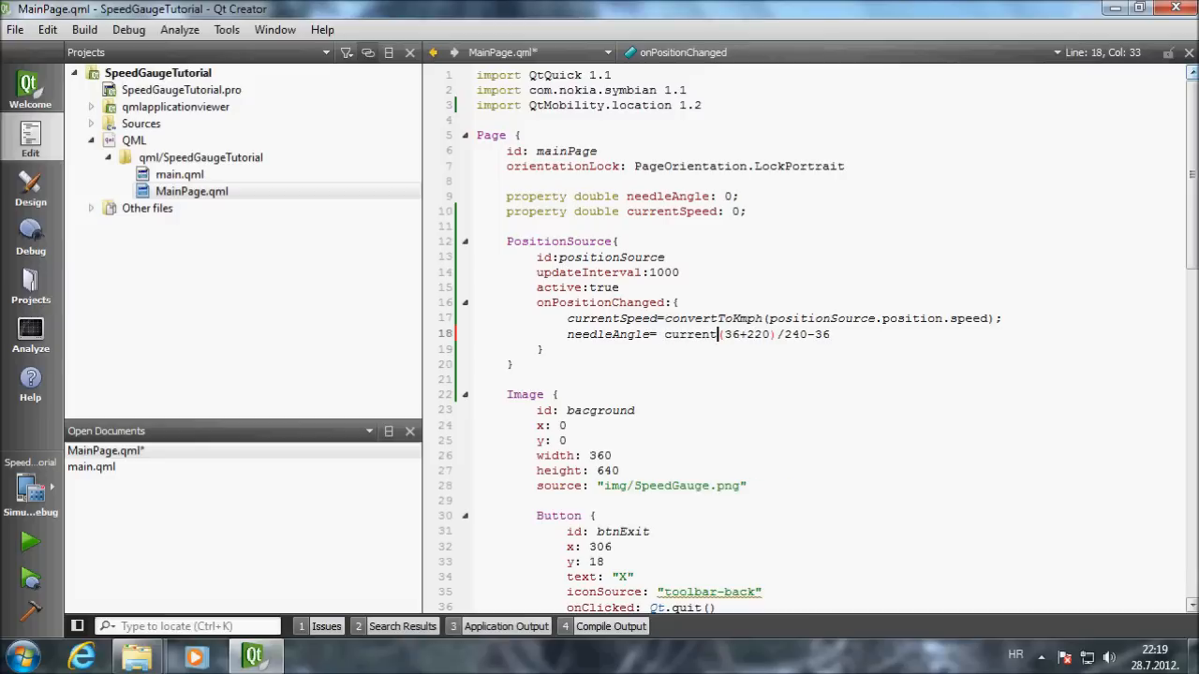
type("Speed")
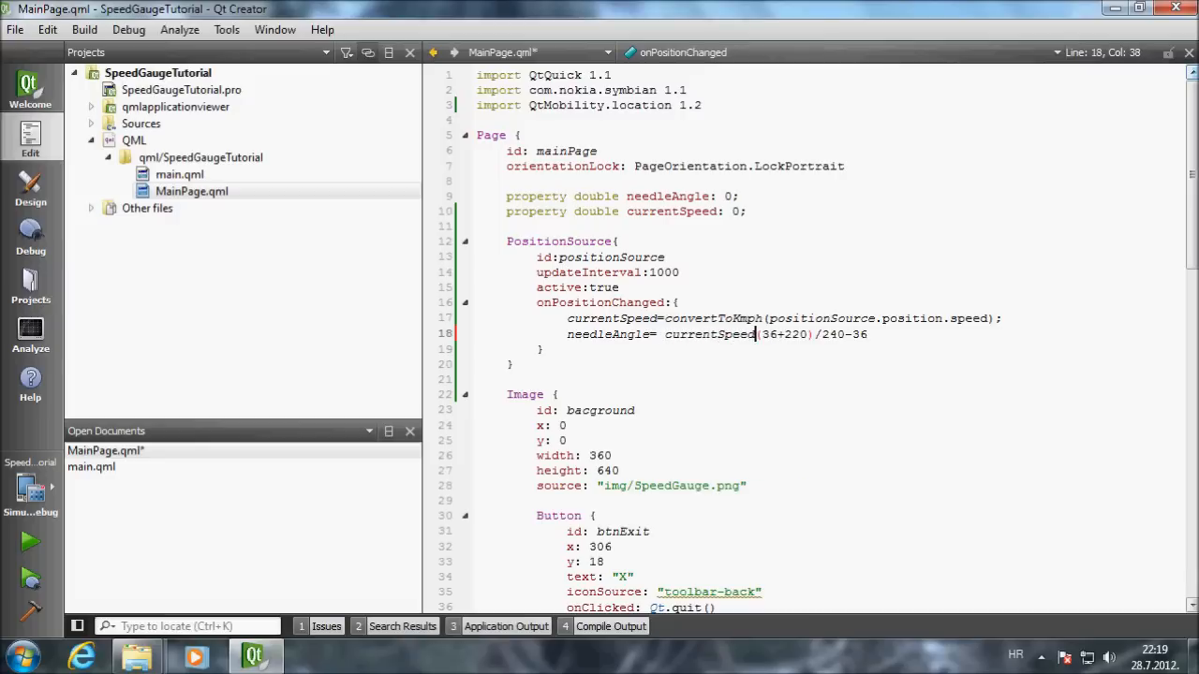
type("*")
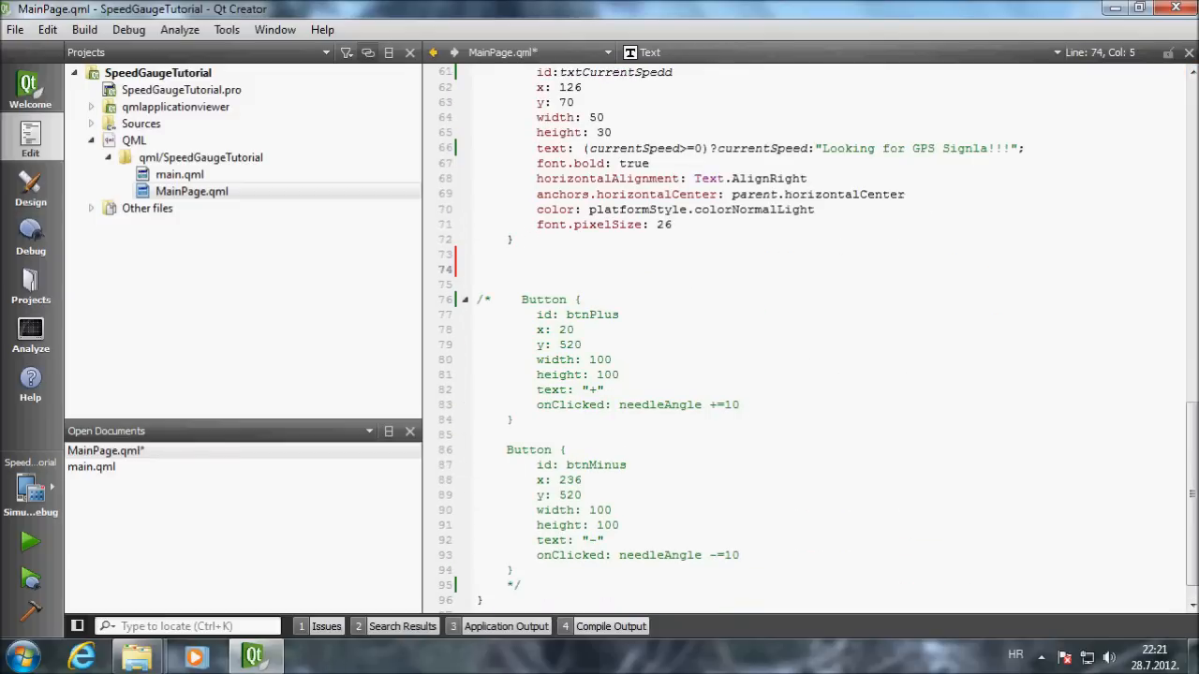
- Add Text txtHorizontalAcc showing positionSource.position.horizontalAccuracy.toFixed(0) + "m"
type("Te")
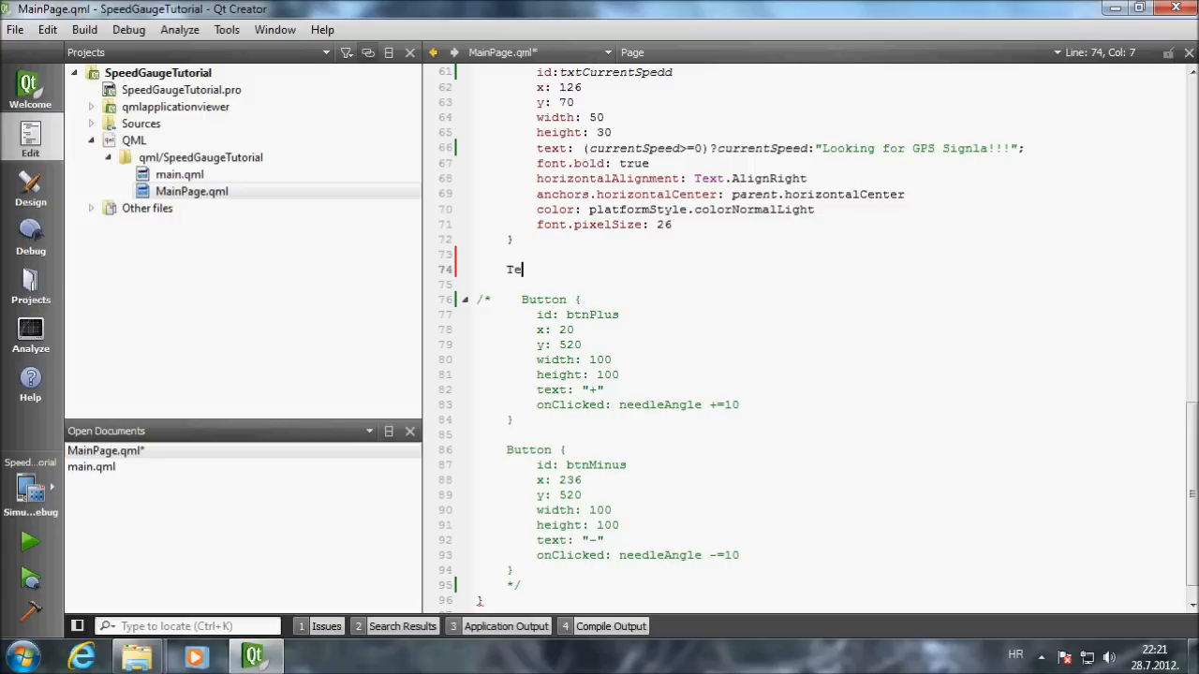
type("xt0")
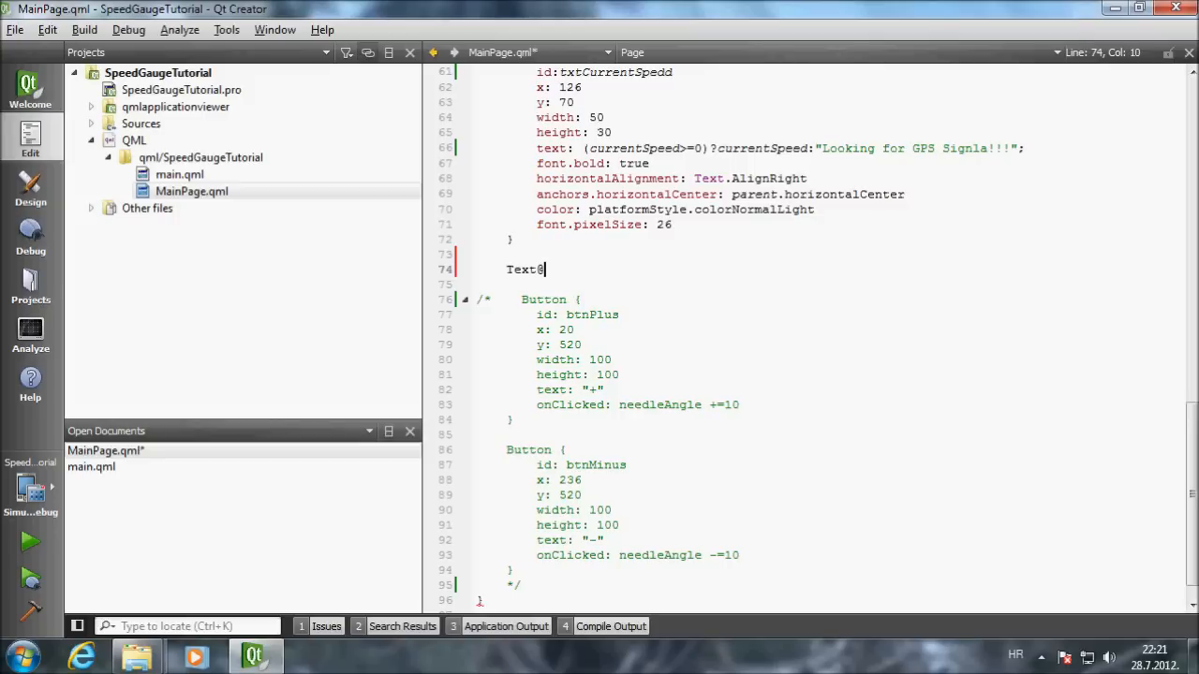
type("{")
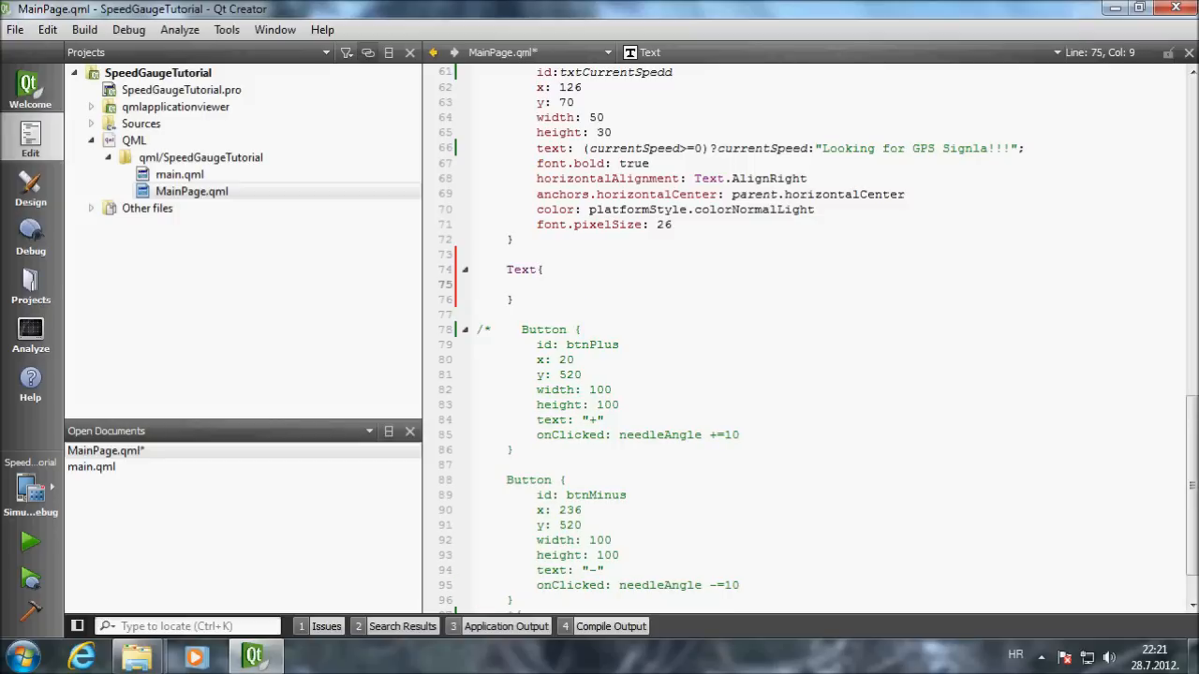
type("id:txtHorizontalAcc")
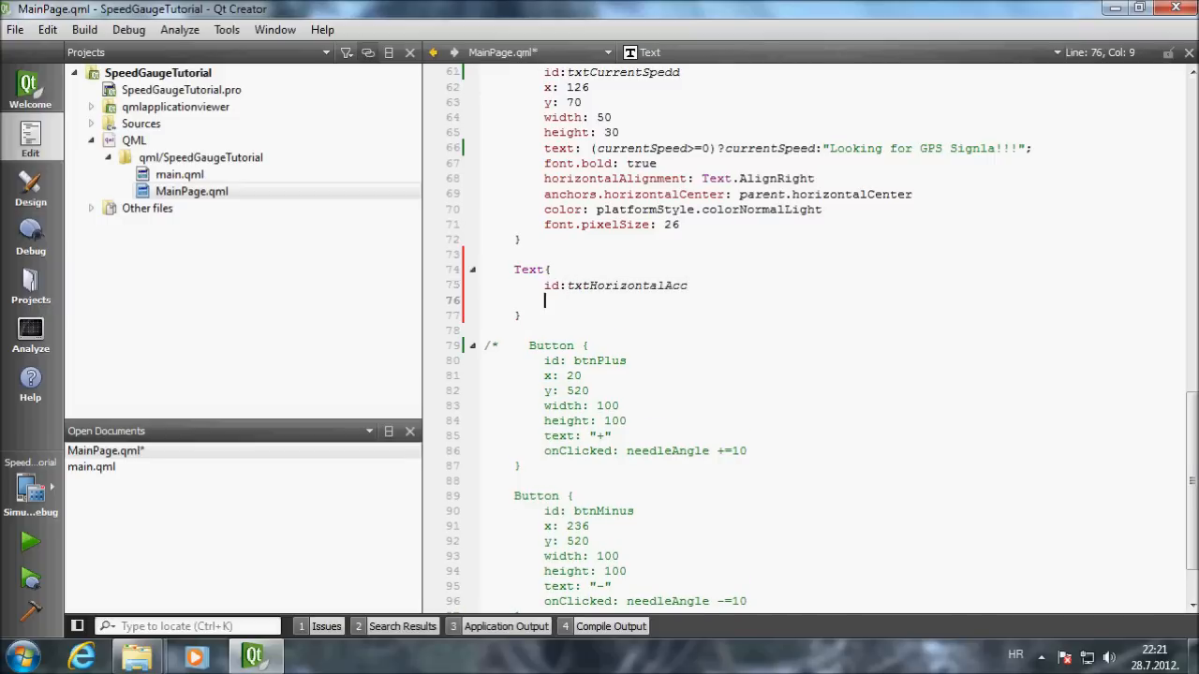
type("text:positionSource.position.")
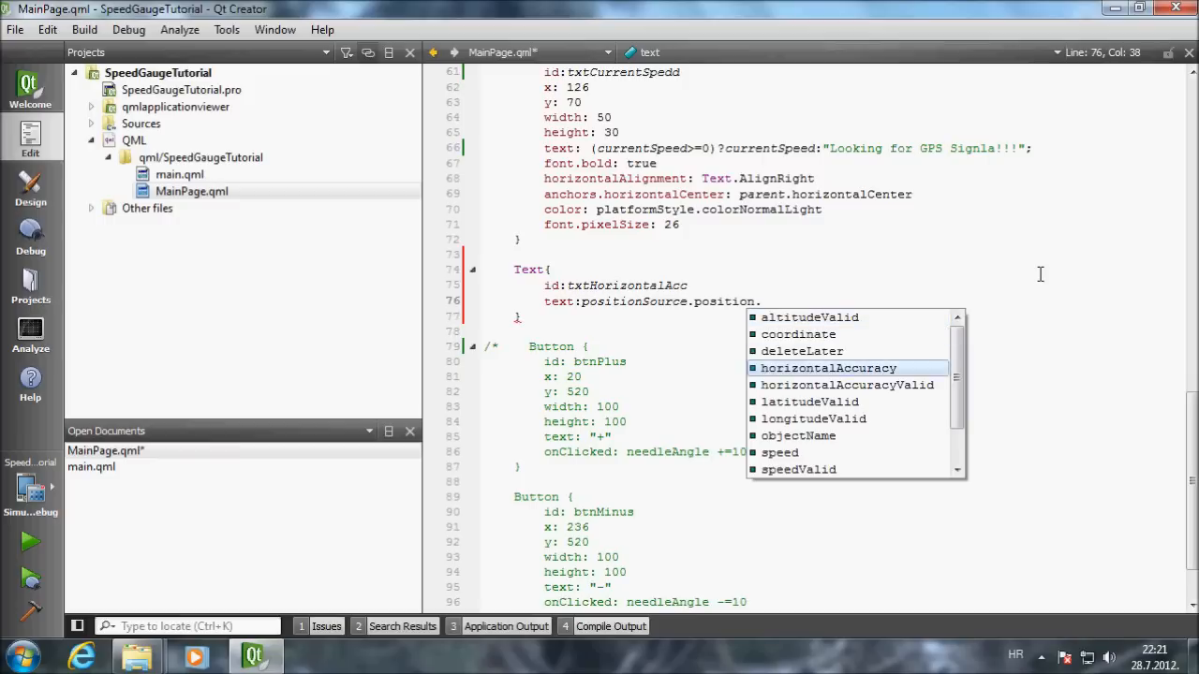
type("horizontalAccuracy.toFixed(")
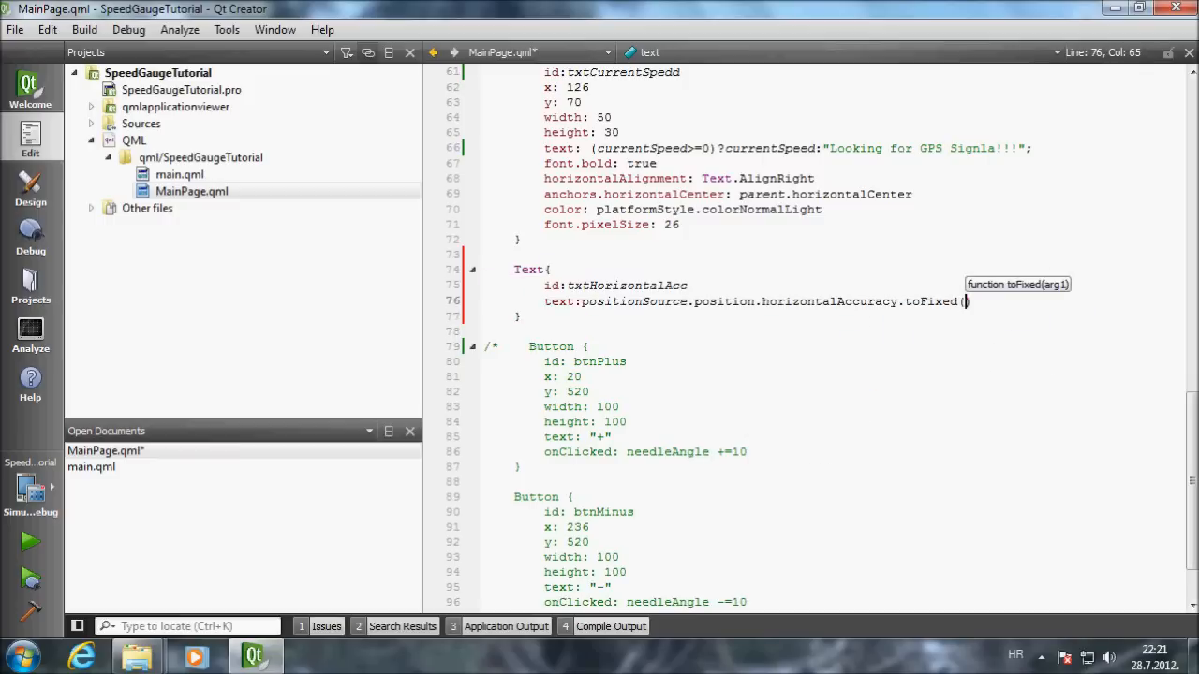
type("0) +\"")
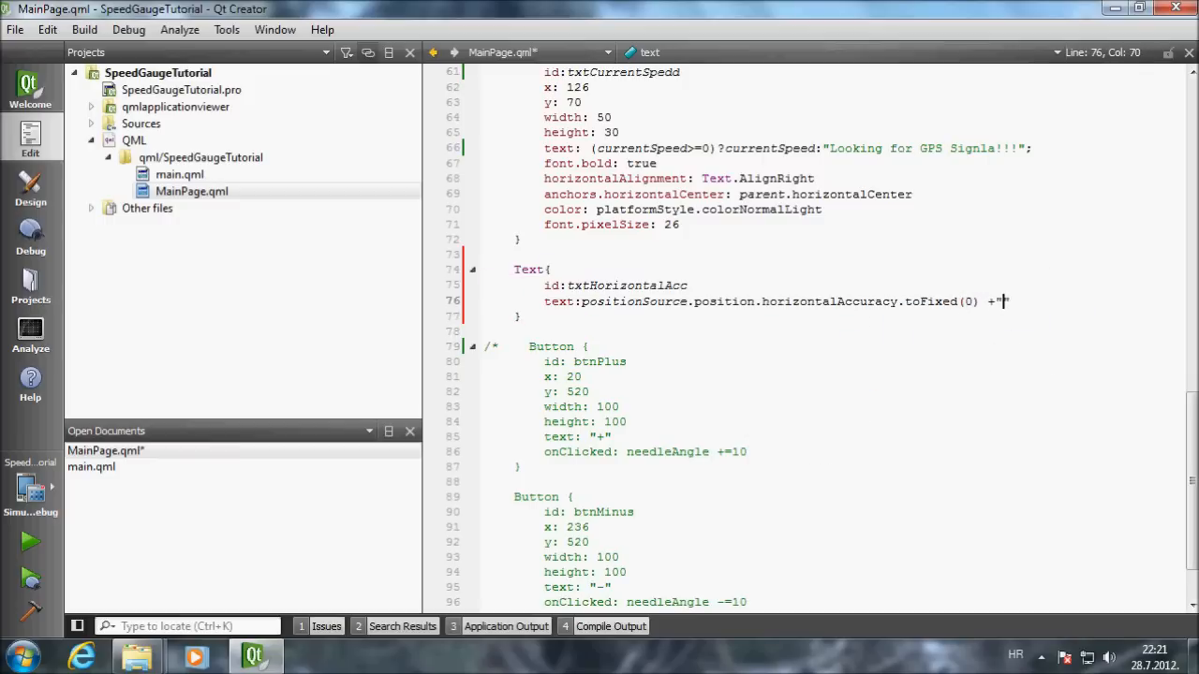
type("m\"")
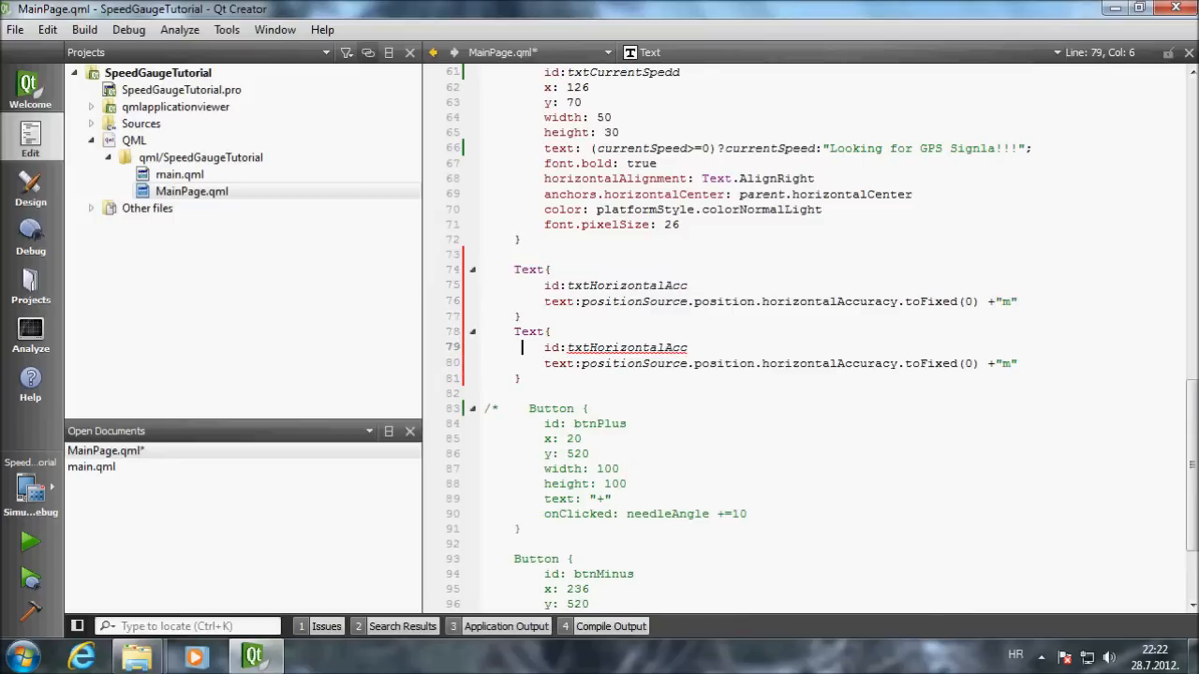
- Add Text txtVerticalAcc showing verticalAccuracy.toFixed(0) + "m"
type("txtVerAcc")
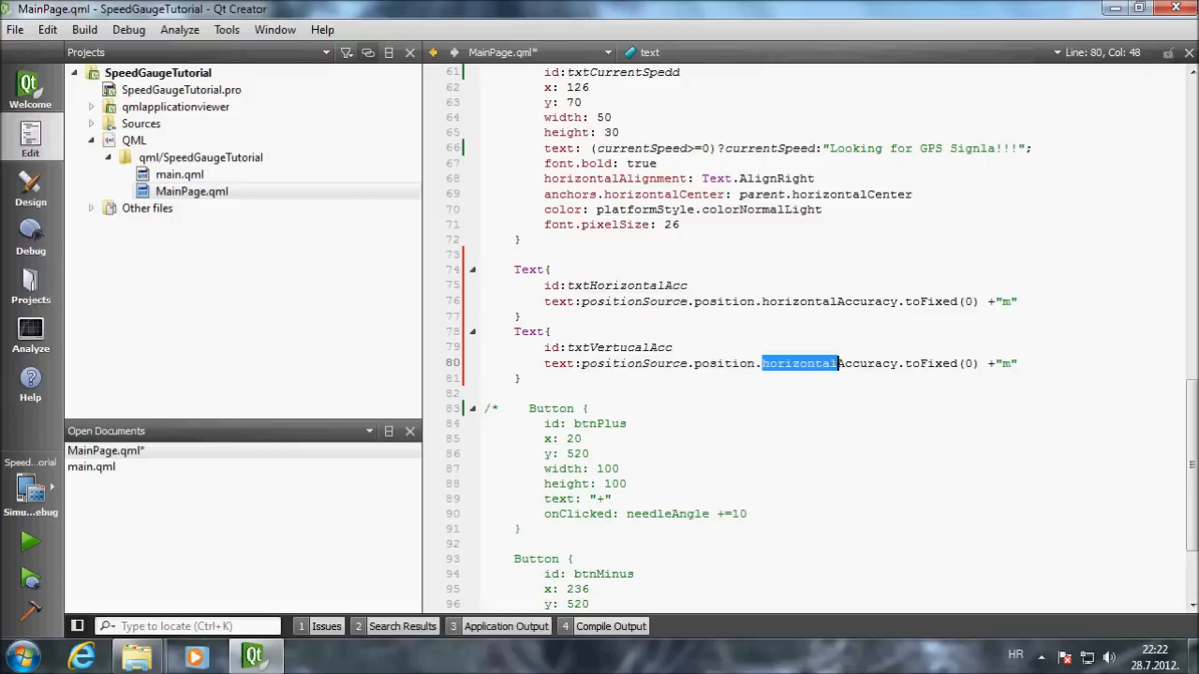
type("vertica")
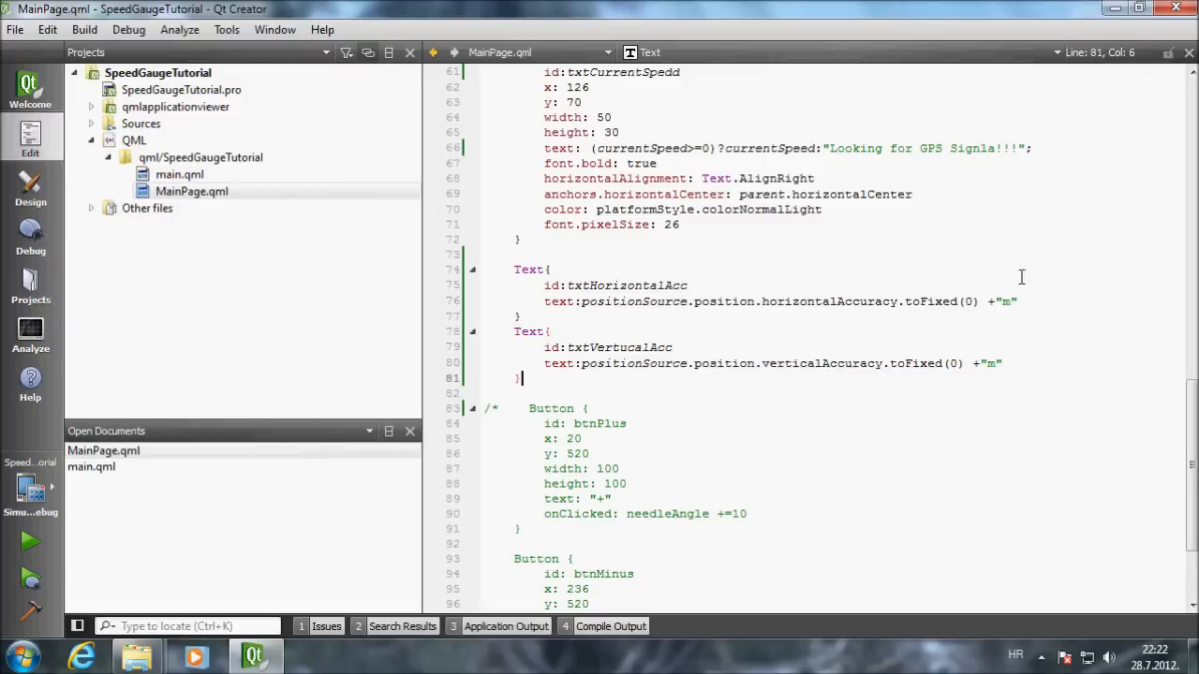
double_click(179, 90)
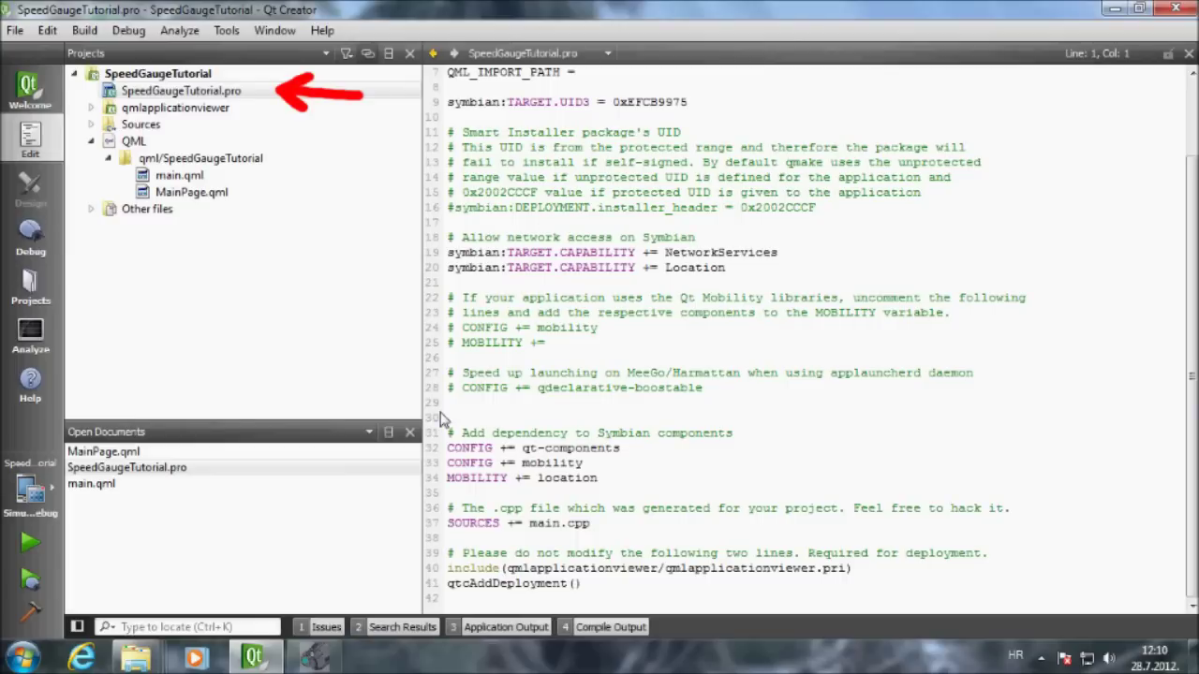
- Show SpeedGaugeTutorial.pro with CONFIG += mobility, MOBILITY += location and Location capability
triple_click(589, 266)
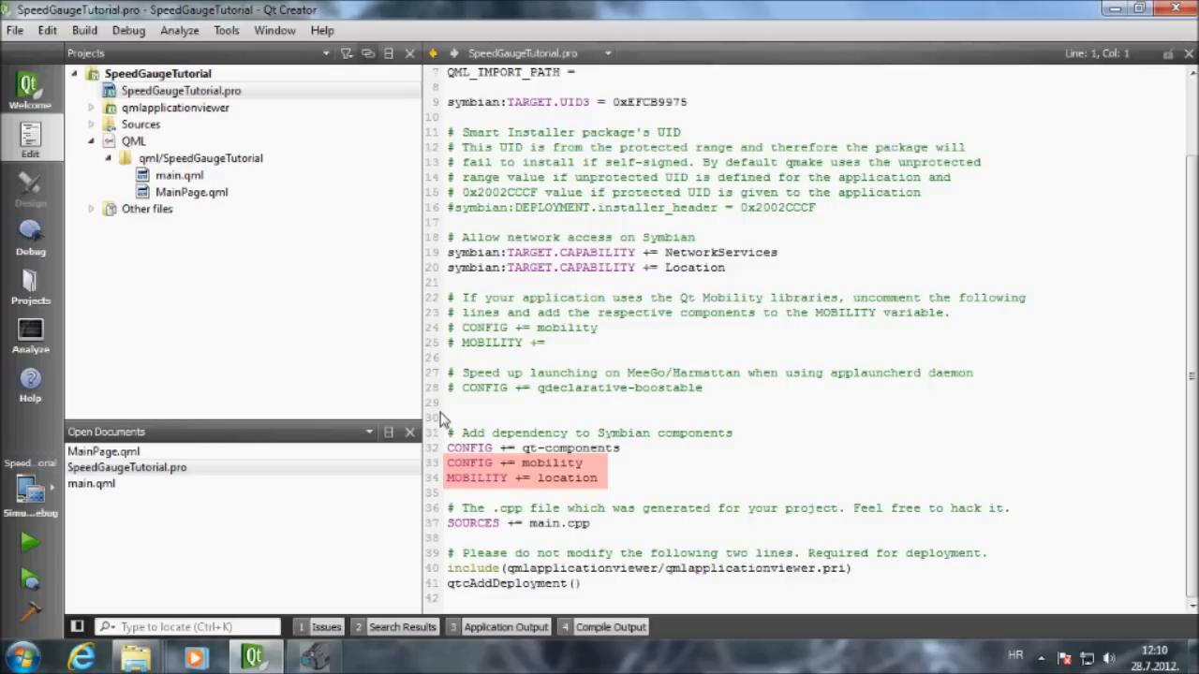
mouse_move(191, 191)
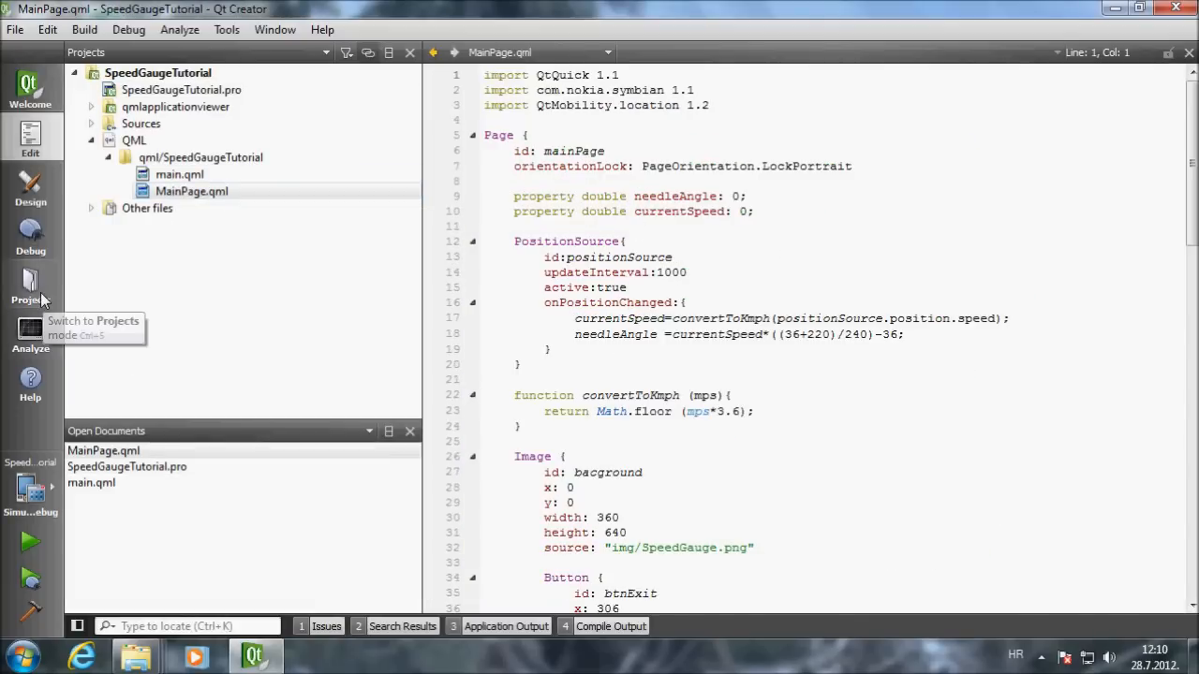
mouse_move(30, 187)
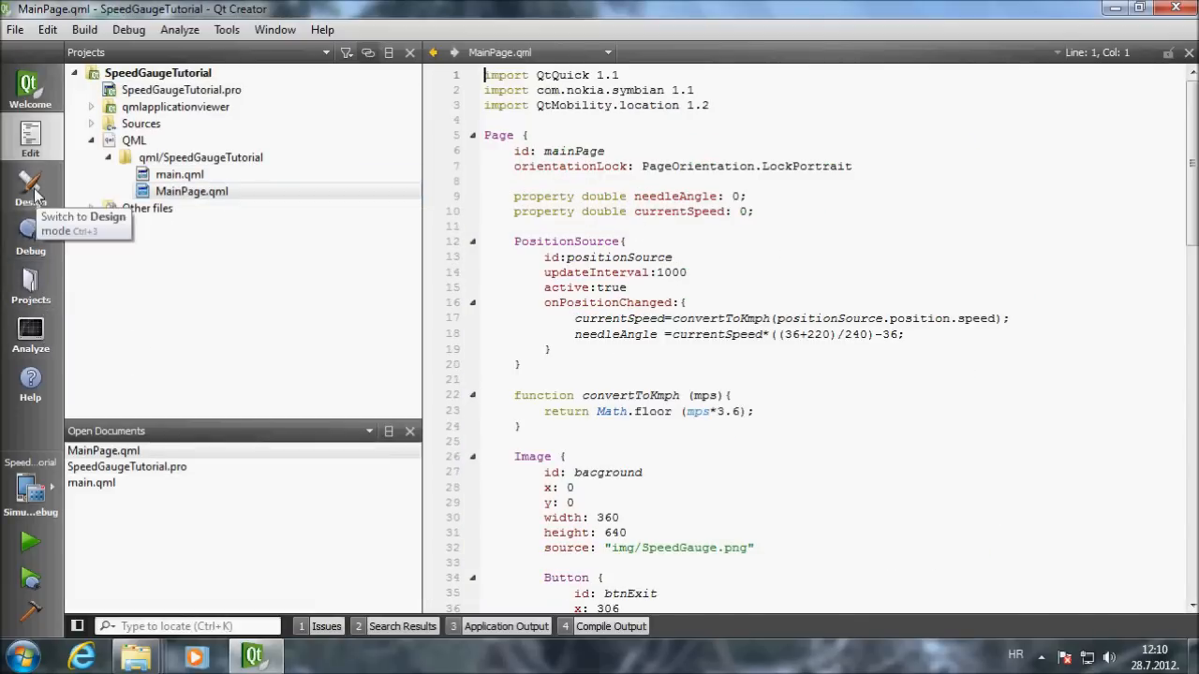
- Show MainPage.qml in Design mode, previewing the gauge with GPS and accuracy labels
left_click(30, 184)
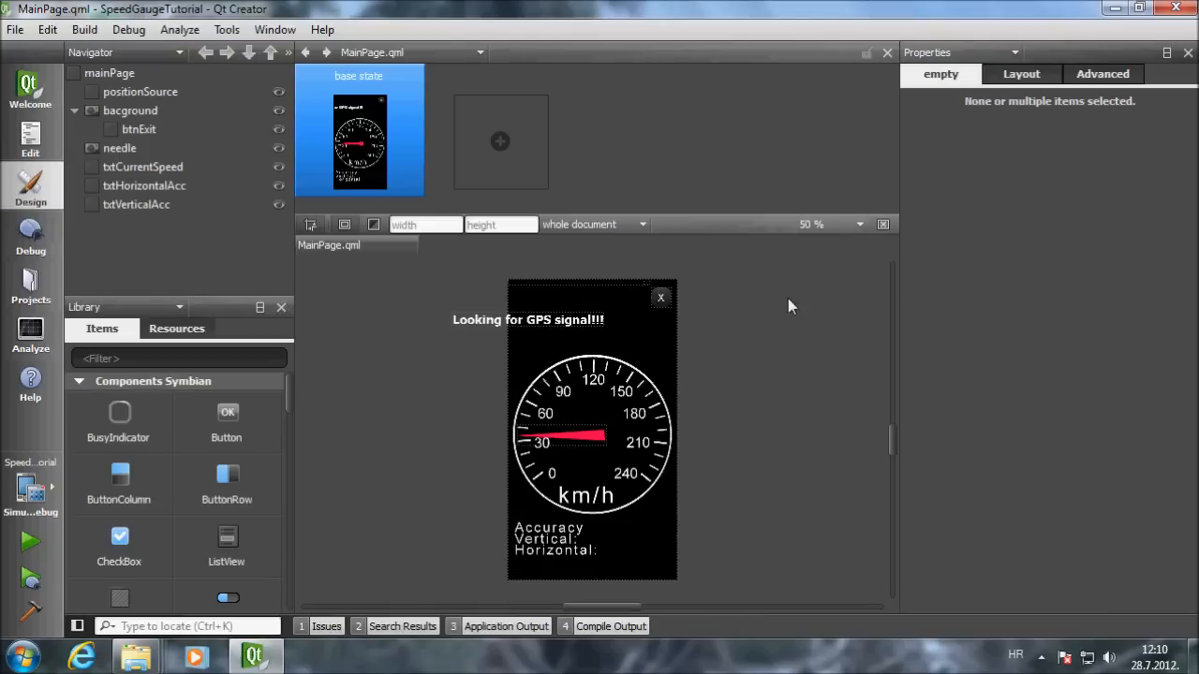
left_click(590, 318)
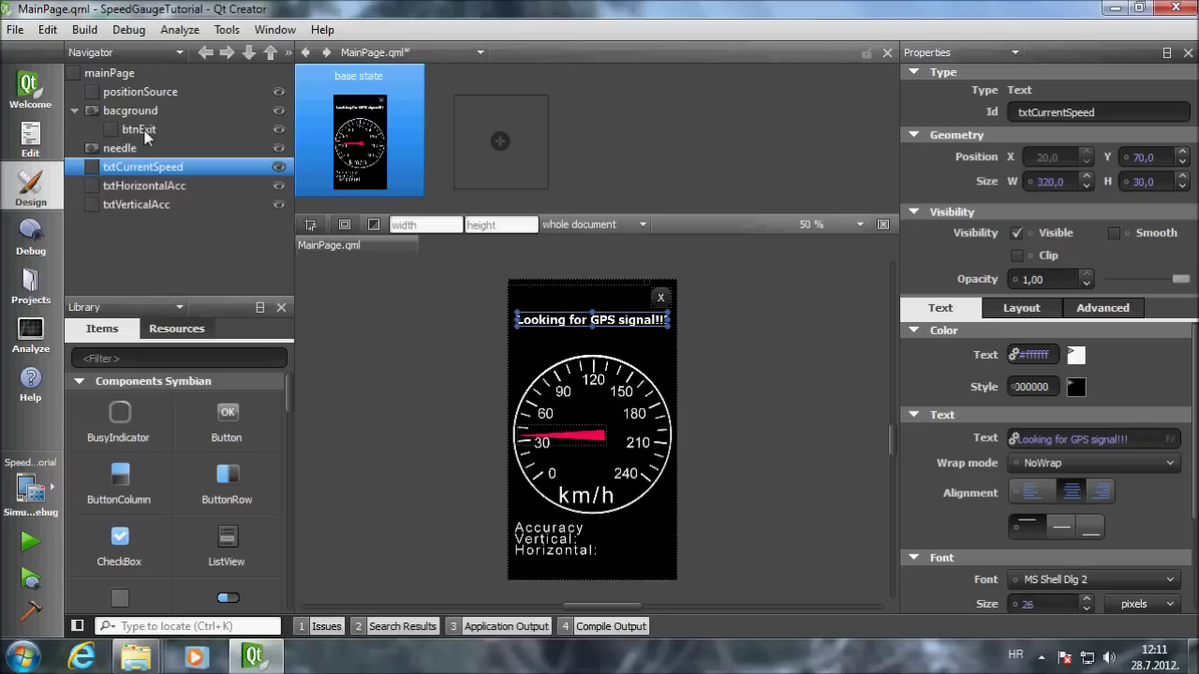
- Move btnExit from bagground to the mainPage root, then select the two accuracy texts
left_click(139, 128)
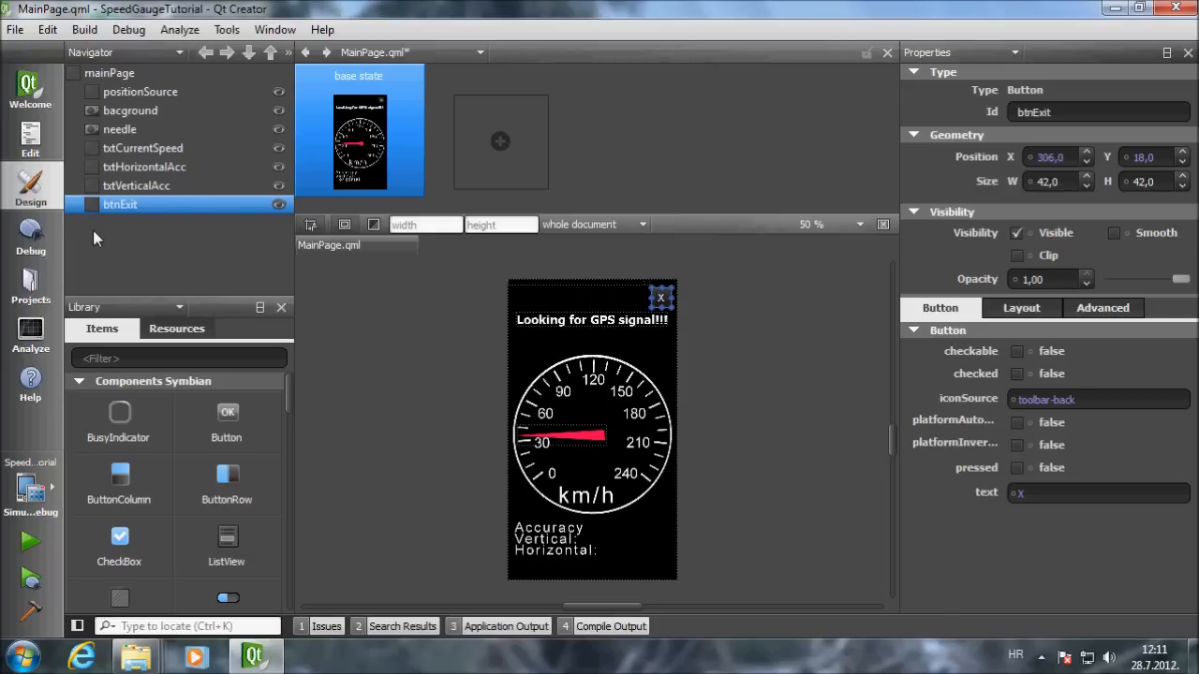
left_click(135, 185)
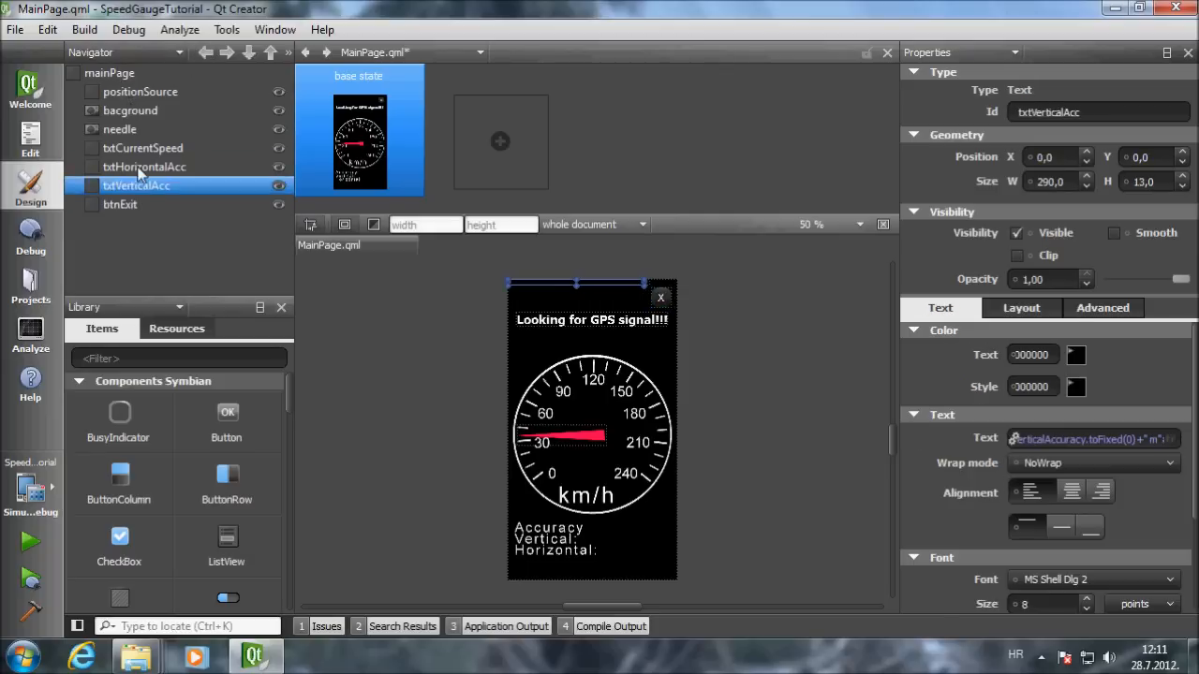
left_click(144, 167)
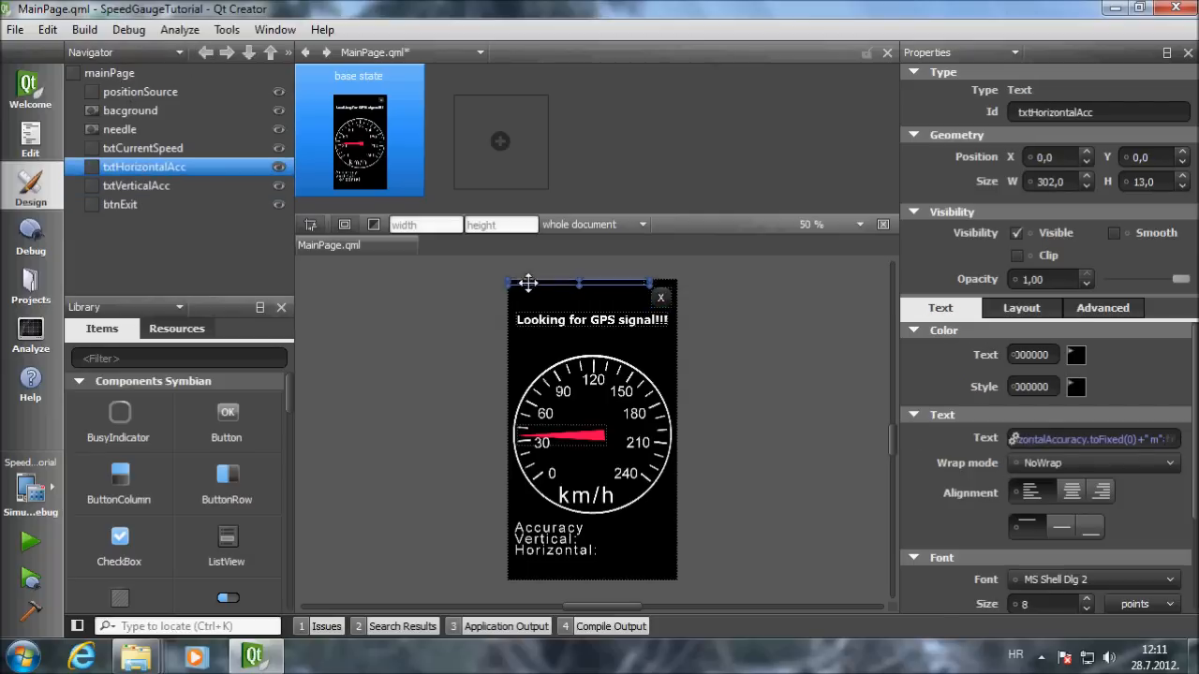
left_click(131, 111)
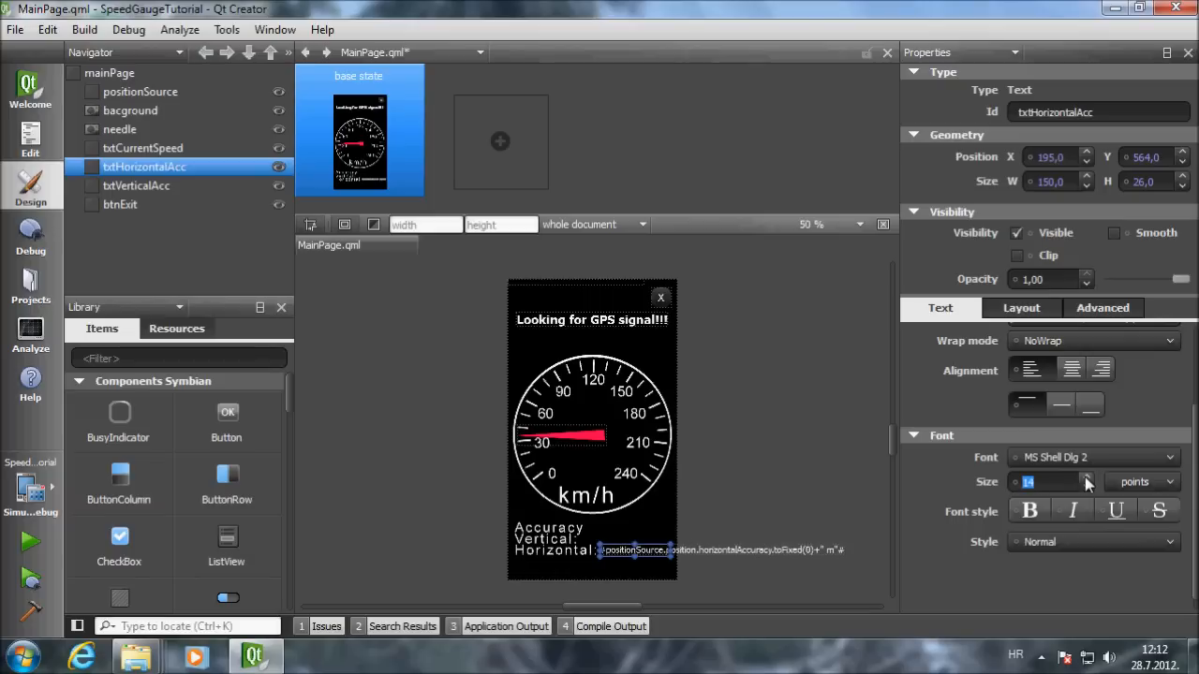
- Style txtHorizontalAcc and txtVerticalAcc white #ffffff, size 15, right-aligned, vertical one word-wrapped
left_click(135, 186)
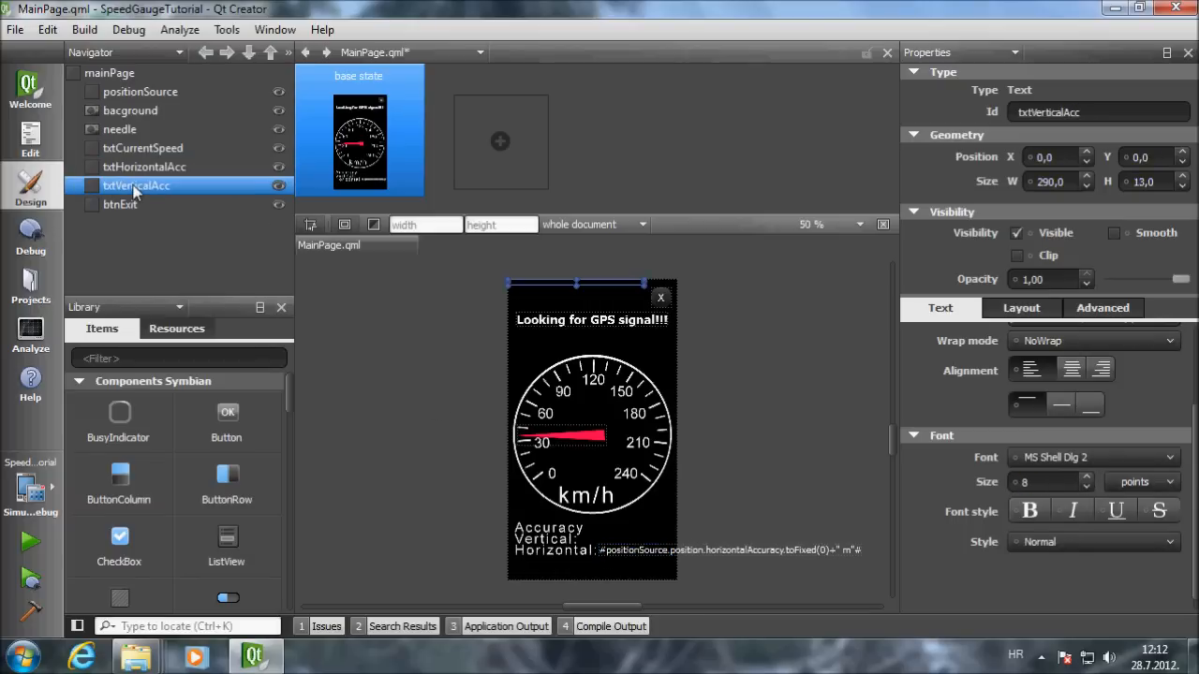
left_click(144, 167)
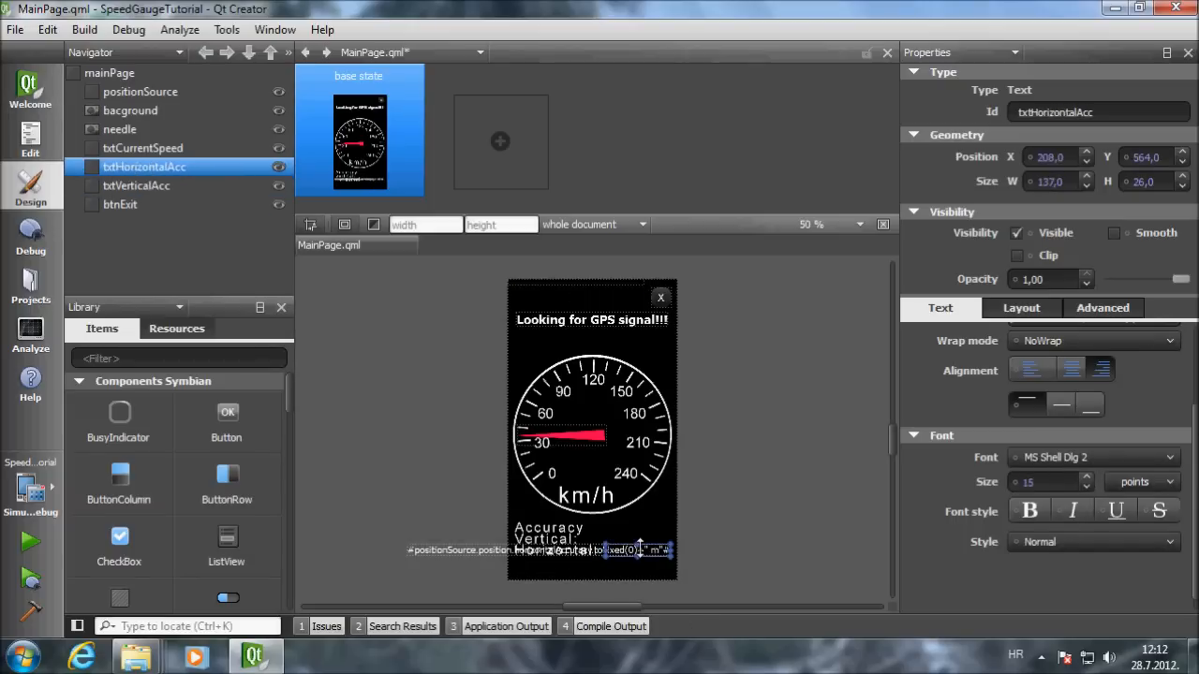
left_click(135, 185)
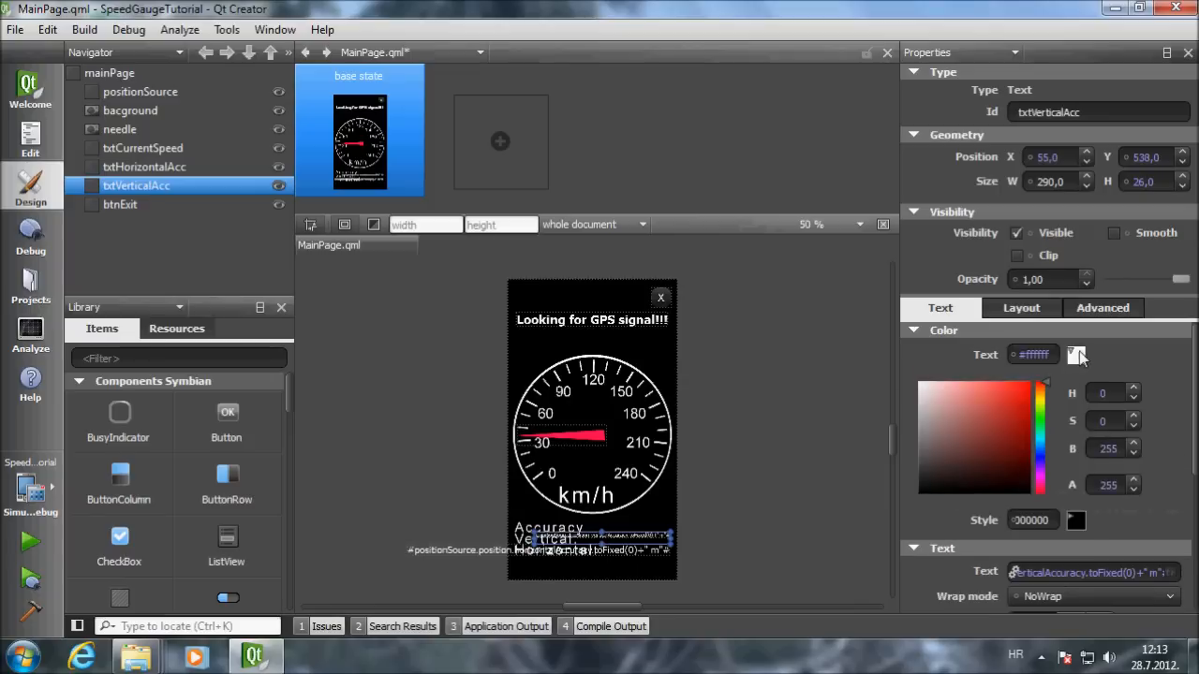
left_click(144, 166)
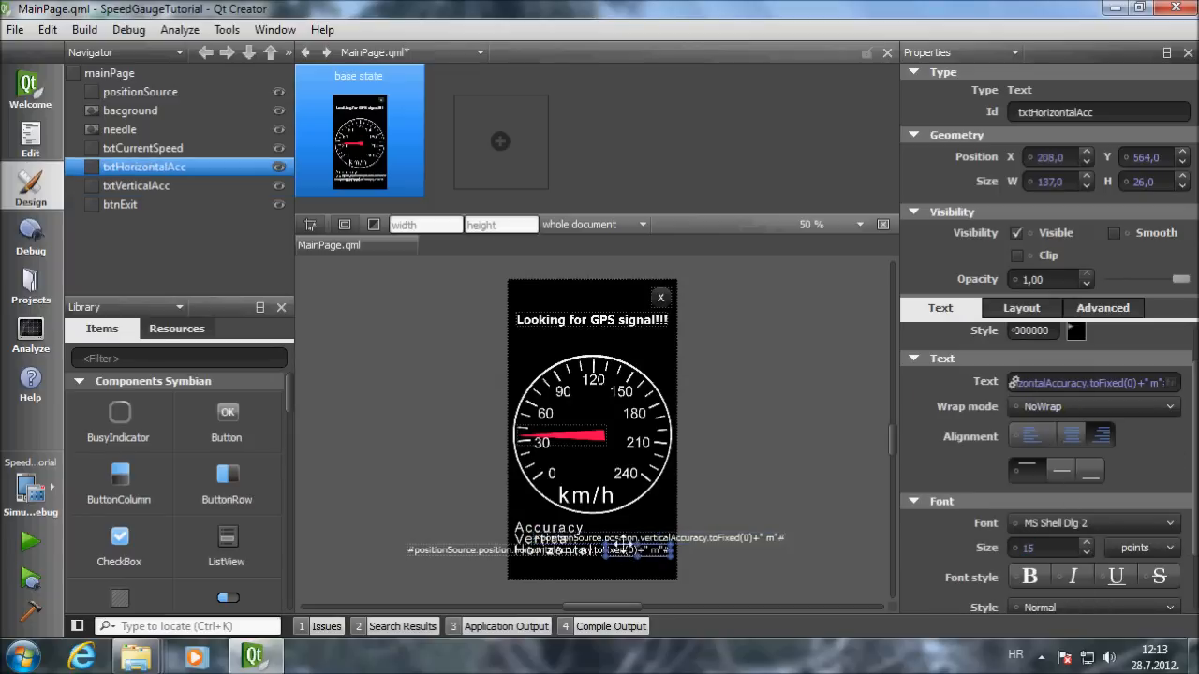
left_click(135, 186)
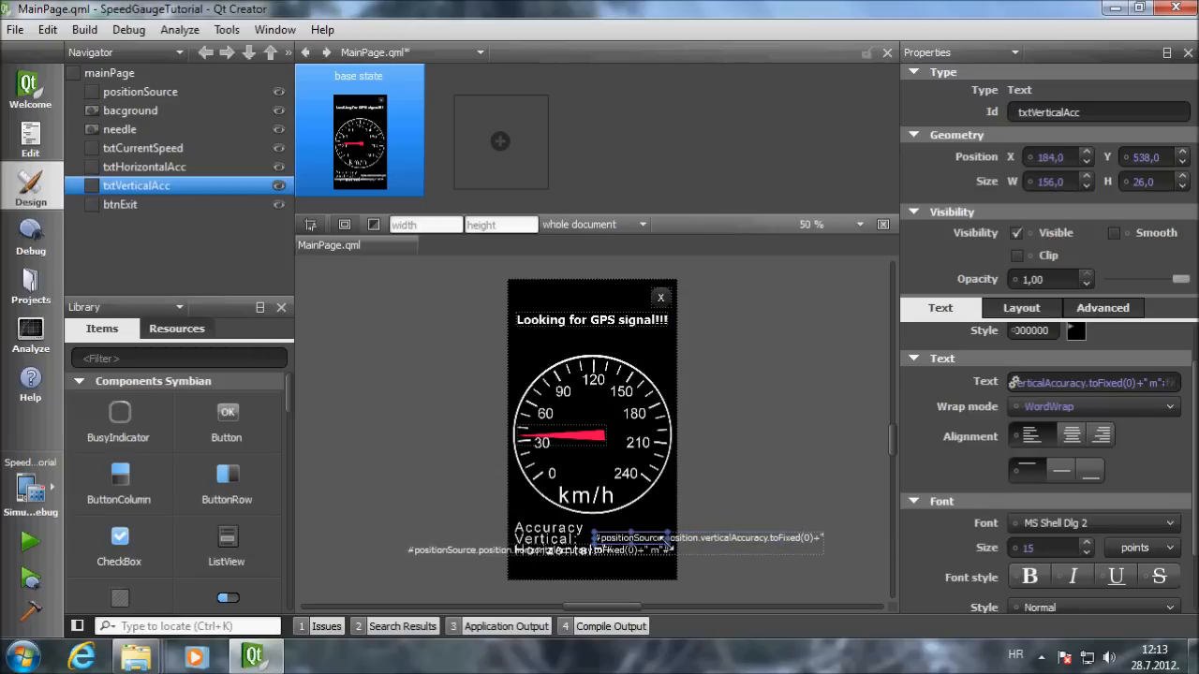
left_click(1109, 435)
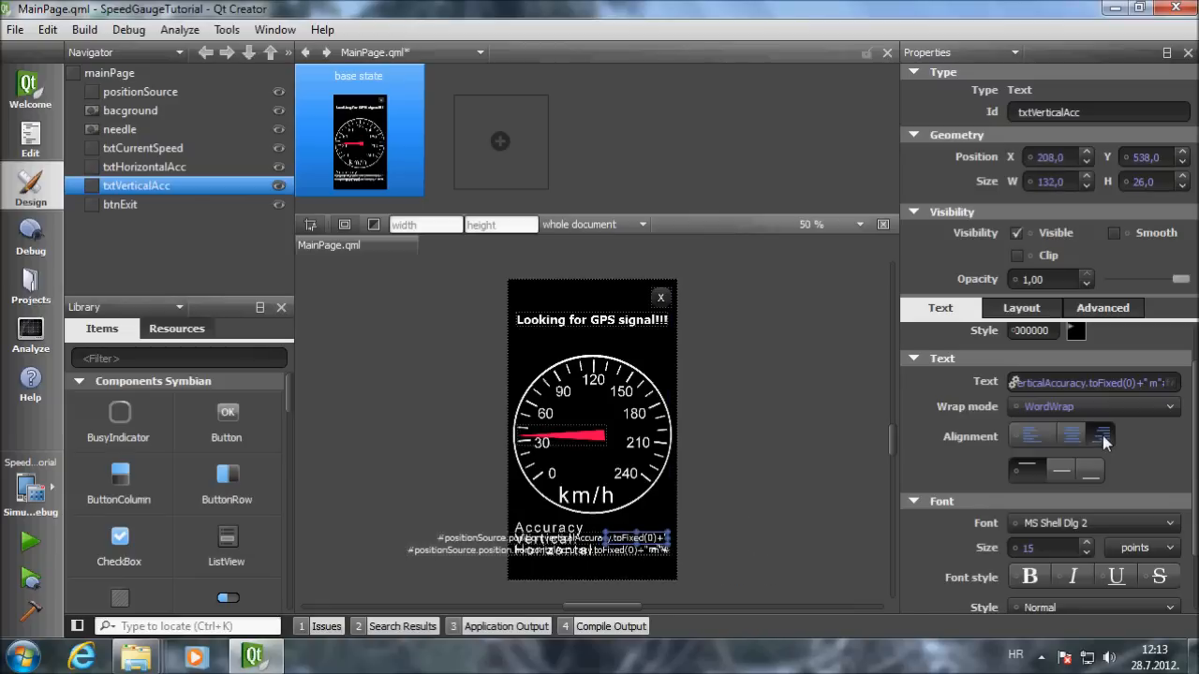
left_click(30, 135)
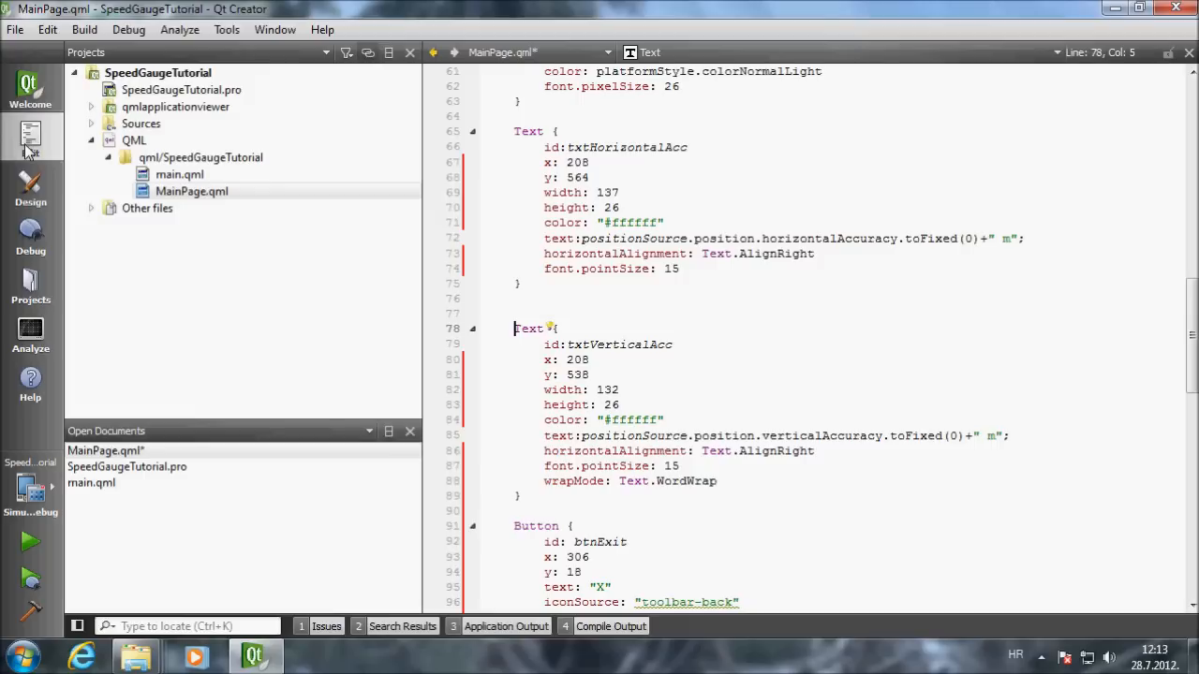
- Set property currentSpeed to -1 and run SpeedGaugeTutorial on the Symbian device
left_click(15, 30)
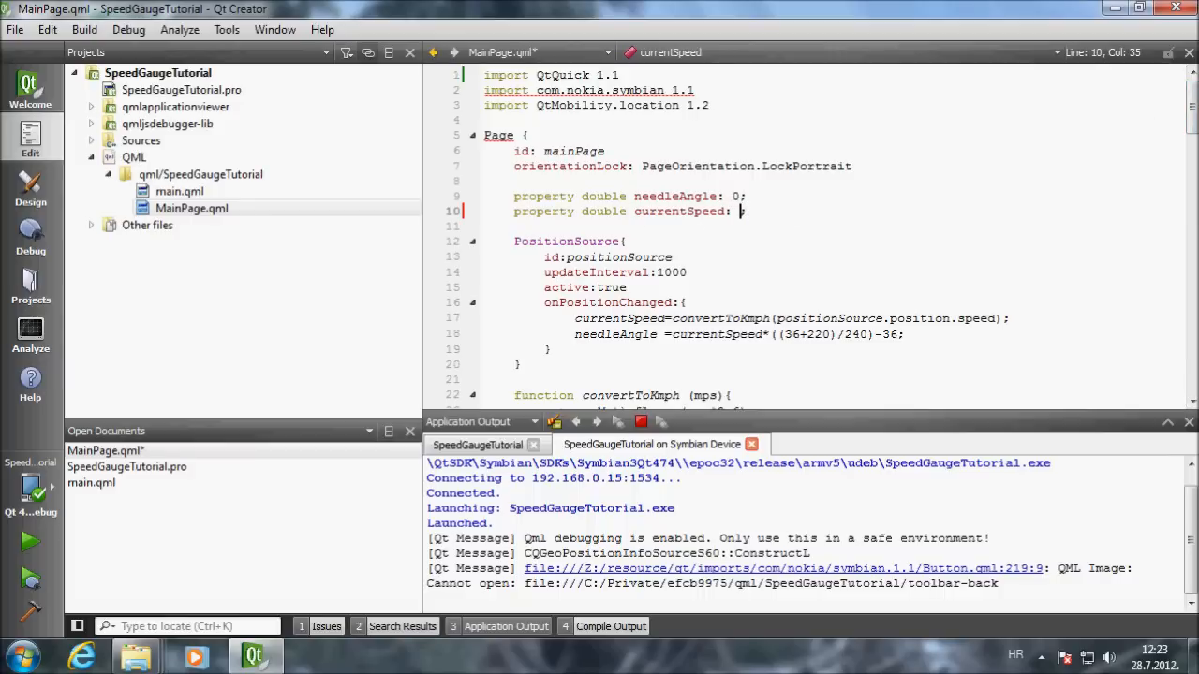
type("-1")
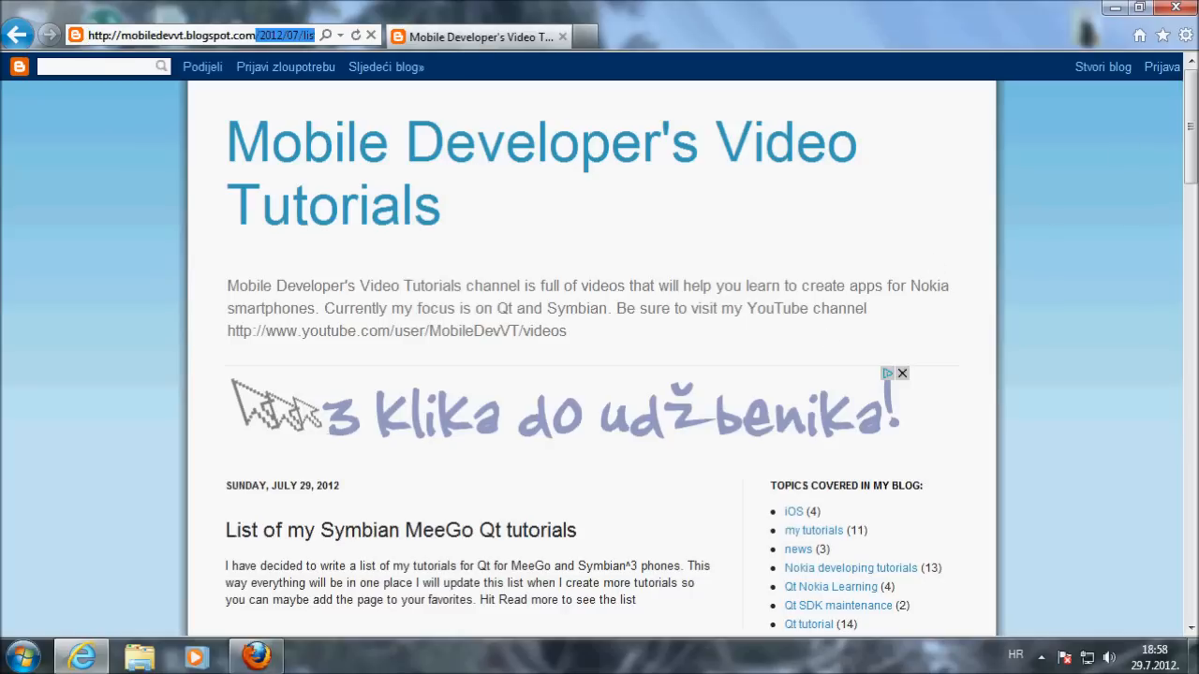
- Scroll through the 'List of my Symbian MeeGo Qt tutorials' post, including SpeedGauge tutorial 3
scroll("down", 3)
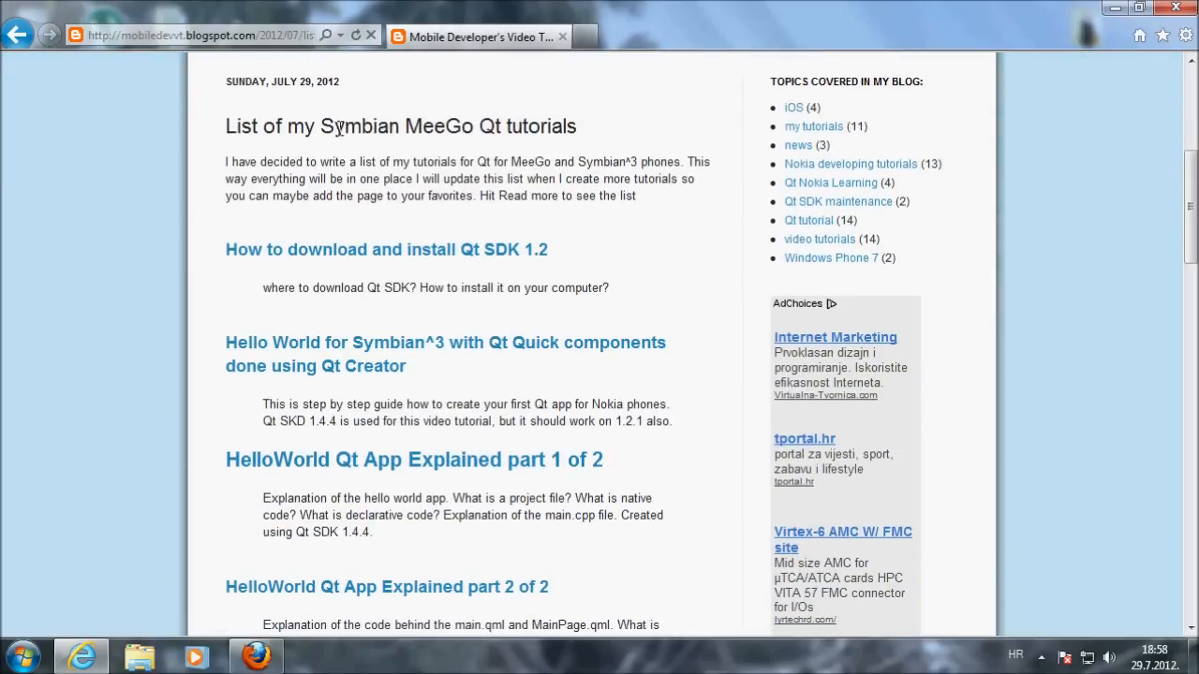
mouse_move(293, 472)
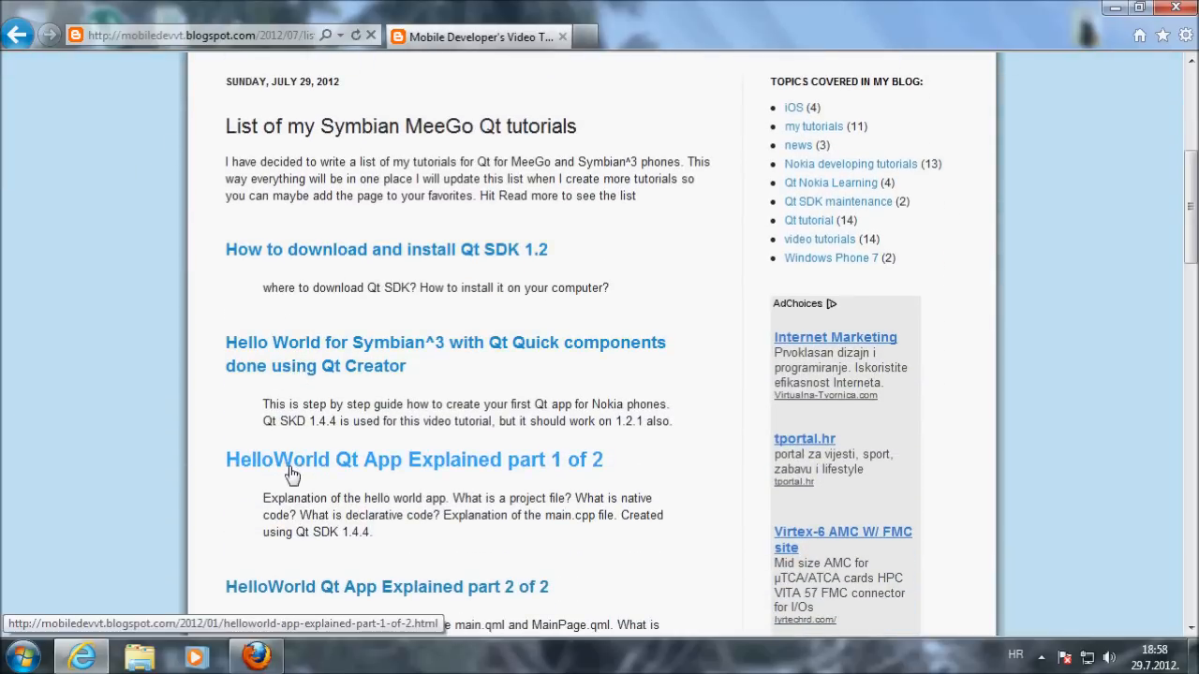
scroll("down", 3)
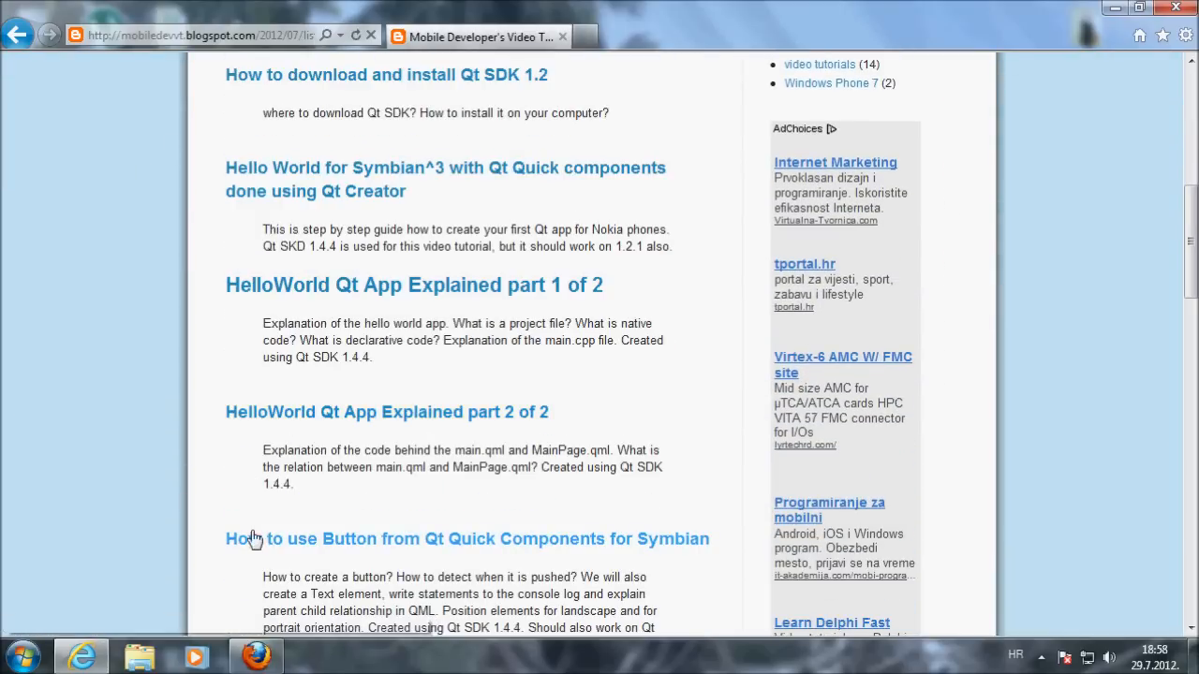
scroll("down", 3)
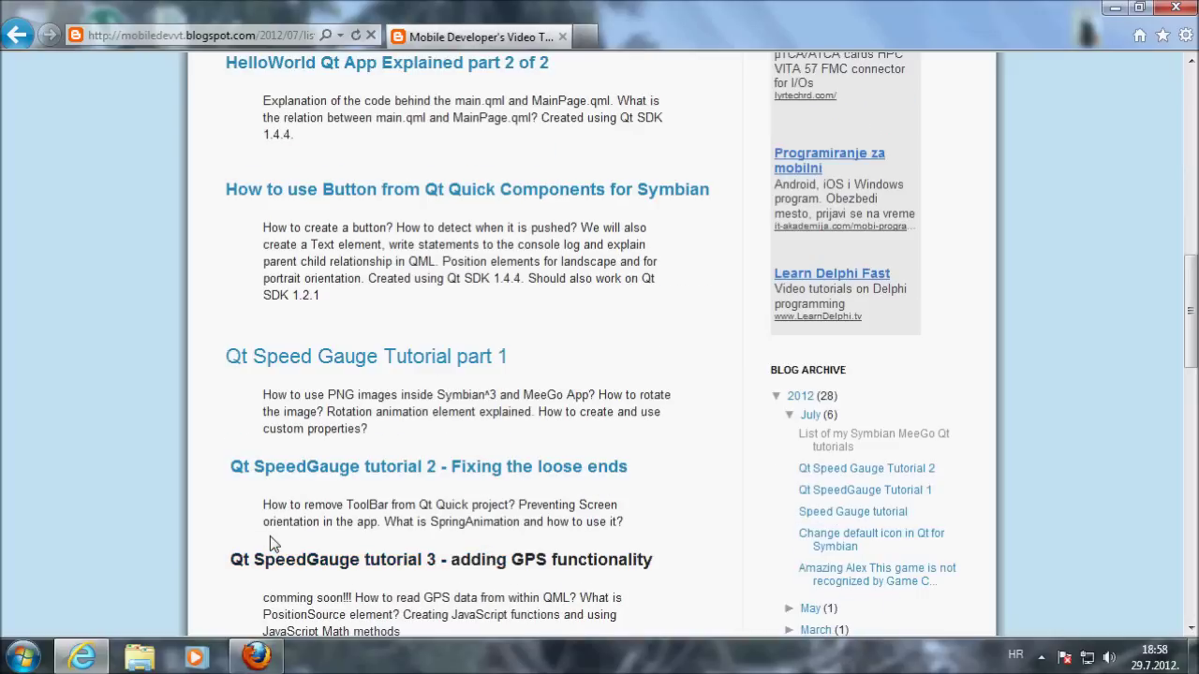
scroll("down", 3)
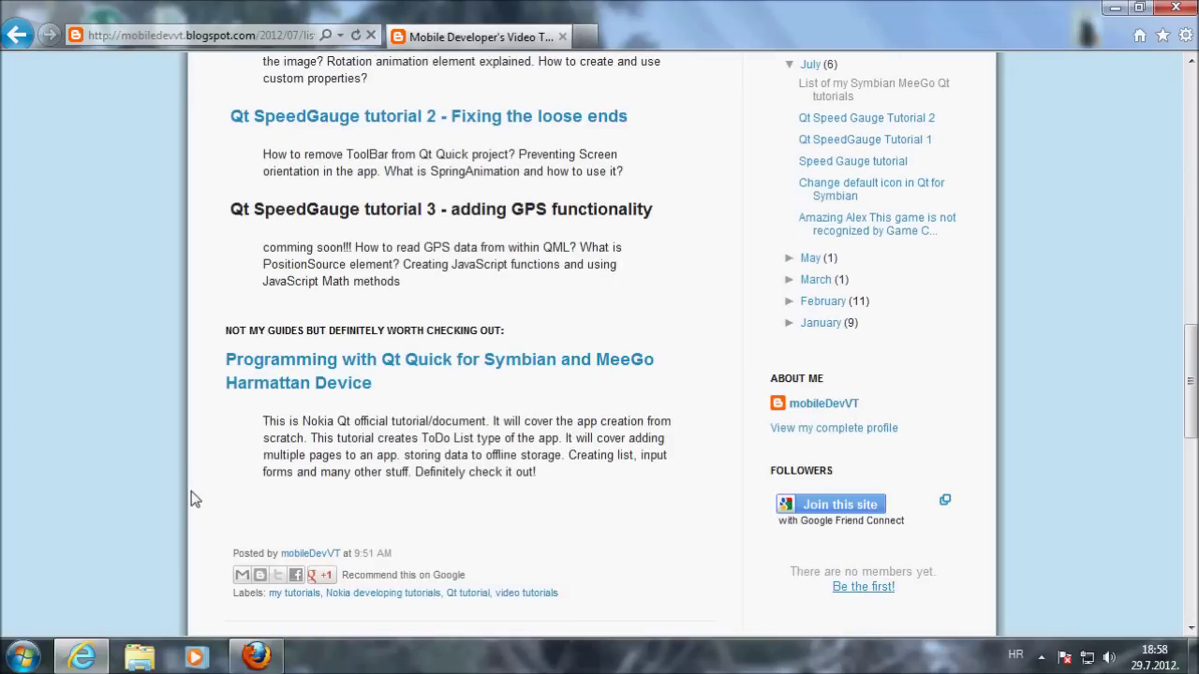
scroll("down", 3)
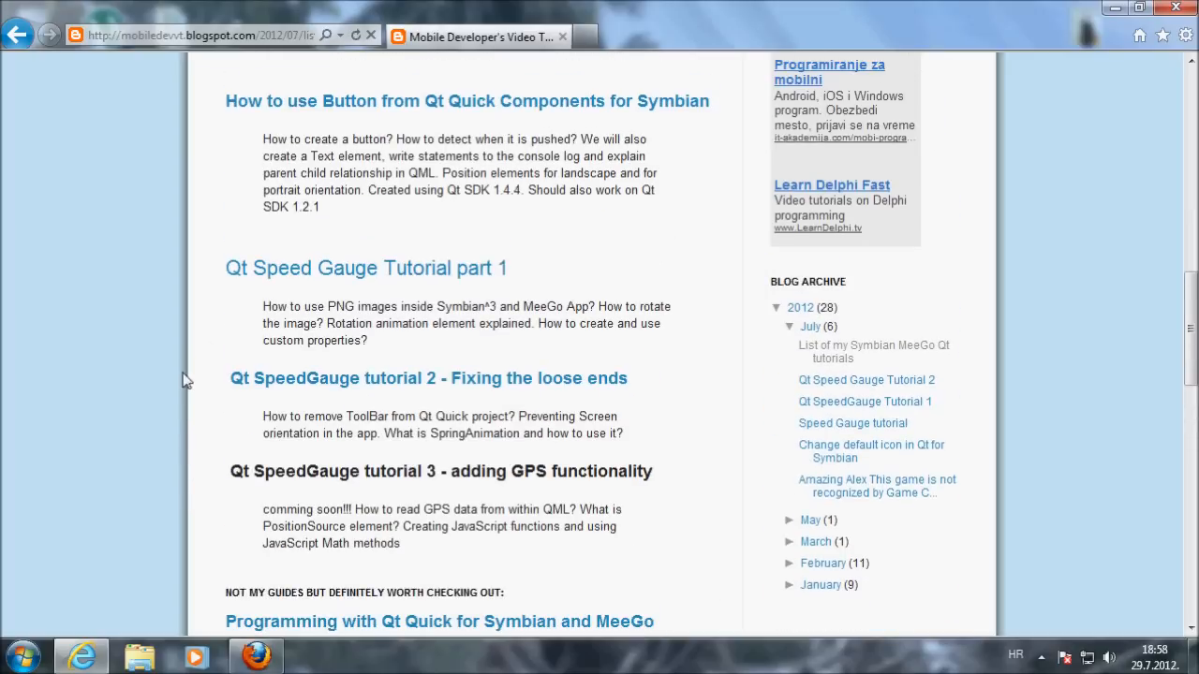
mouse_move(242, 375)
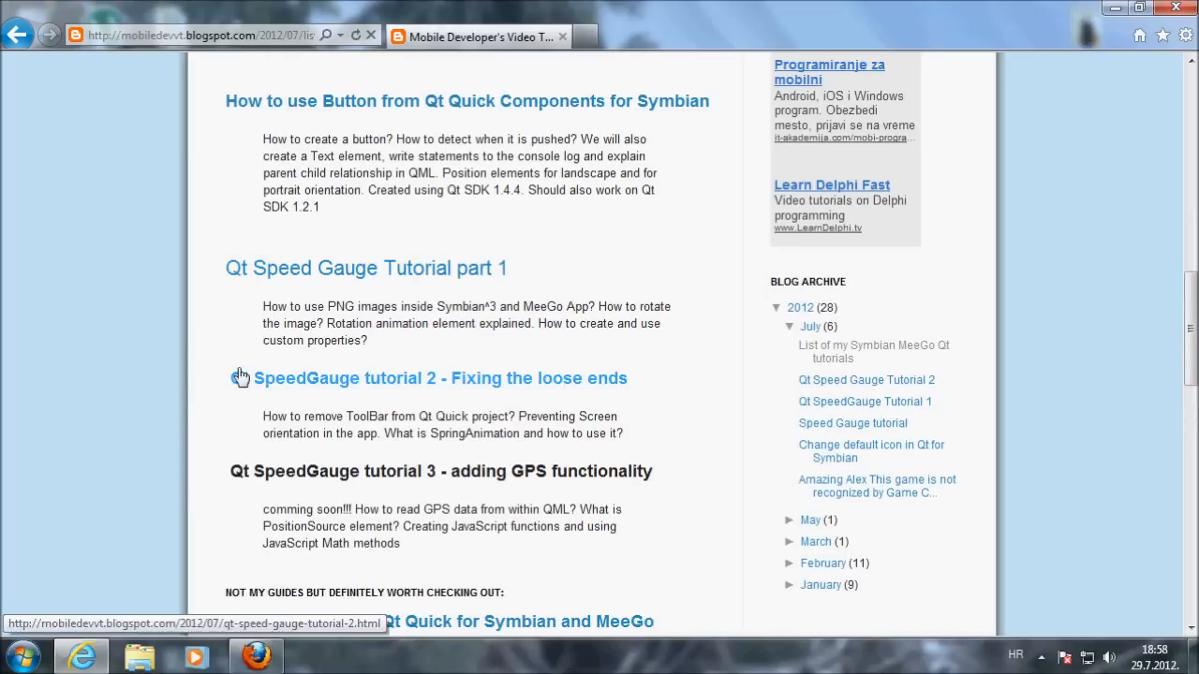
scroll("up", 3)
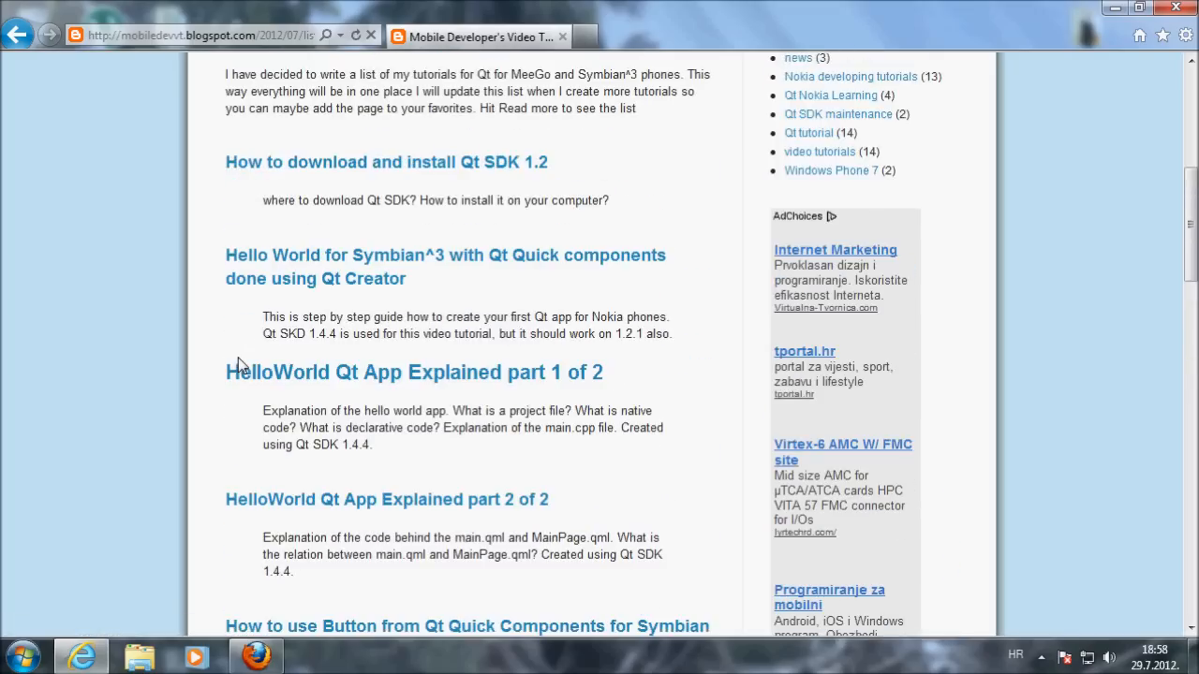
scroll("up", 3)
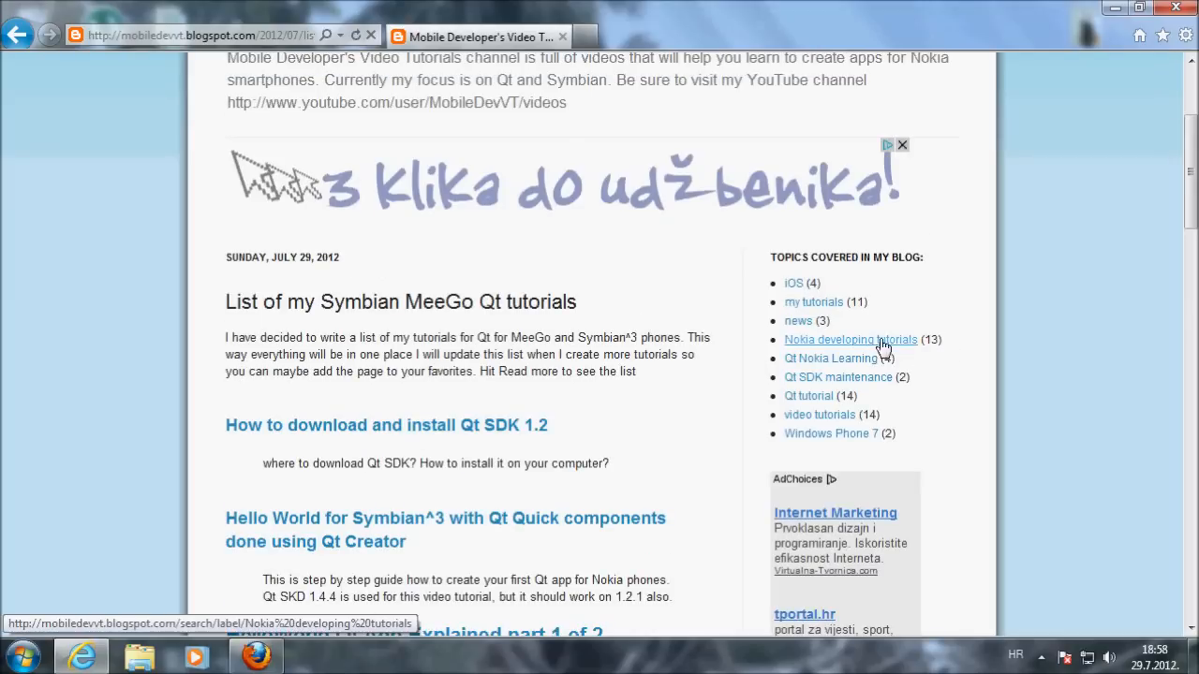
- Filter the blog to the 'Nokia developing tutorials' label and scroll its posts
left_click(850, 341)
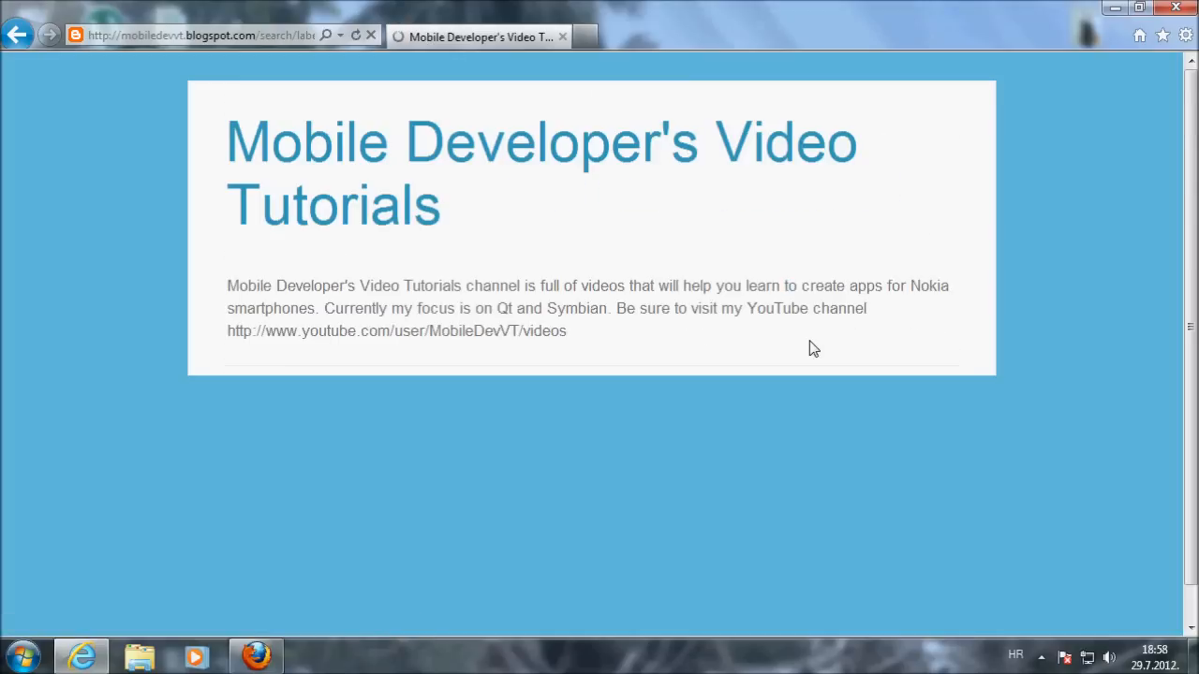
scroll("down", 3)
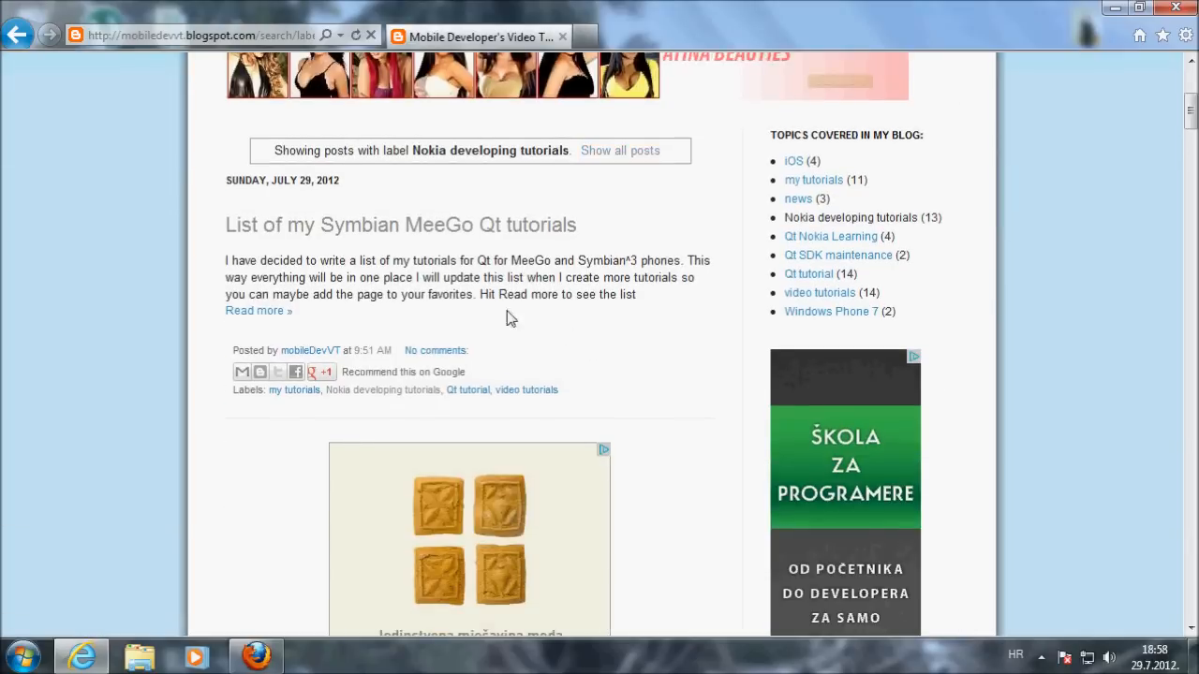
scroll("down", 3)
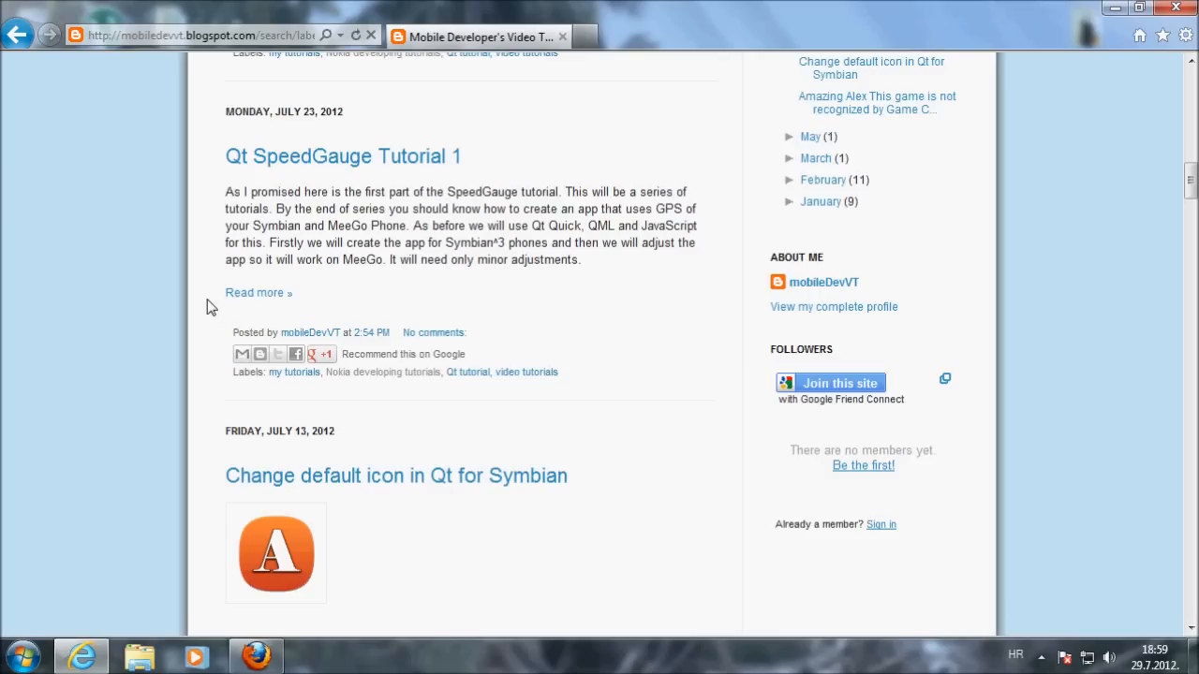
scroll("down", 3)
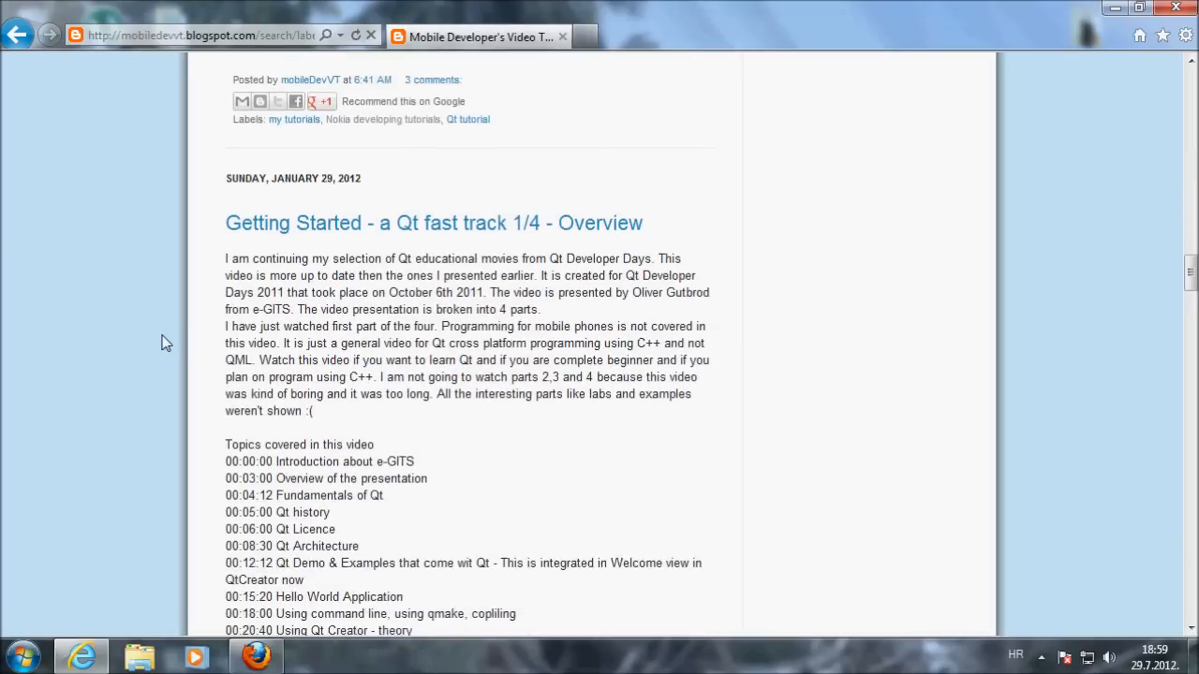
scroll("down", 3)
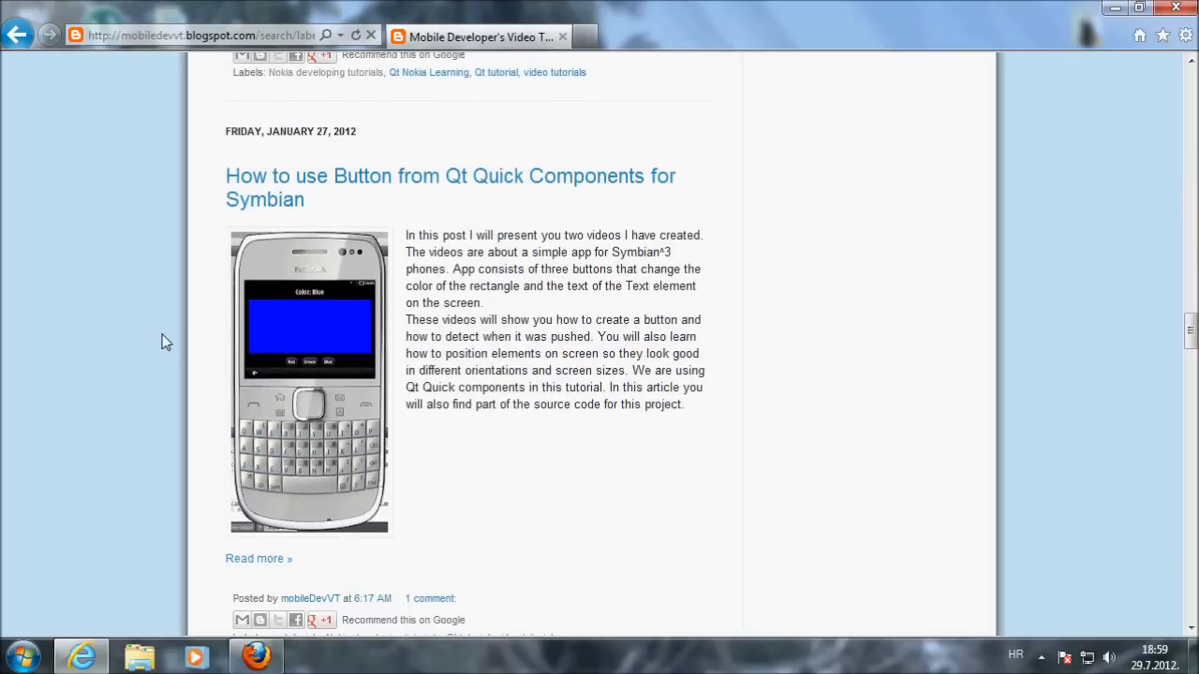
scroll("down", 3)
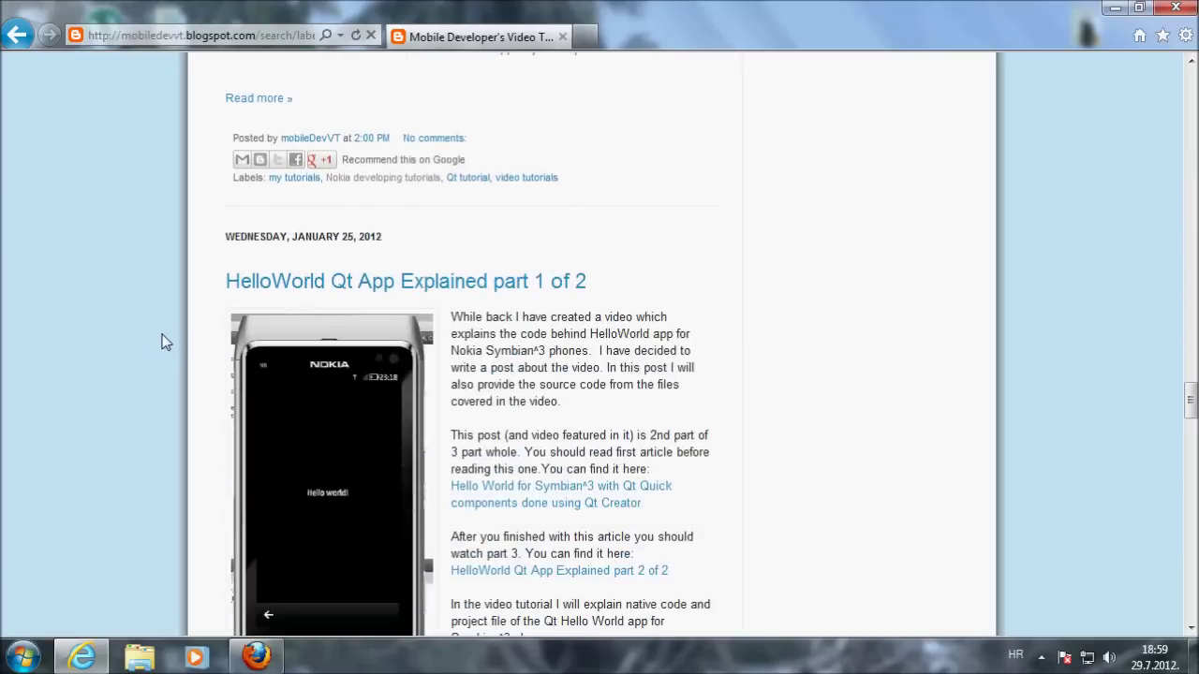
scroll("down", 3)
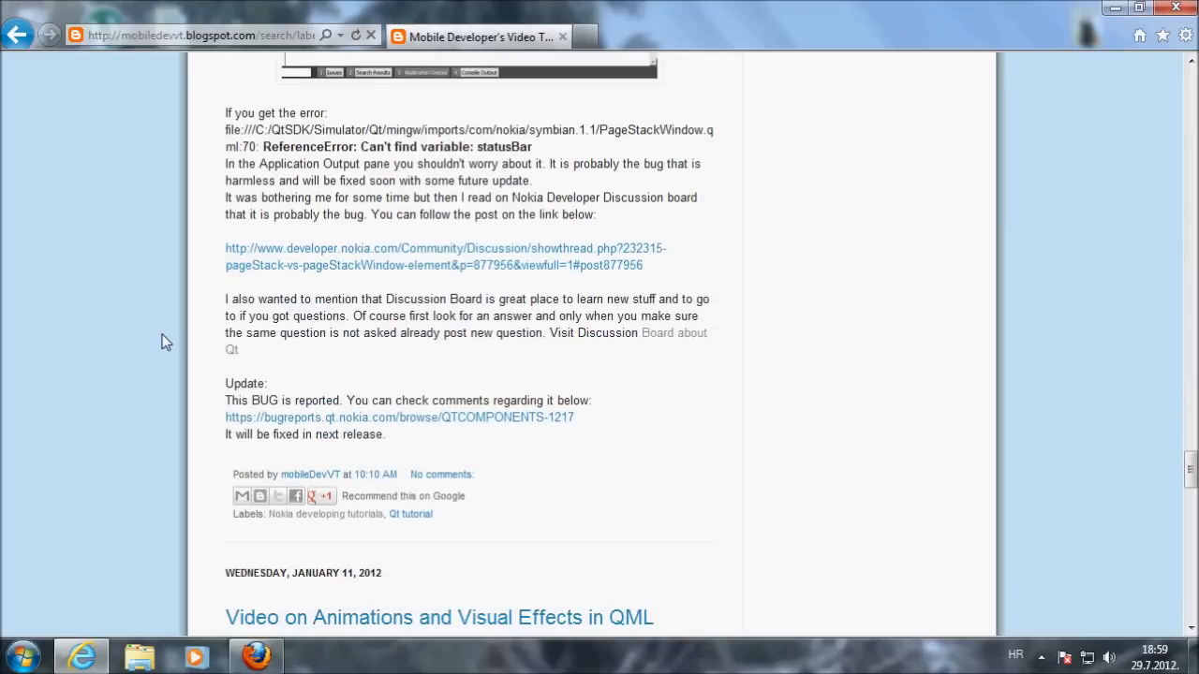